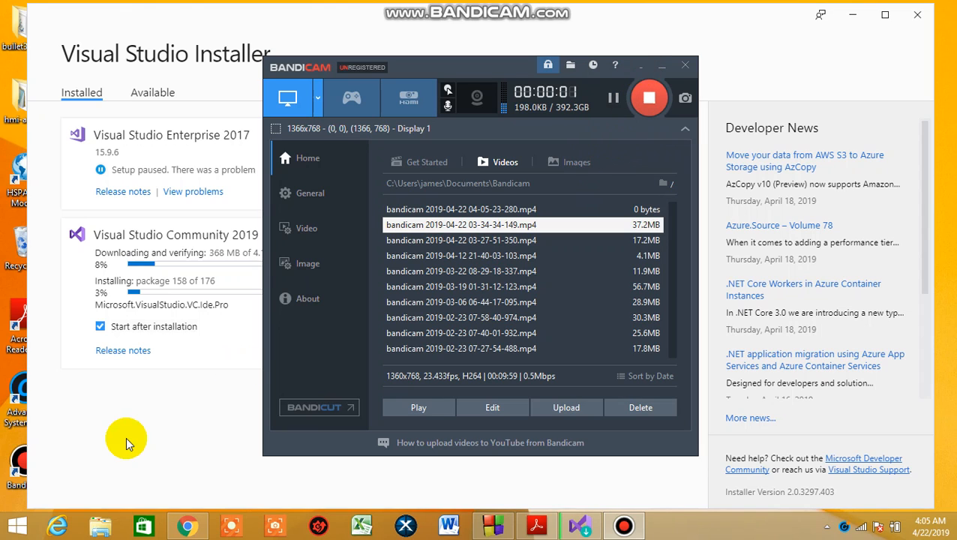
Keep the installer window active while Community 2019 installs packages 172 to 174 of 176
{"action": "left_click", "coordinate": [685, 64]}
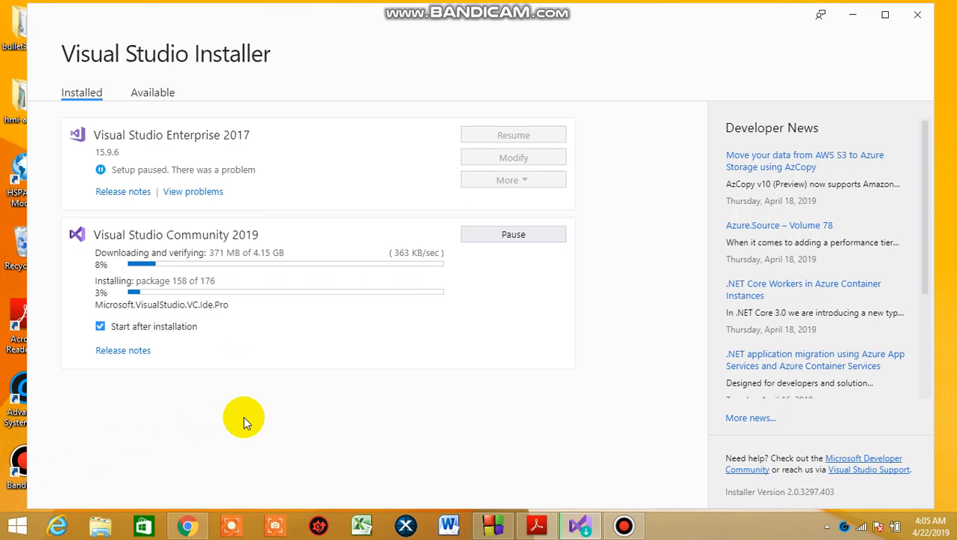
{"action": "mouse_move", "coordinate": [244, 429]}
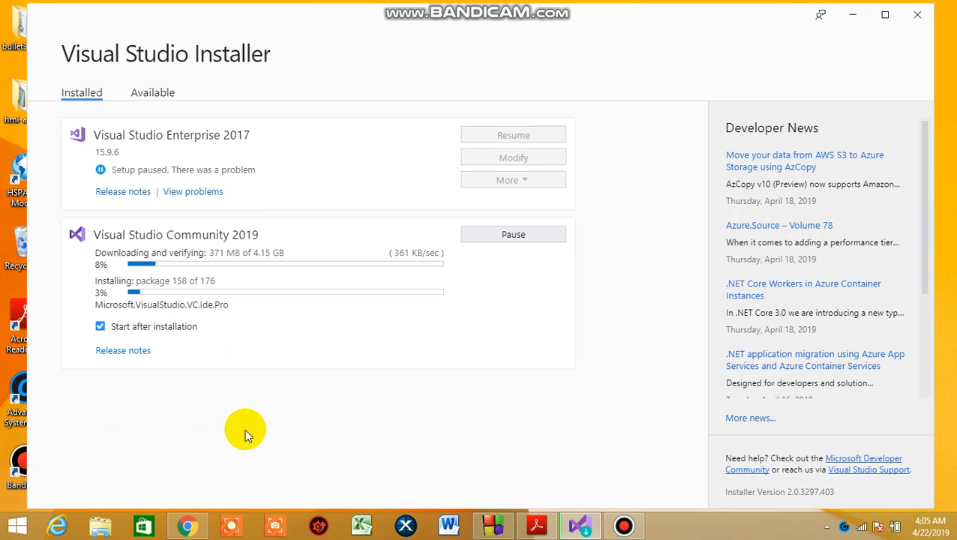
{"action": "mouse_move", "coordinate": [201, 433]}
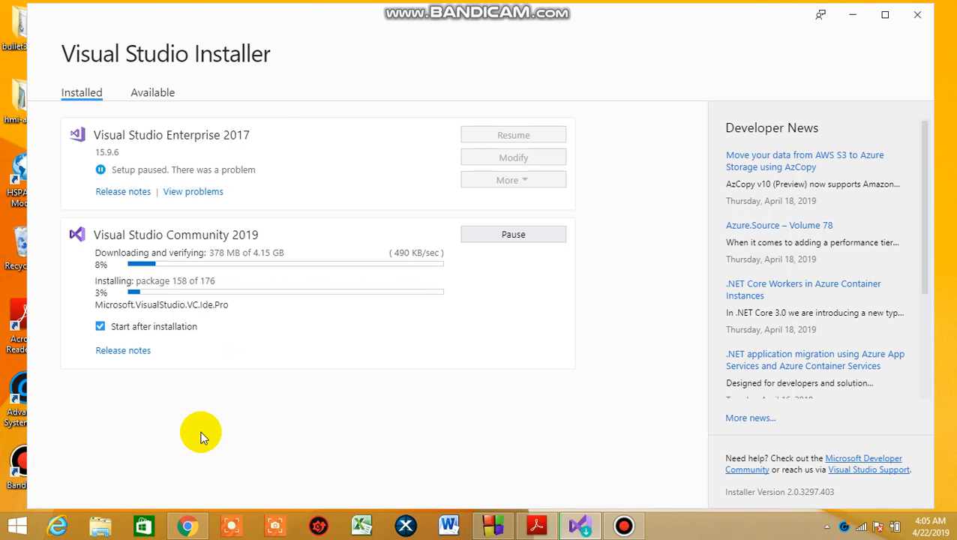
{"action": "mouse_move", "coordinate": [210, 443]}
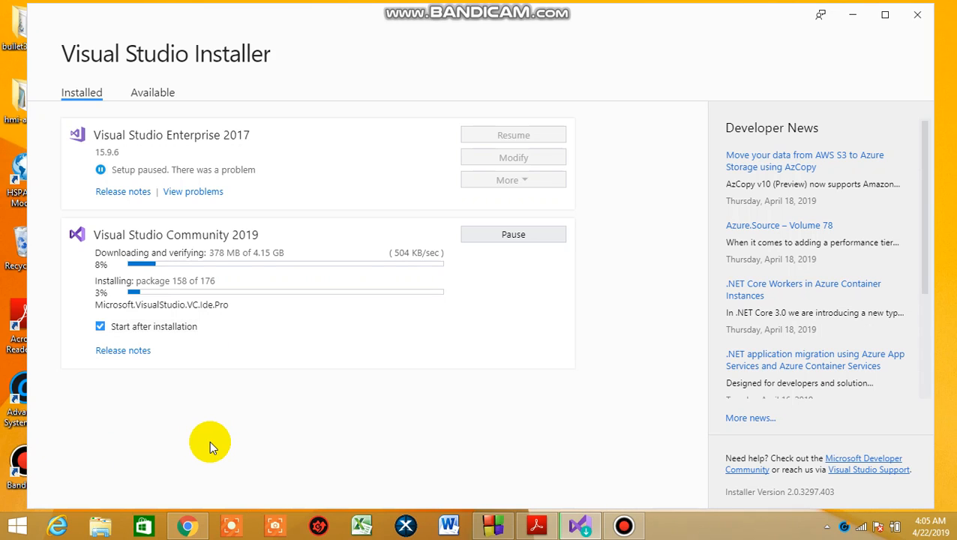
{"action": "mouse_move", "coordinate": [267, 438]}
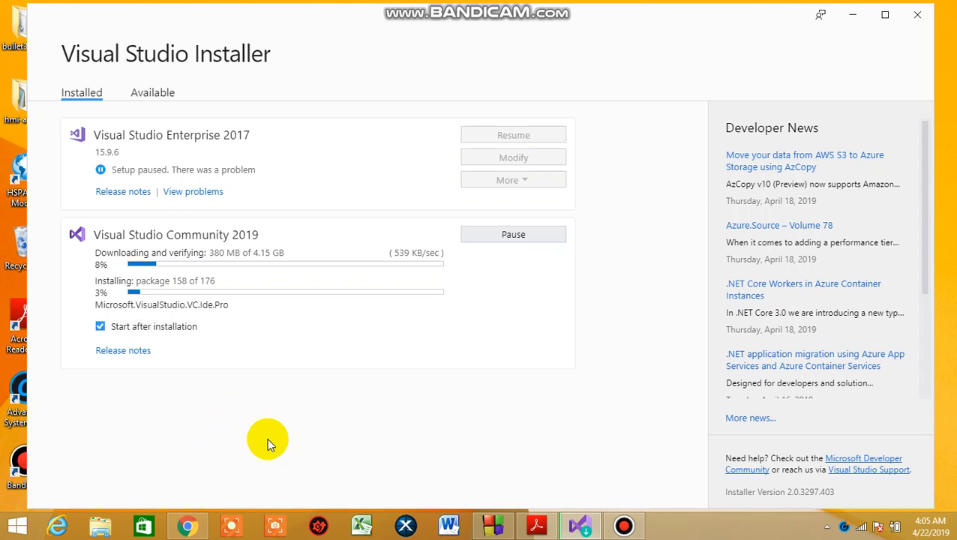
{"action": "mouse_move", "coordinate": [444, 466]}
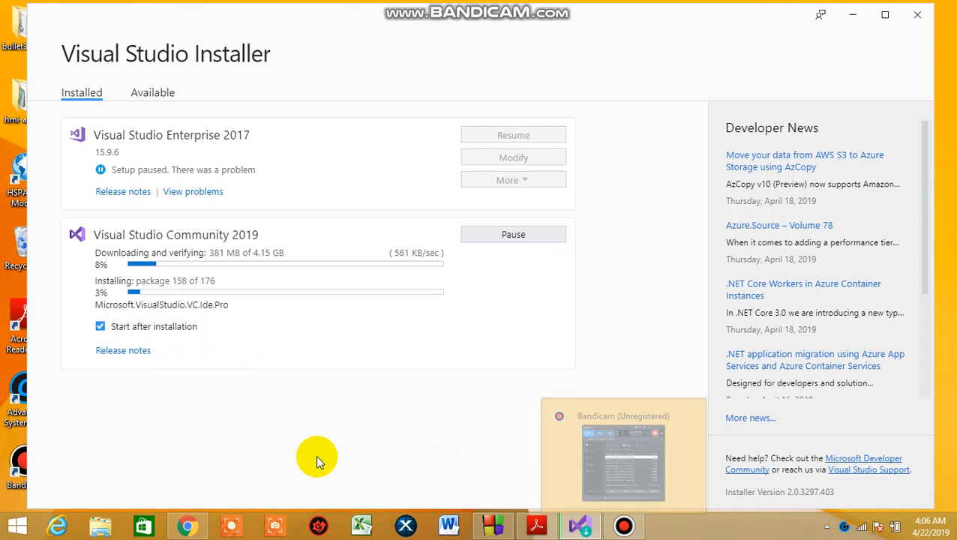
{"action": "mouse_move", "coordinate": [198, 365]}
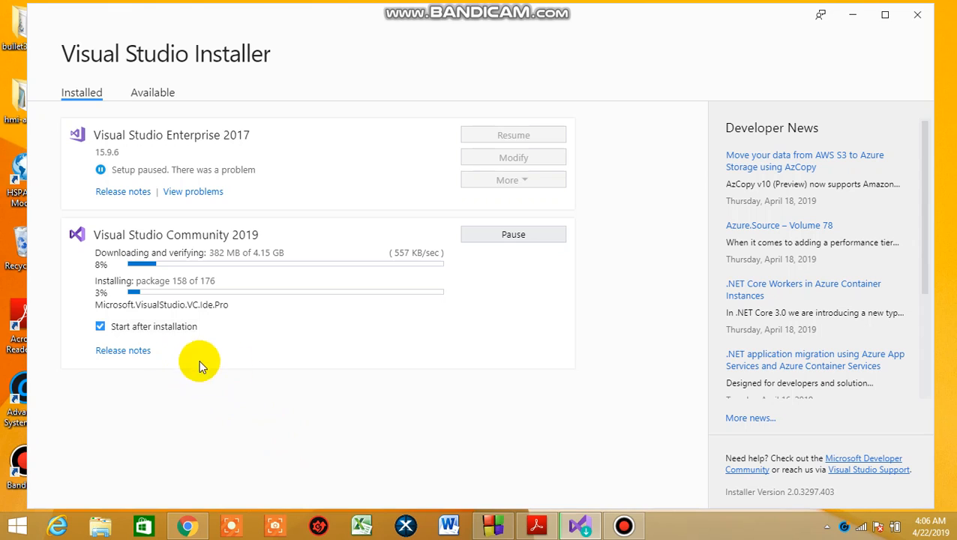
{"action": "mouse_move", "coordinate": [378, 429]}
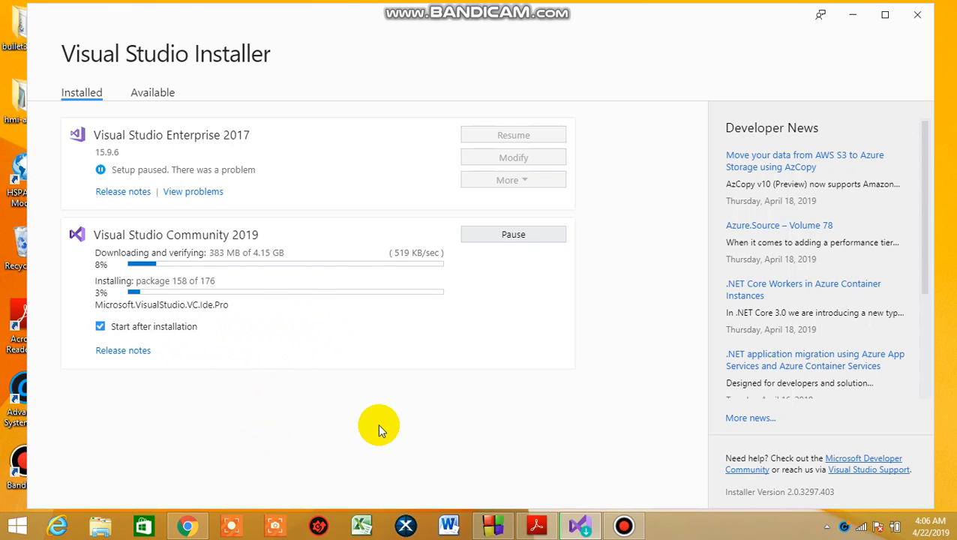
{"action": "mouse_move", "coordinate": [237, 413]}
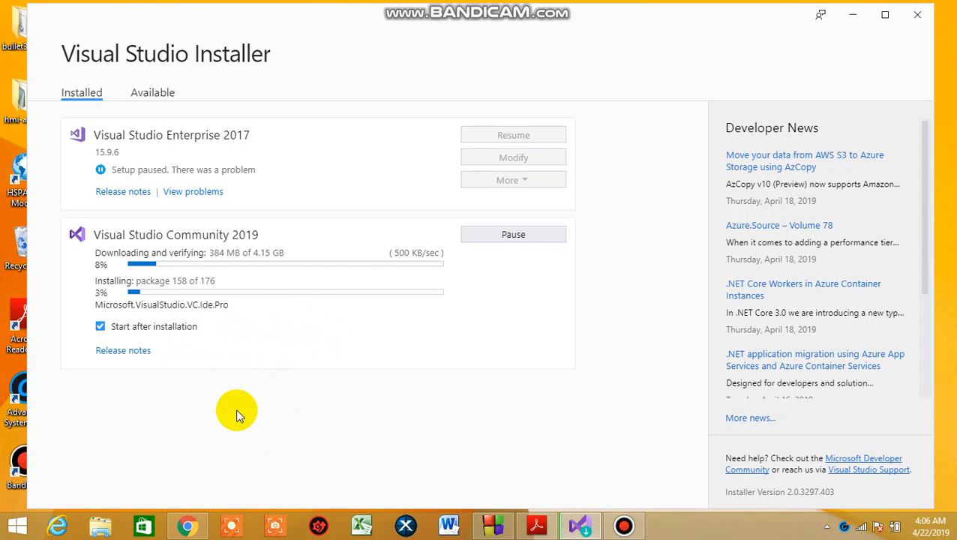
{"action": "mouse_move", "coordinate": [248, 285]}
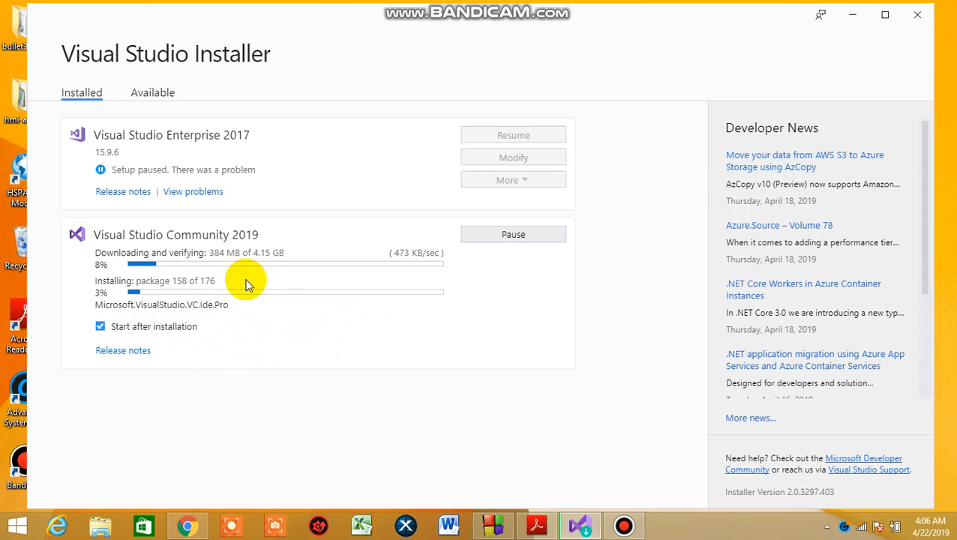
{"action": "mouse_move", "coordinate": [346, 408]}
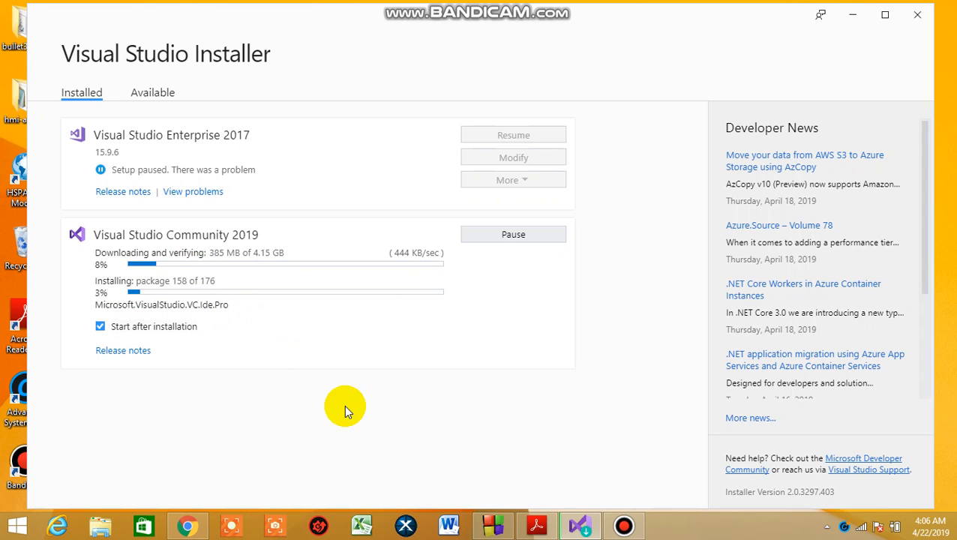
{"action": "mouse_move", "coordinate": [608, 502]}
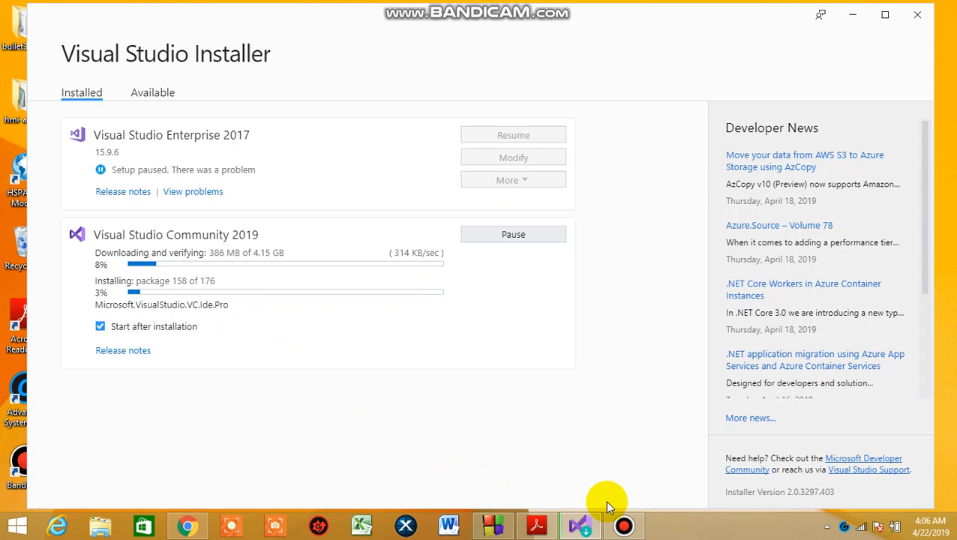
{"action": "mouse_move", "coordinate": [498, 483]}
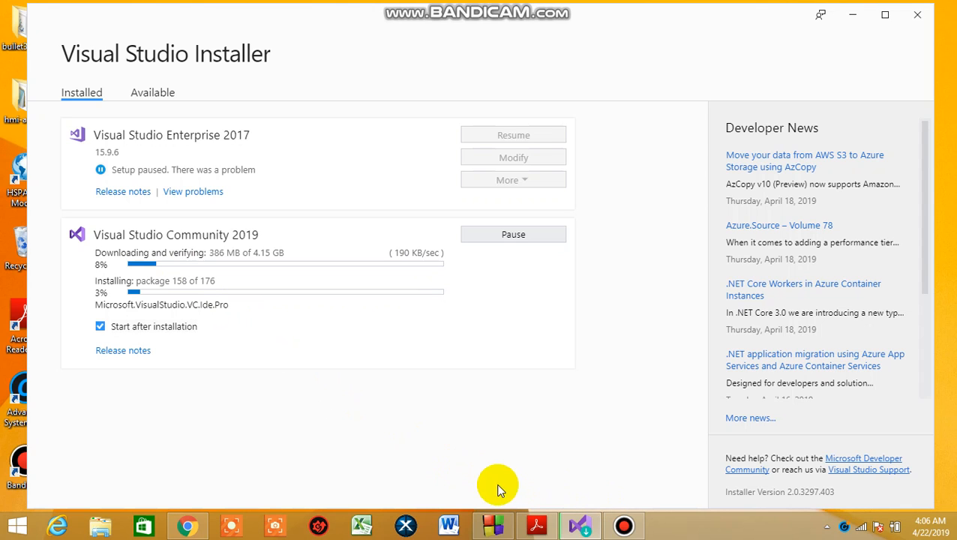
{"action": "mouse_move", "coordinate": [150, 303]}
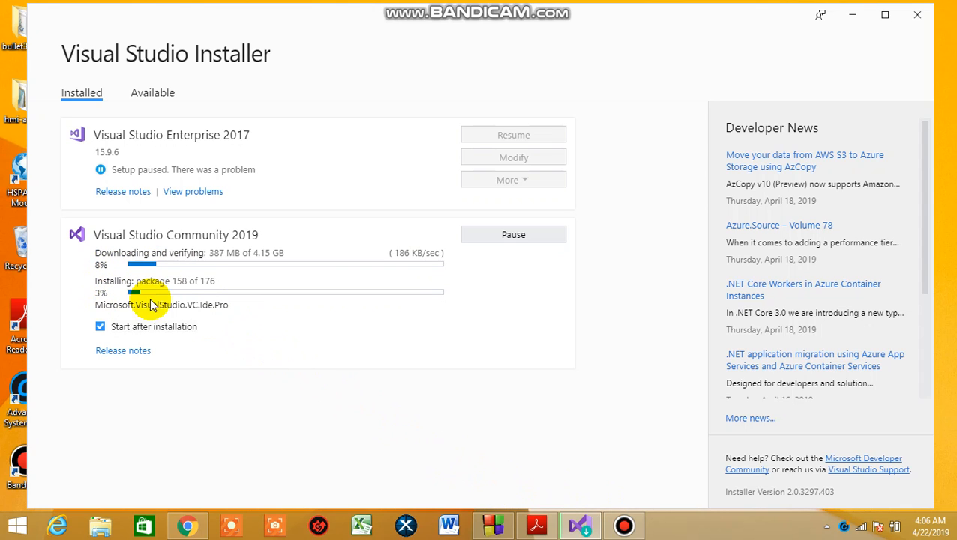
{"action": "mouse_move", "coordinate": [510, 398]}
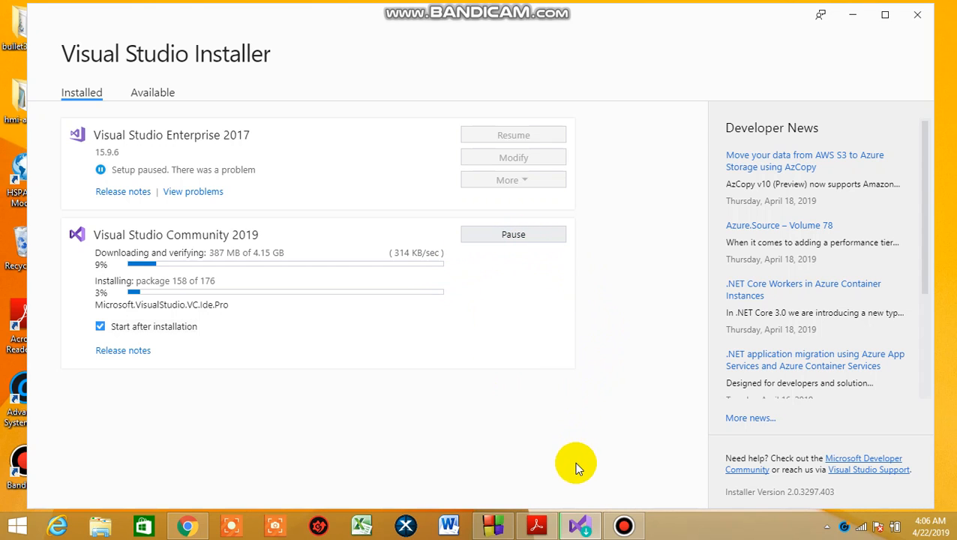
{"action": "mouse_move", "coordinate": [588, 525]}
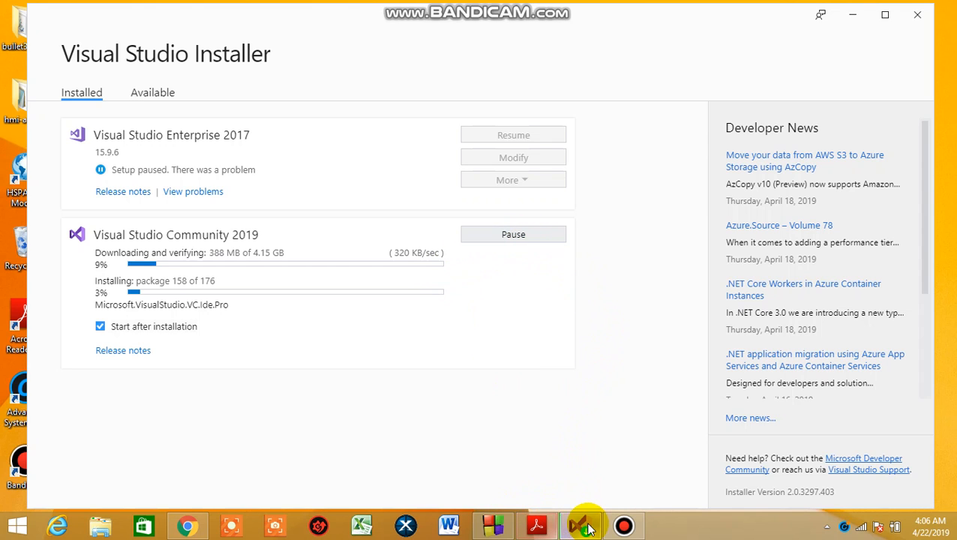
{"action": "mouse_move", "coordinate": [624, 525]}
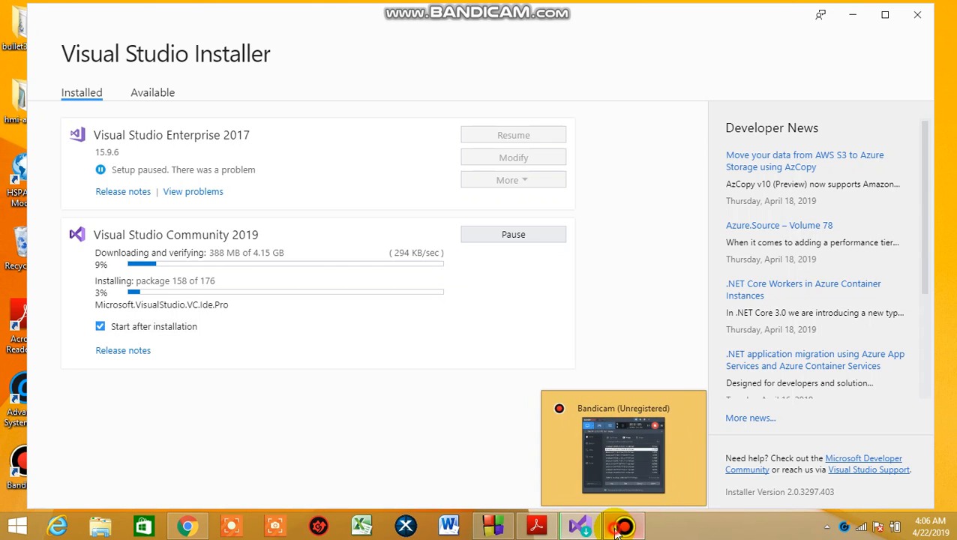
{"action": "left_click", "coordinate": [624, 525]}
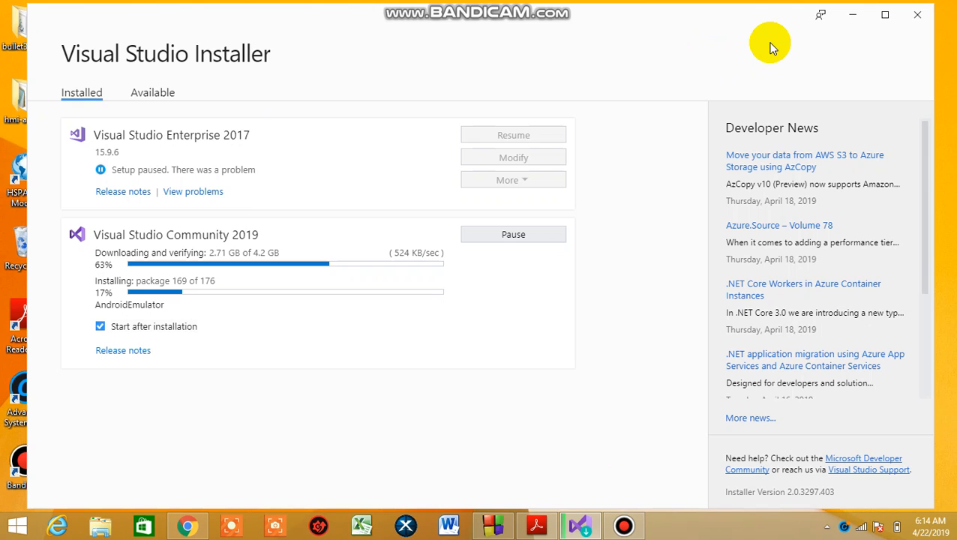
{"action": "mouse_move", "coordinate": [678, 375]}
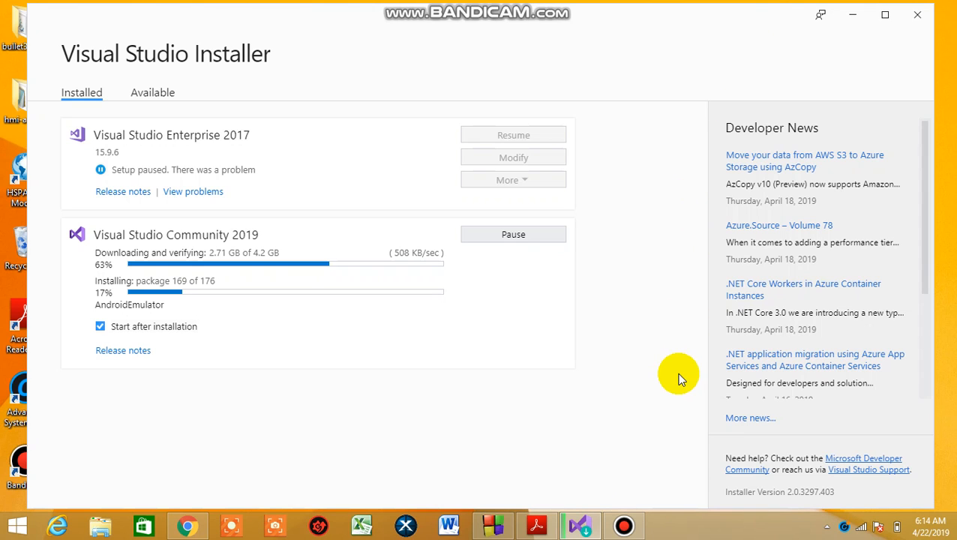
{"action": "left_click", "coordinate": [624, 525]}
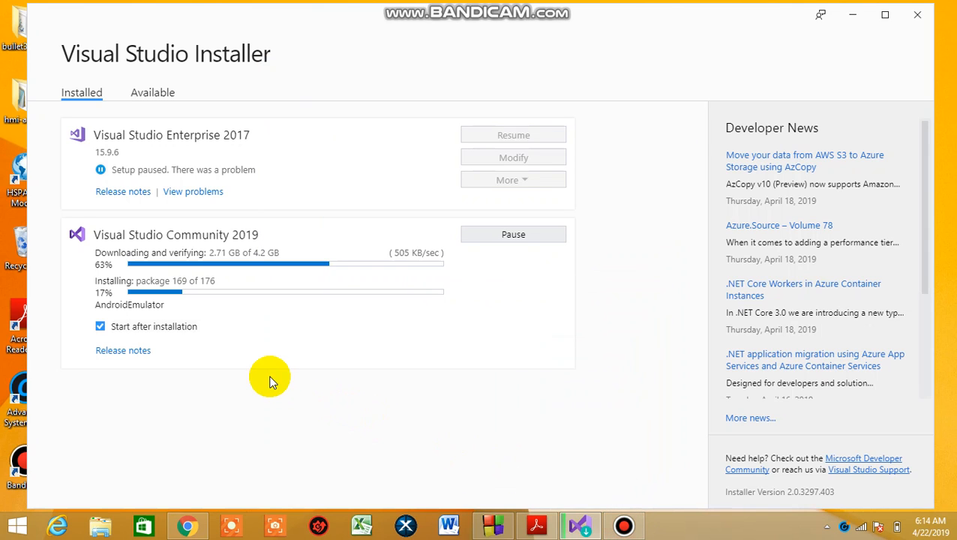
{"action": "mouse_move", "coordinate": [333, 333]}
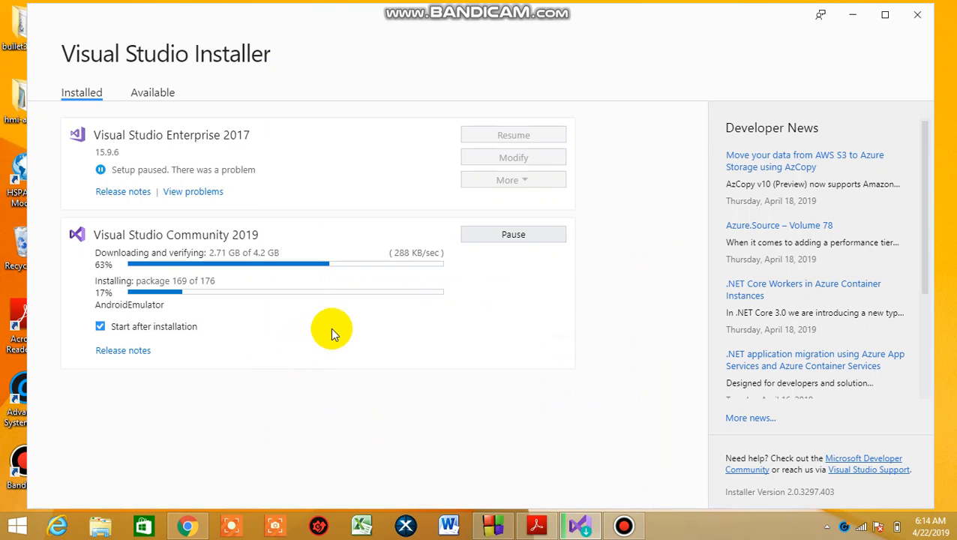
{"action": "mouse_move", "coordinate": [164, 283]}
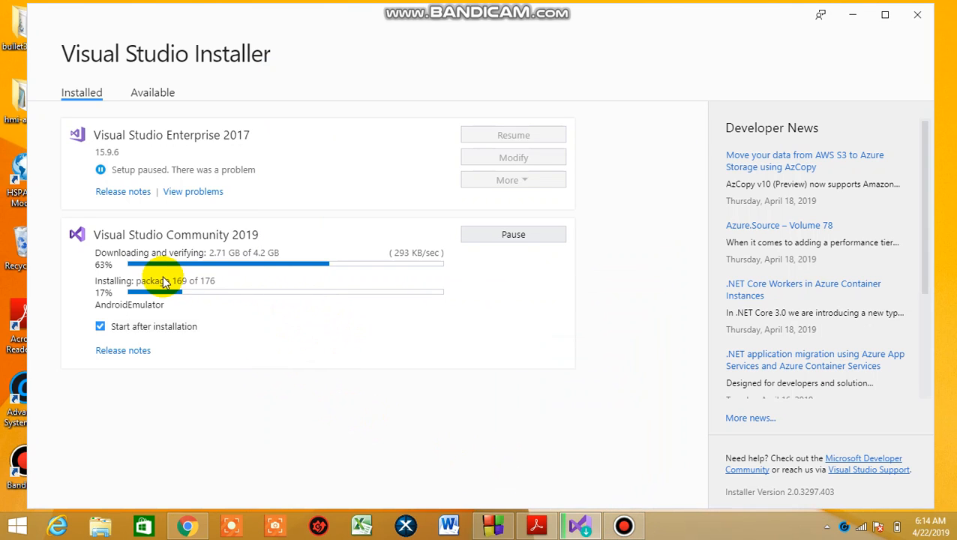
{"action": "mouse_move", "coordinate": [240, 303]}
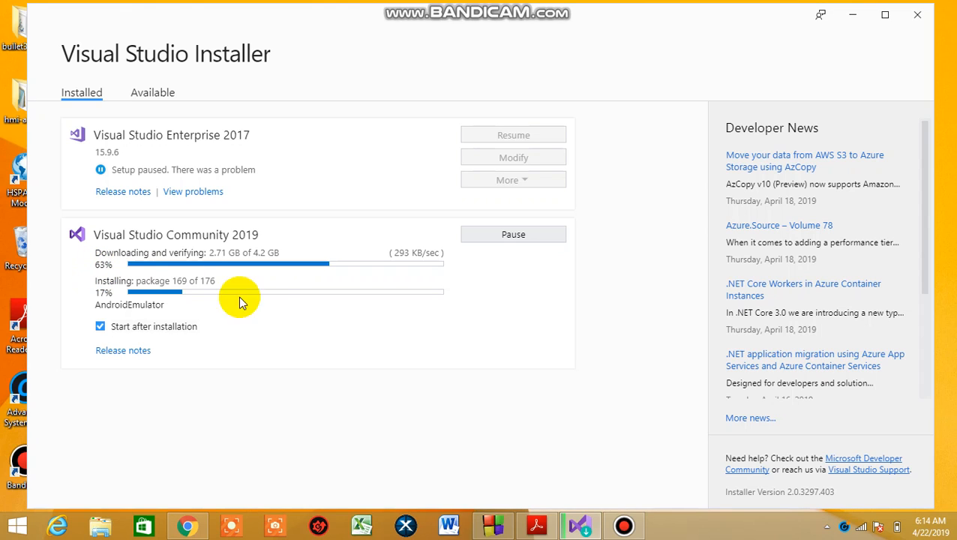
{"action": "mouse_move", "coordinate": [357, 358]}
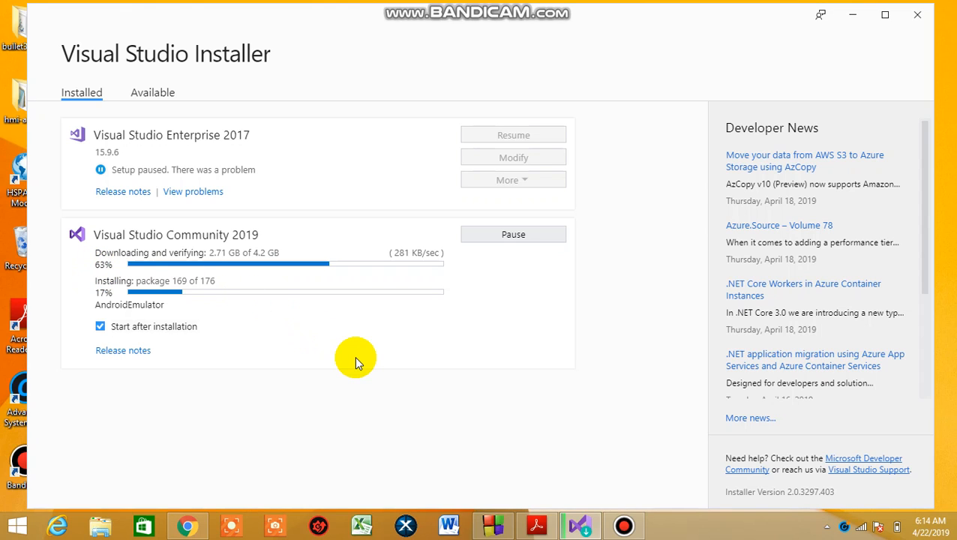
{"action": "mouse_move", "coordinate": [321, 353]}
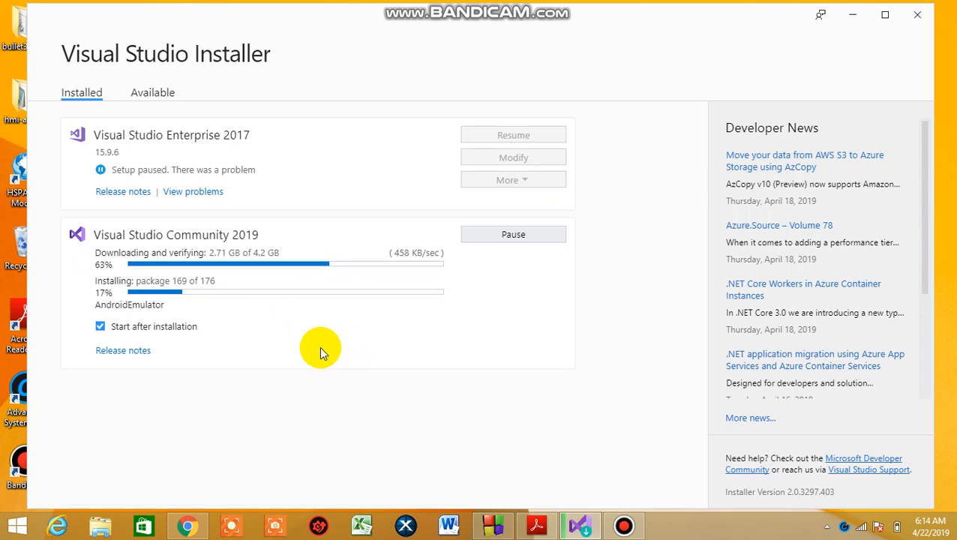
{"action": "mouse_move", "coordinate": [132, 309]}
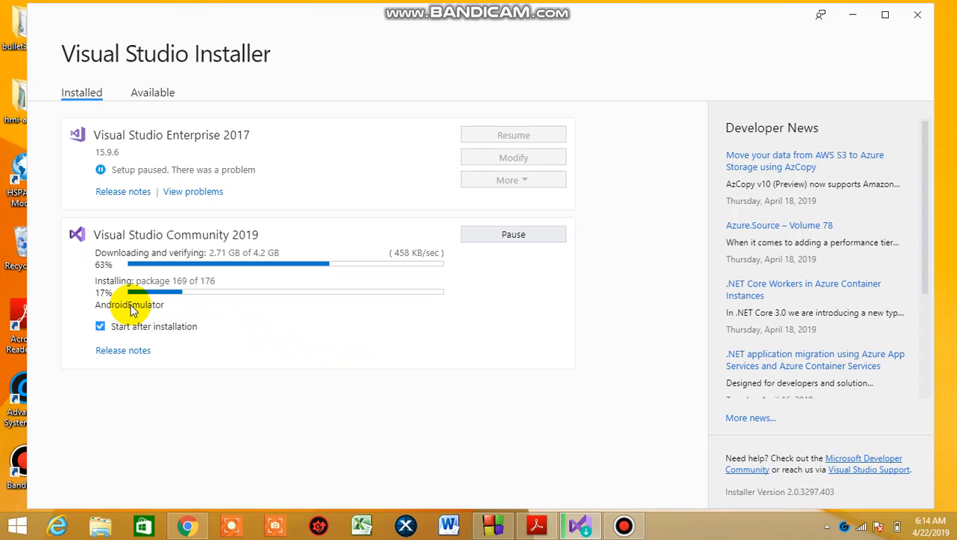
{"action": "mouse_move", "coordinate": [300, 330]}
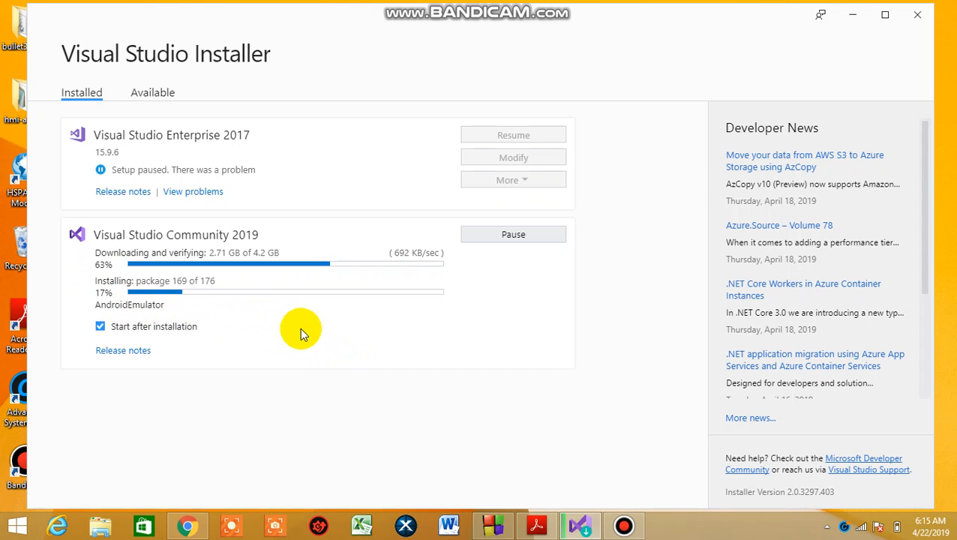
{"action": "mouse_move", "coordinate": [438, 378]}
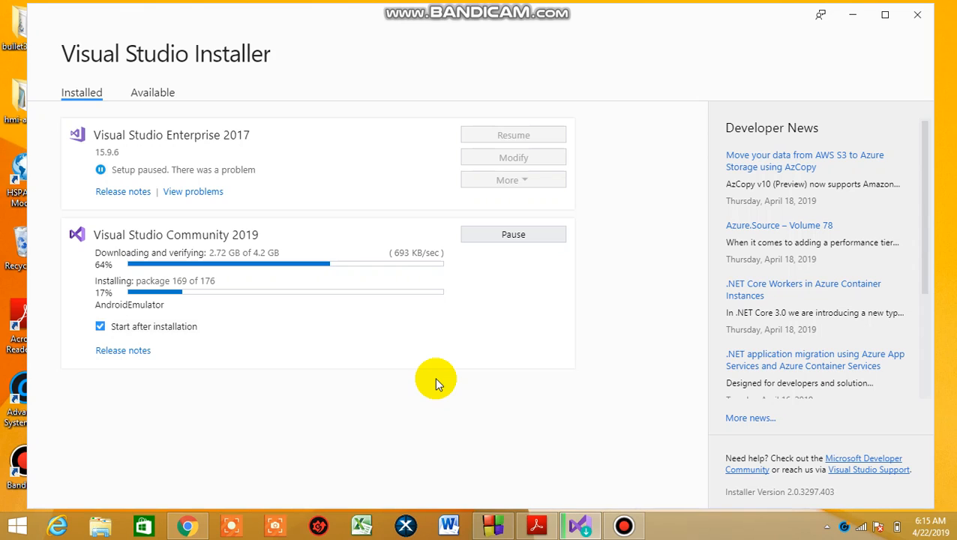
{"action": "mouse_move", "coordinate": [498, 396]}
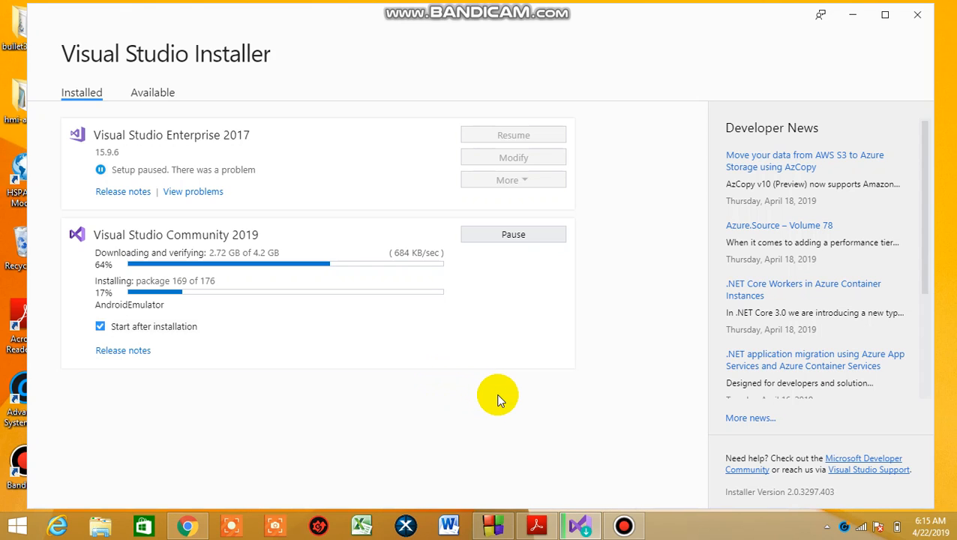
{"action": "mouse_move", "coordinate": [620, 487]}
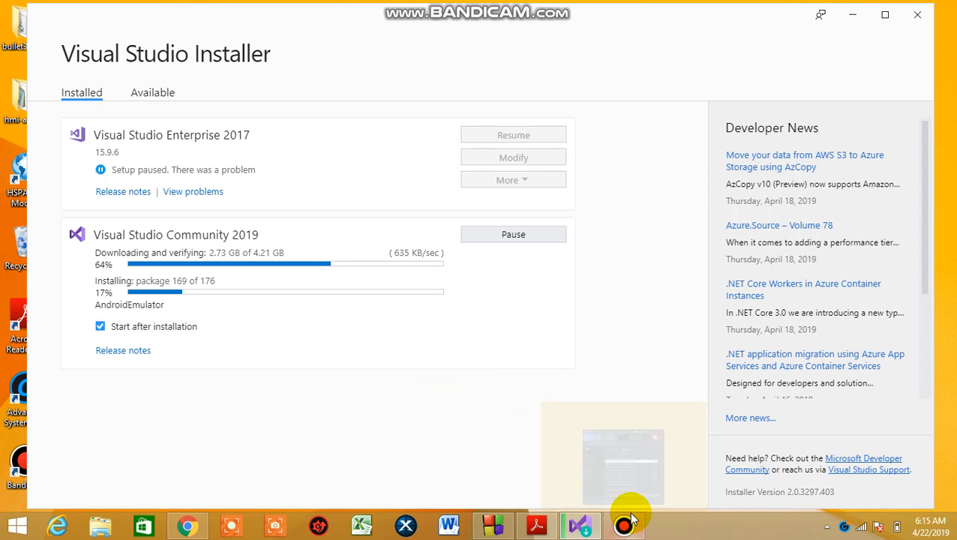
{"action": "mouse_move", "coordinate": [471, 457]}
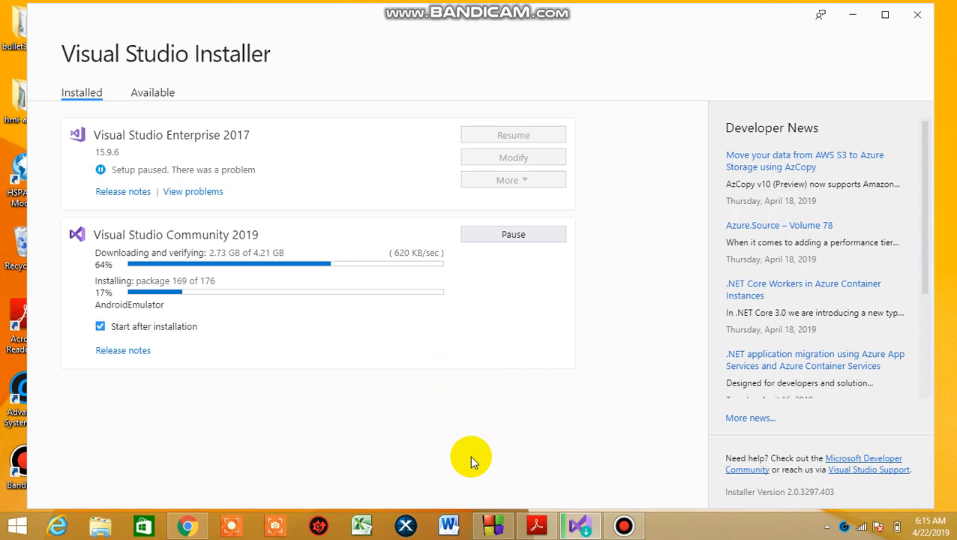
{"action": "mouse_move", "coordinate": [435, 273]}
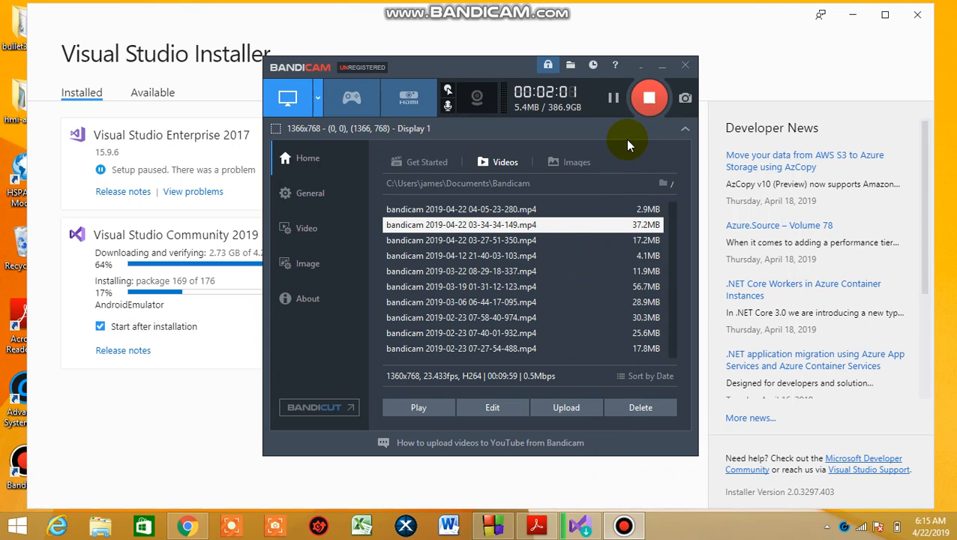
{"action": "mouse_move", "coordinate": [139, 447]}
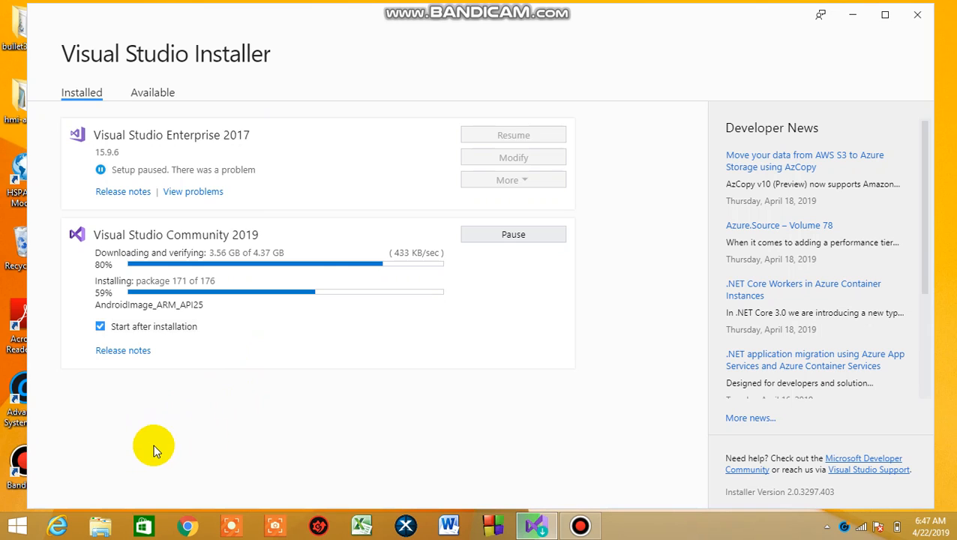
{"action": "mouse_move", "coordinate": [375, 158]}
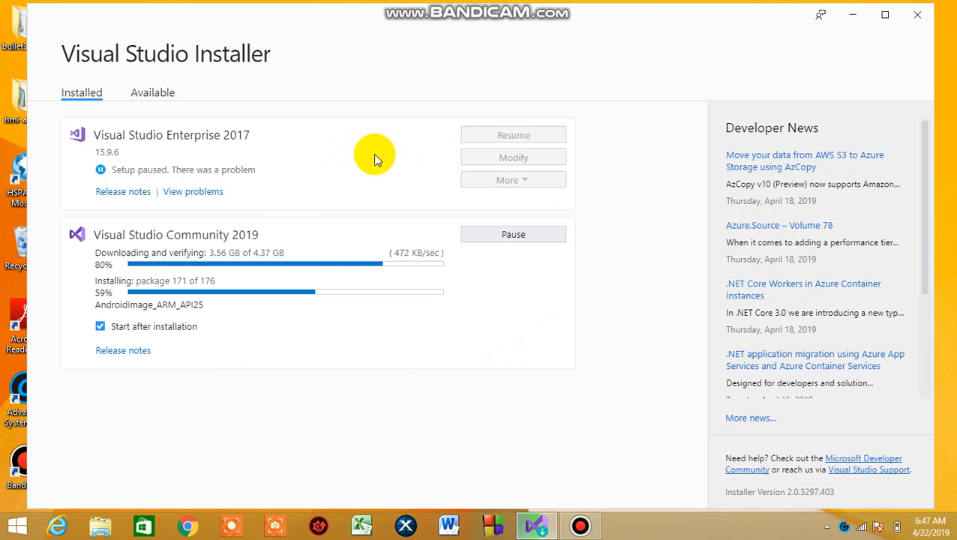
{"action": "mouse_move", "coordinate": [353, 165]}
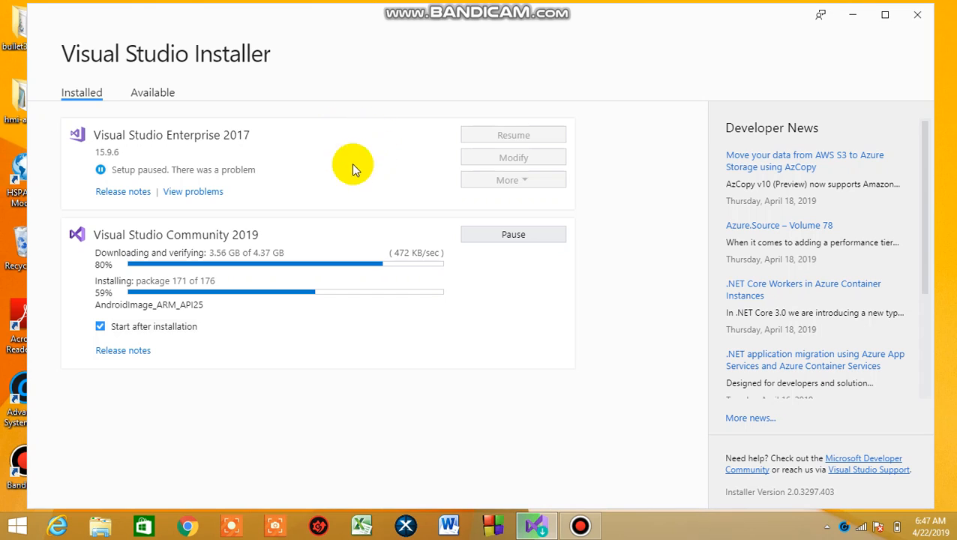
{"action": "mouse_move", "coordinate": [441, 186]}
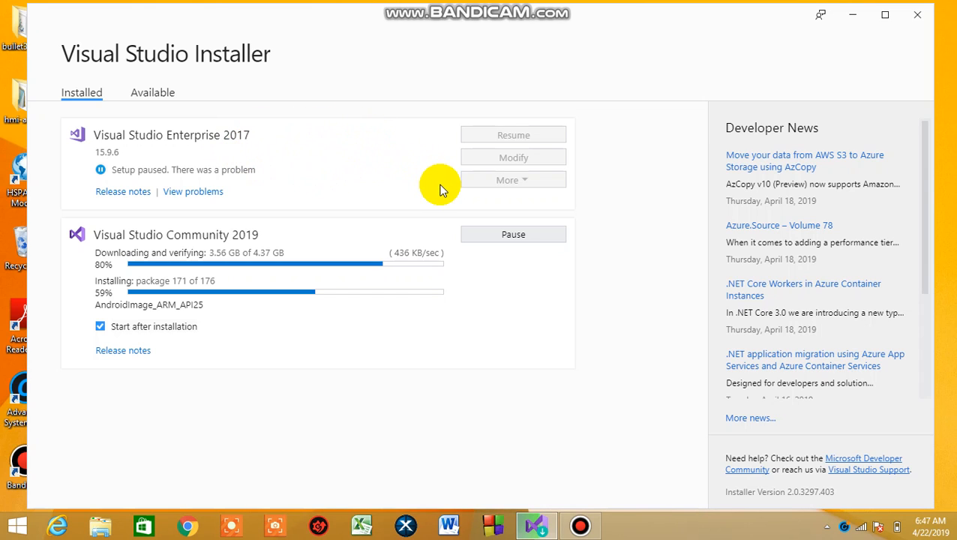
{"action": "mouse_move", "coordinate": [42, 142]}
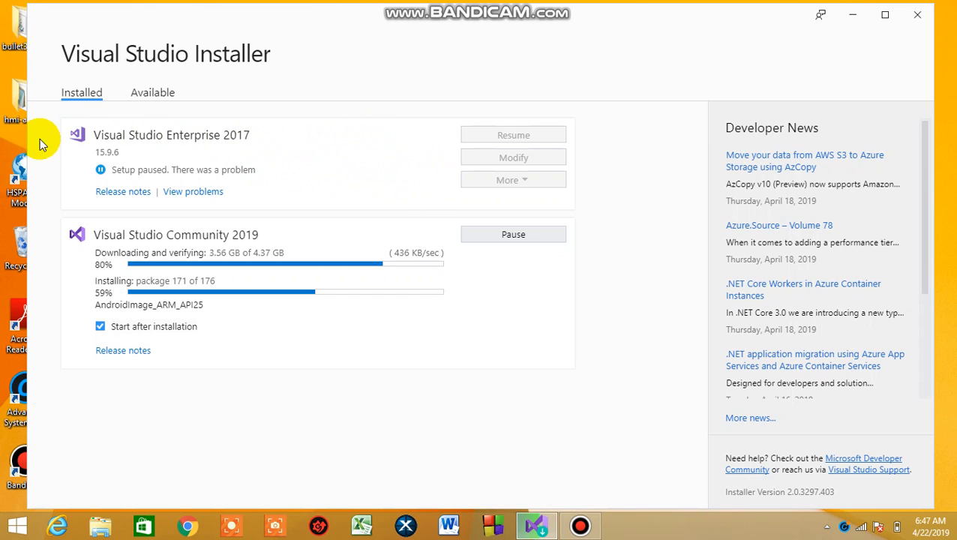
{"action": "mouse_move", "coordinate": [342, 113]}
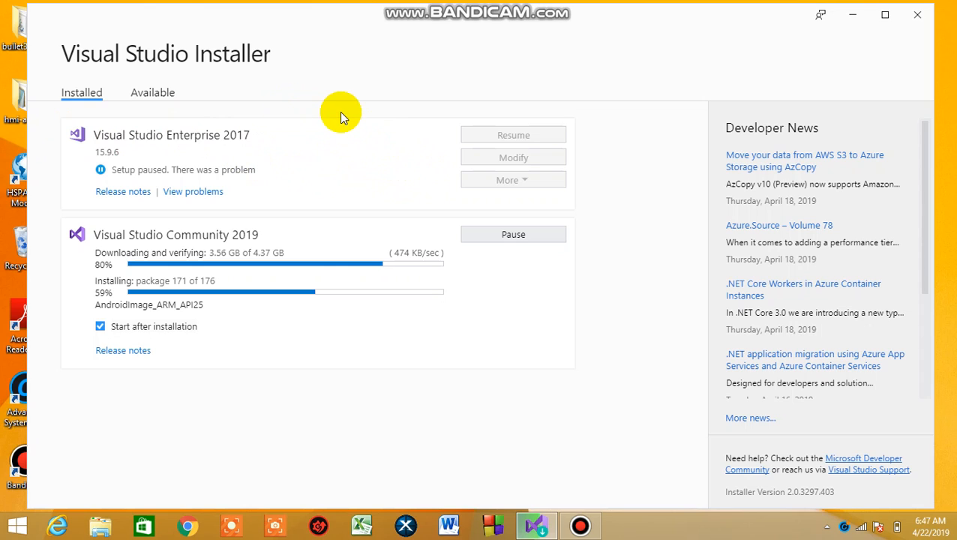
{"action": "mouse_move", "coordinate": [615, 348]}
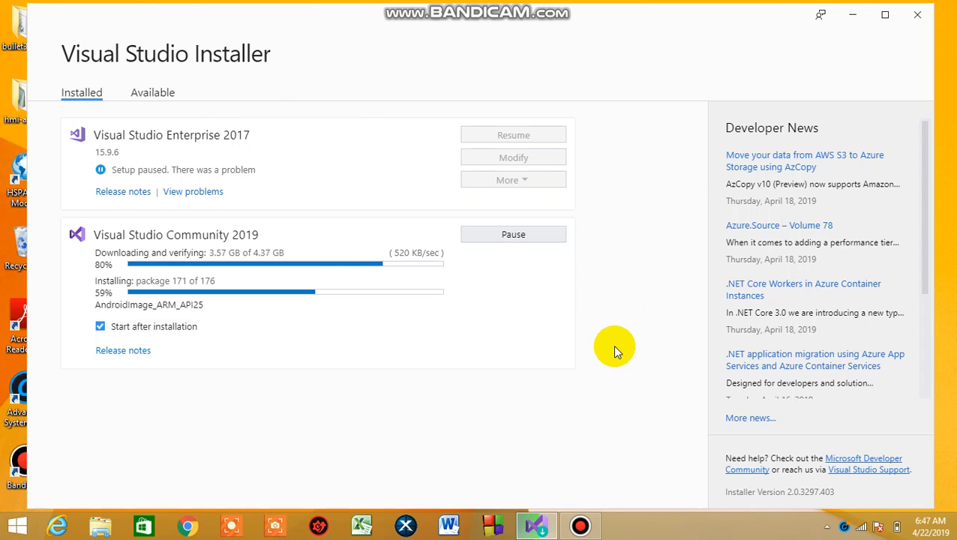
{"action": "mouse_move", "coordinate": [480, 353]}
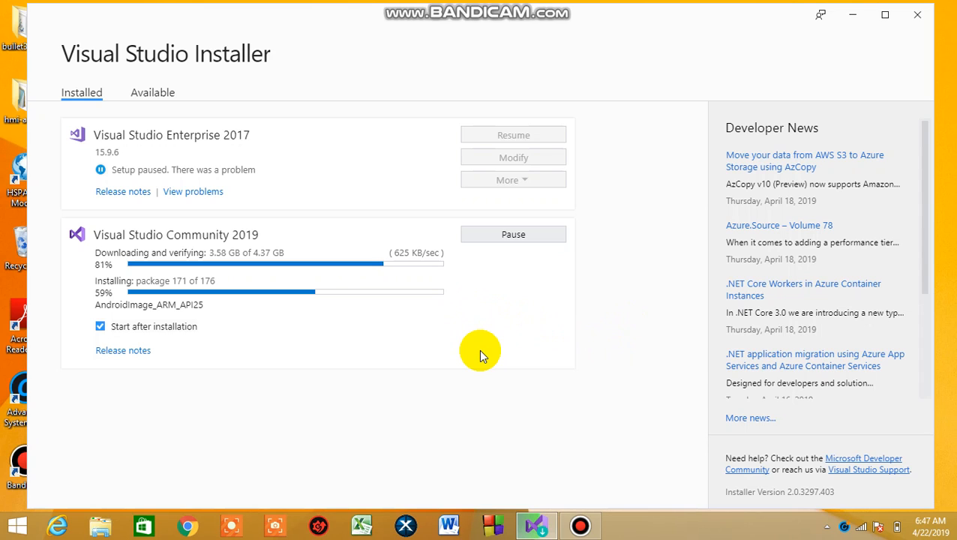
{"action": "mouse_move", "coordinate": [582, 465]}
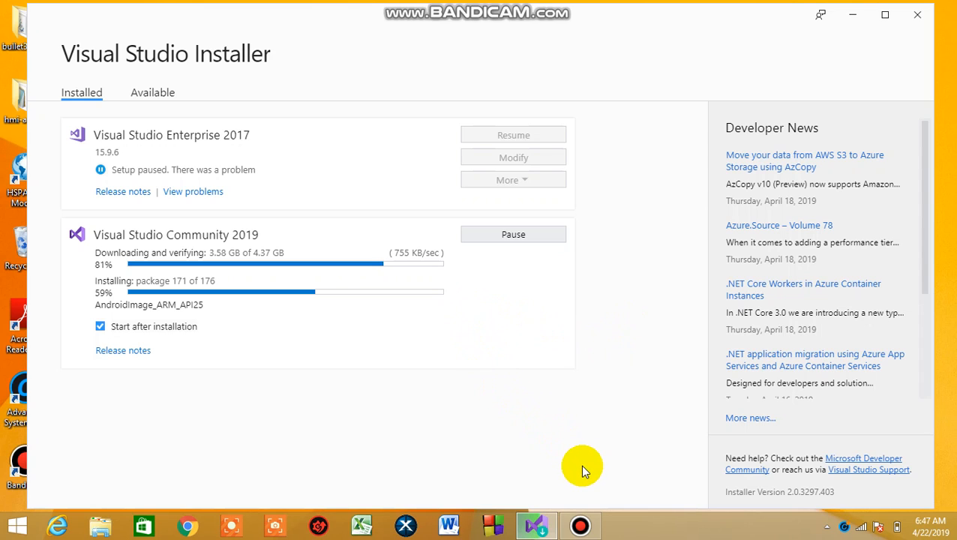
{"action": "mouse_move", "coordinate": [276, 378]}
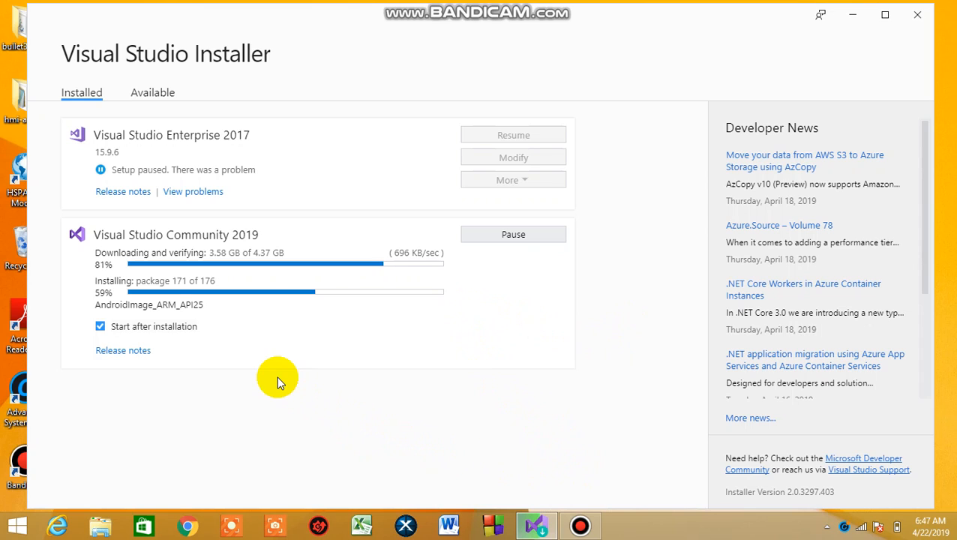
{"action": "mouse_move", "coordinate": [107, 284]}
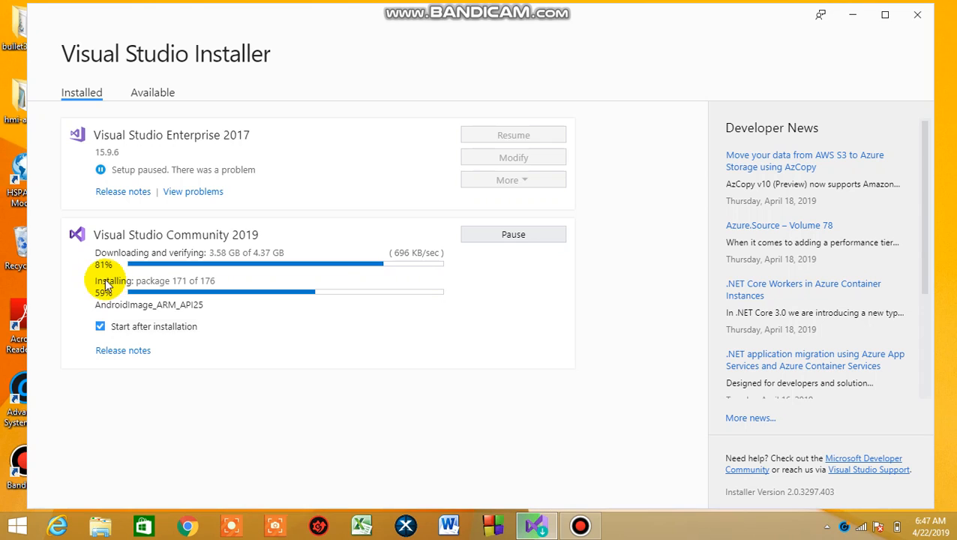
{"action": "mouse_move", "coordinate": [90, 282]}
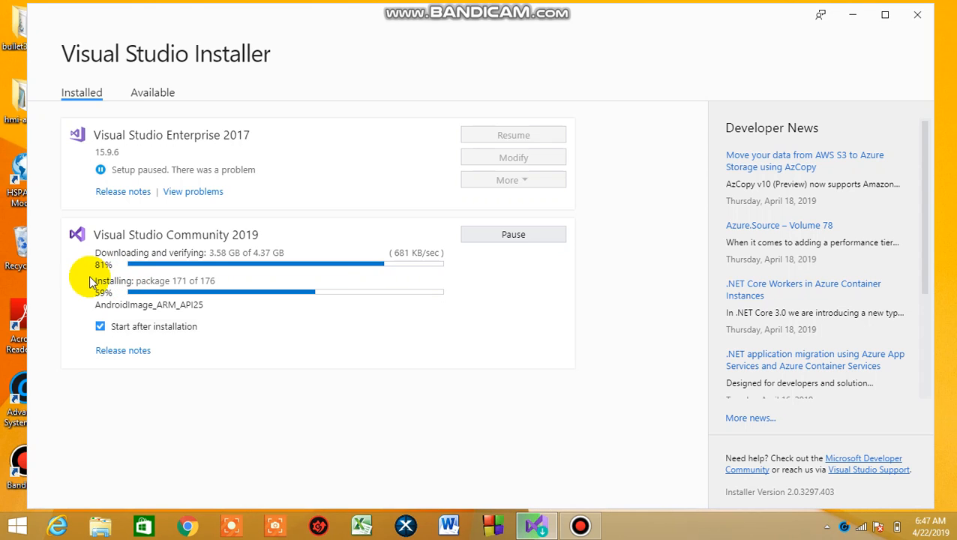
{"action": "mouse_move", "coordinate": [123, 285]}
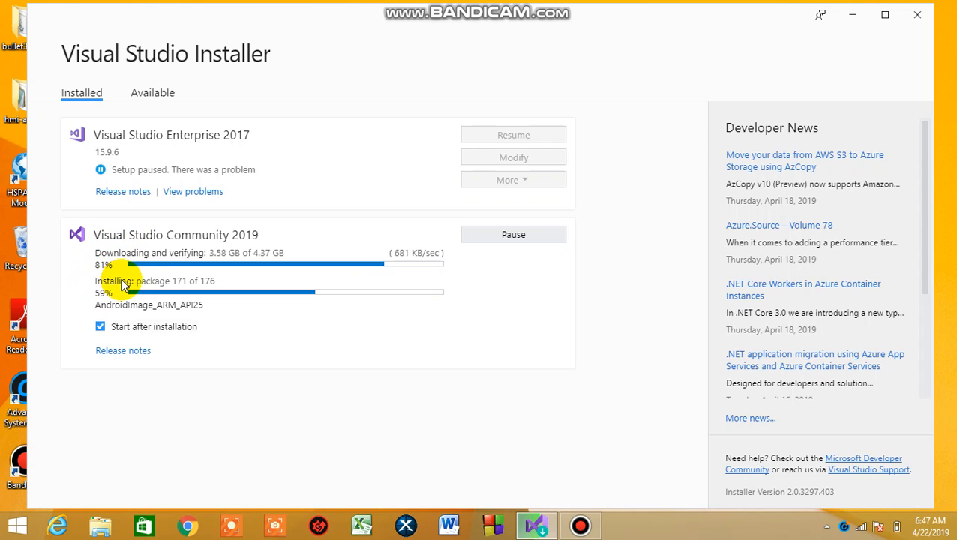
{"action": "mouse_move", "coordinate": [105, 270]}
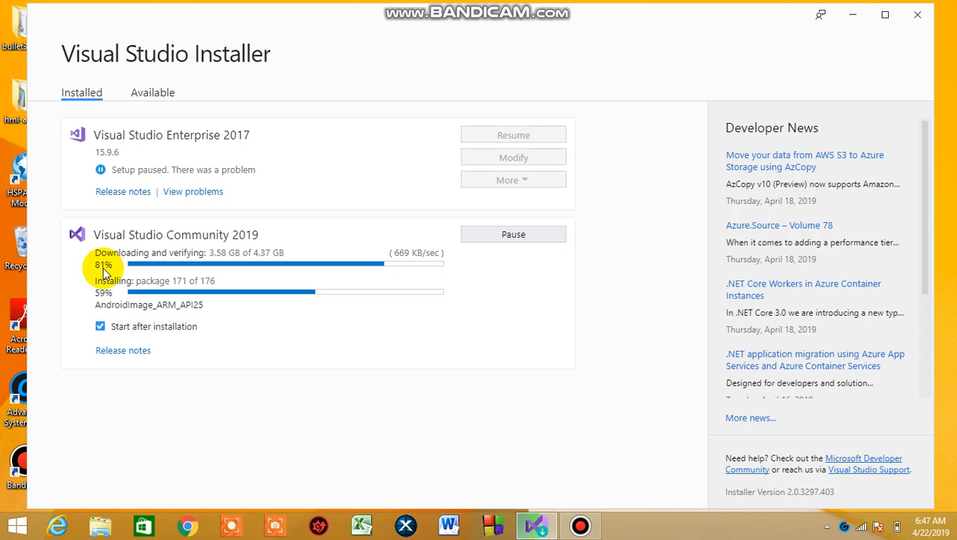
{"action": "mouse_move", "coordinate": [150, 411]}
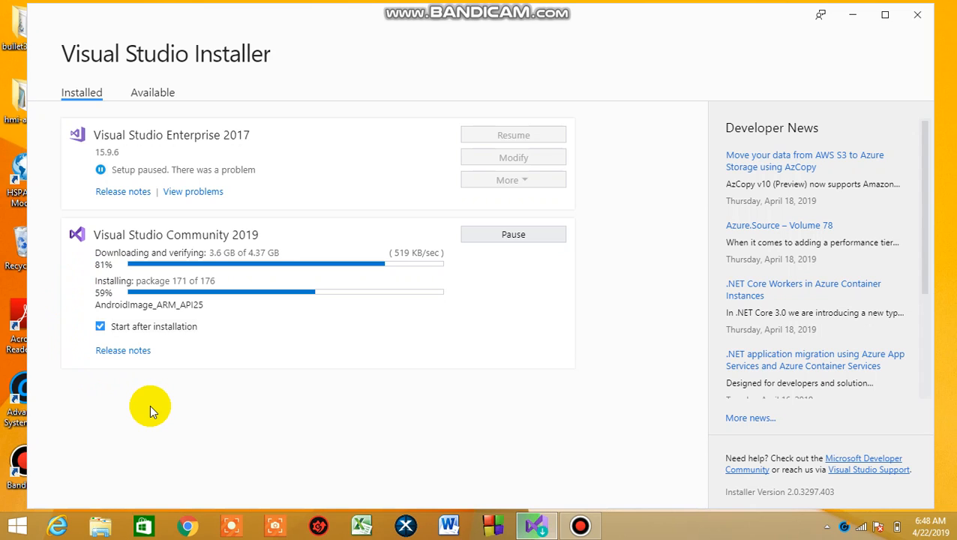
{"action": "mouse_move", "coordinate": [207, 411]}
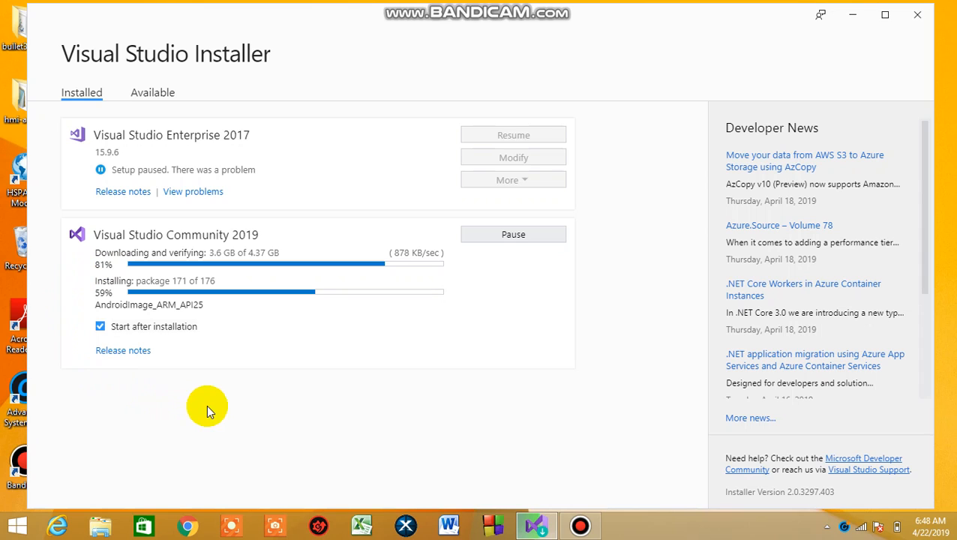
{"action": "mouse_move", "coordinate": [261, 309]}
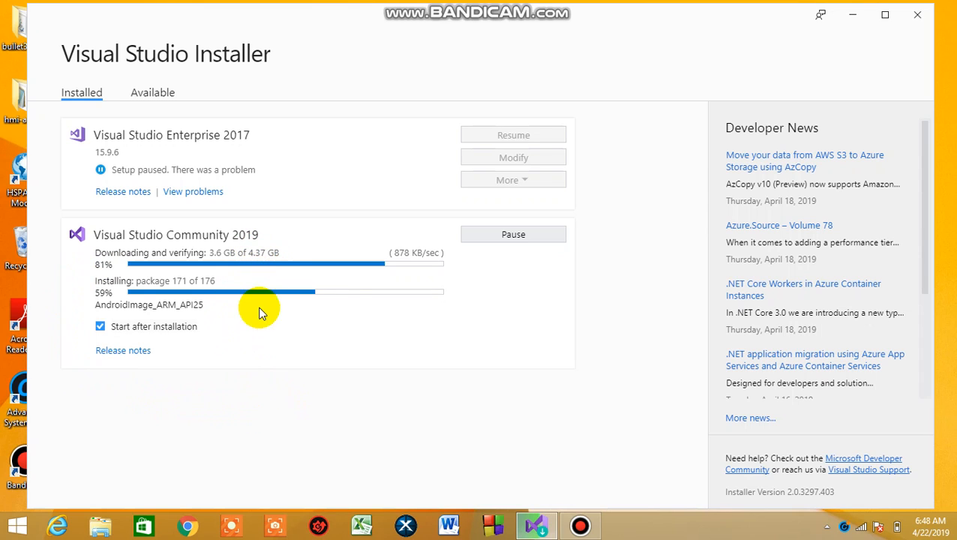
{"action": "mouse_move", "coordinate": [261, 387]}
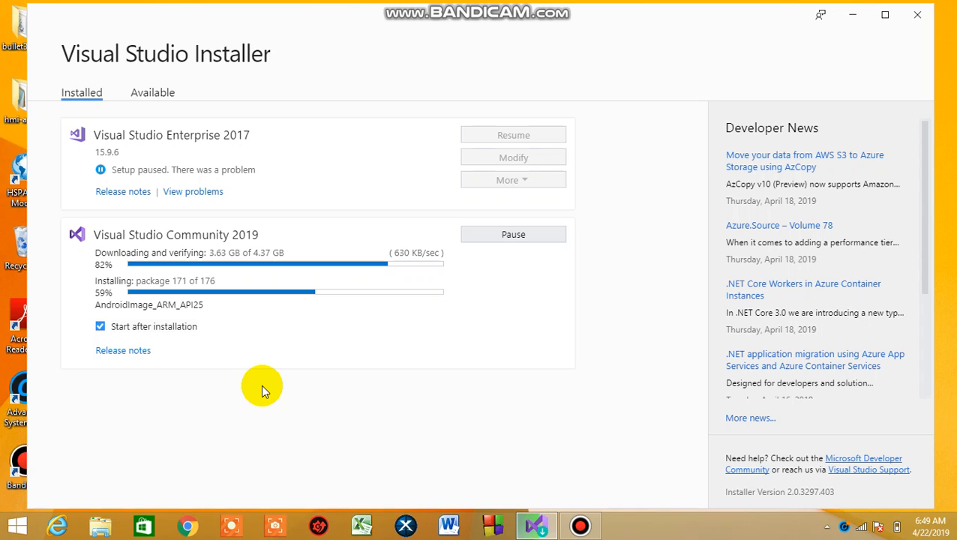
{"action": "mouse_move", "coordinate": [150, 330]}
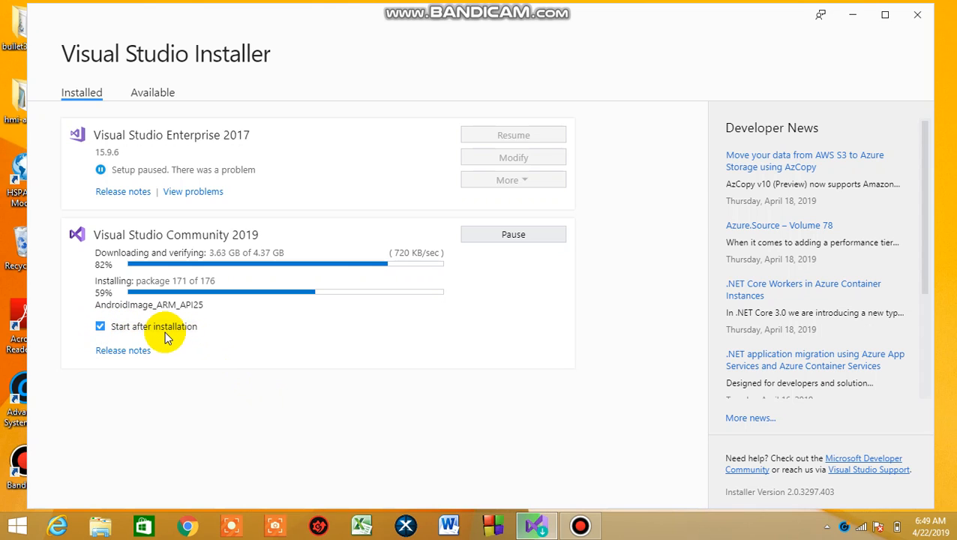
{"action": "mouse_move", "coordinate": [253, 378]}
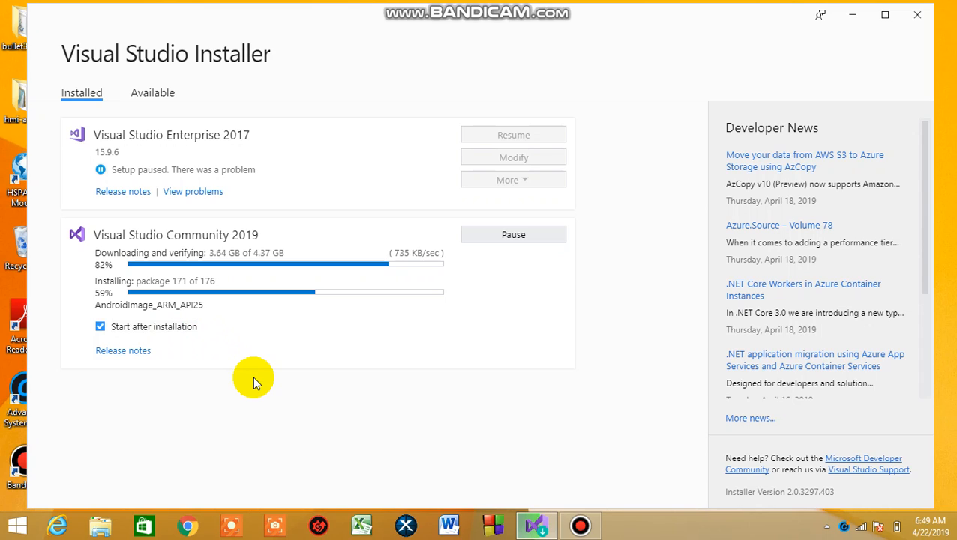
{"action": "mouse_move", "coordinate": [471, 420]}
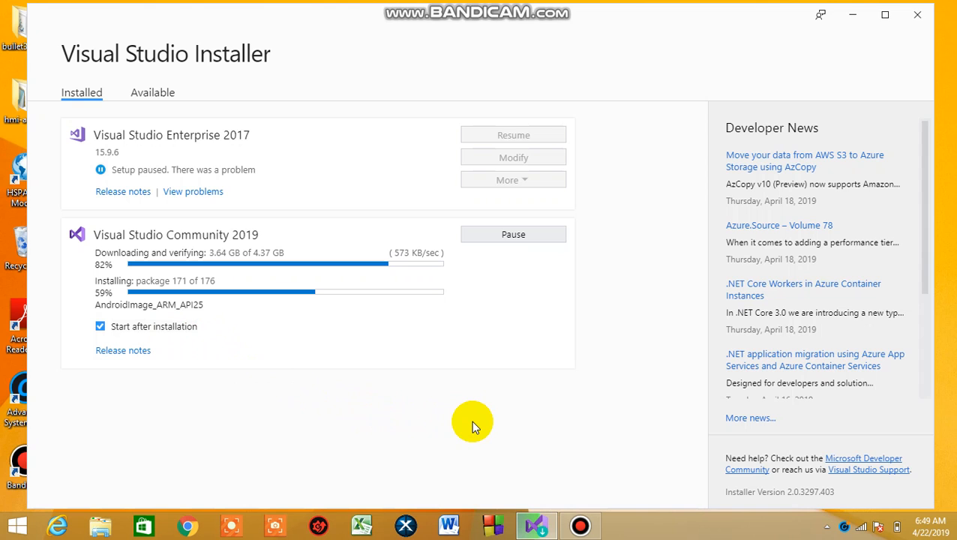
{"action": "mouse_move", "coordinate": [582, 525]}
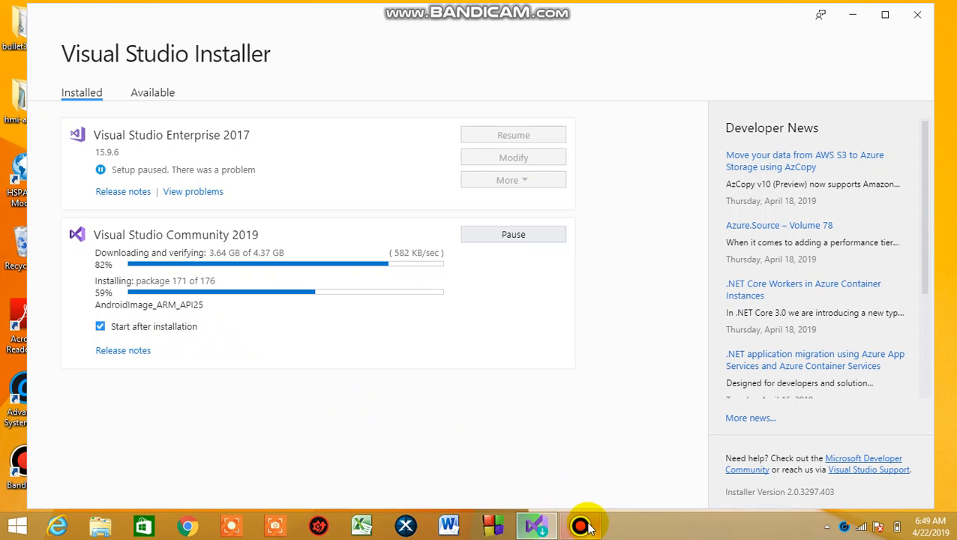
{"action": "left_click", "coordinate": [582, 525]}
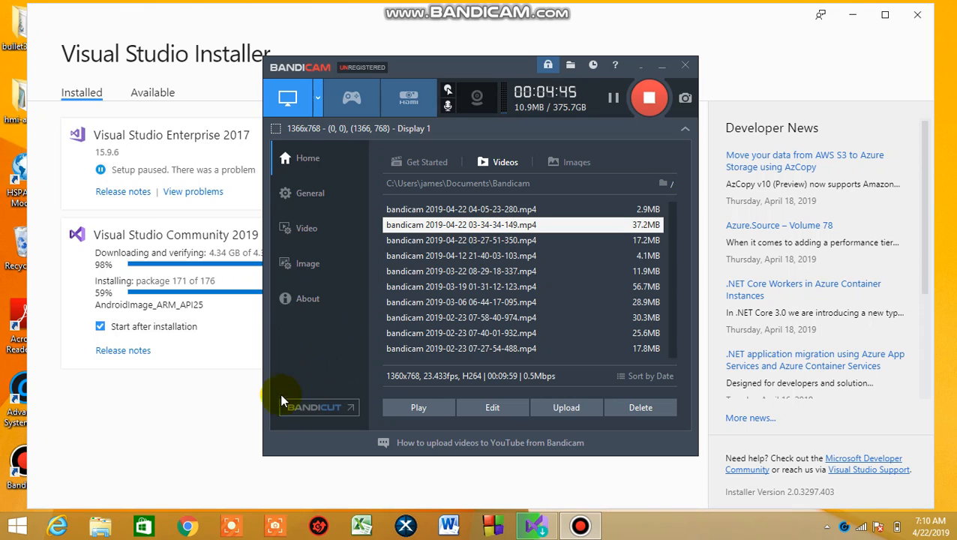
{"action": "left_click", "coordinate": [685, 66]}
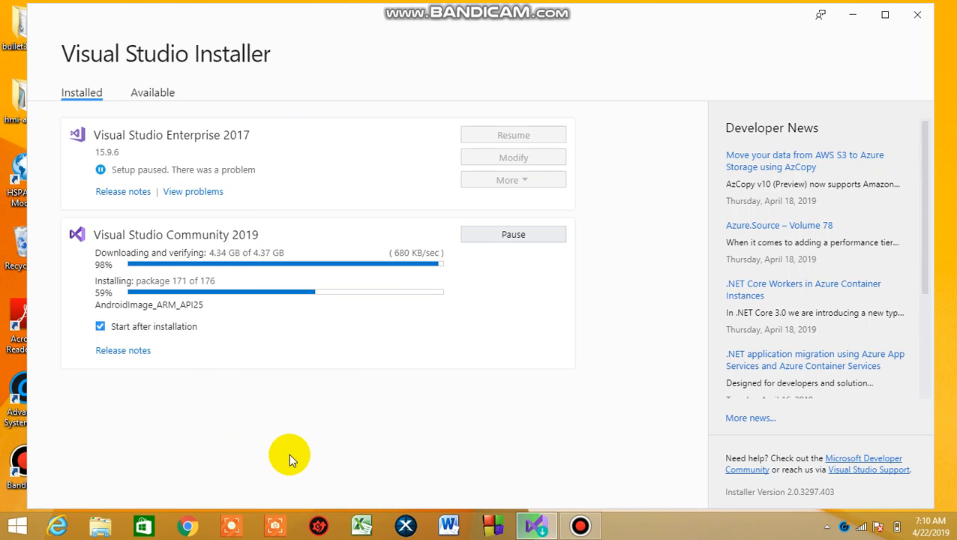
{"action": "mouse_move", "coordinate": [465, 288]}
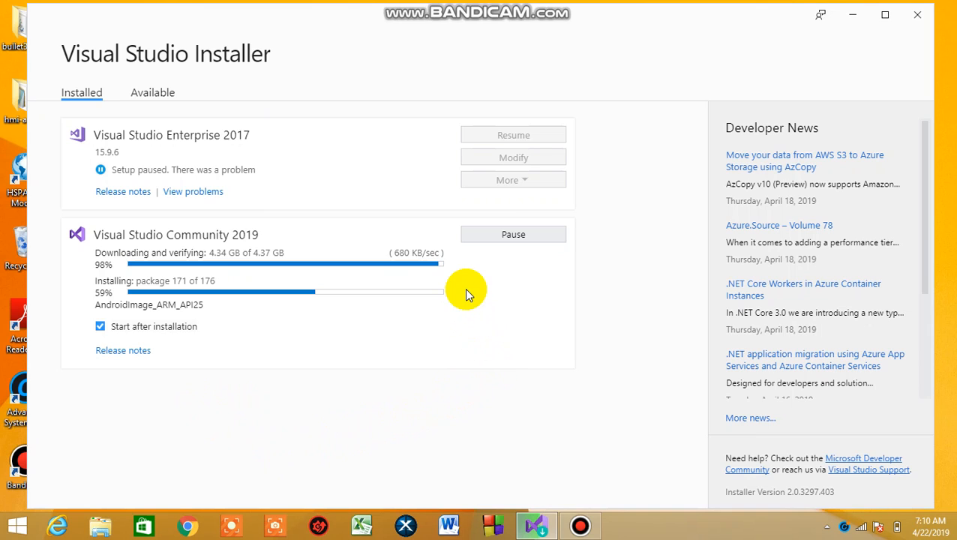
{"action": "mouse_move", "coordinate": [489, 285]}
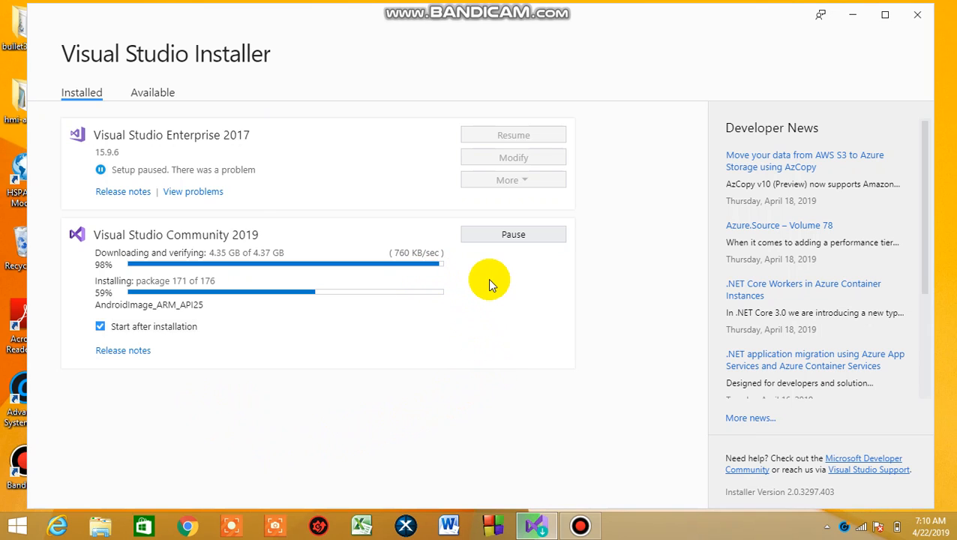
{"action": "mouse_move", "coordinate": [501, 433]}
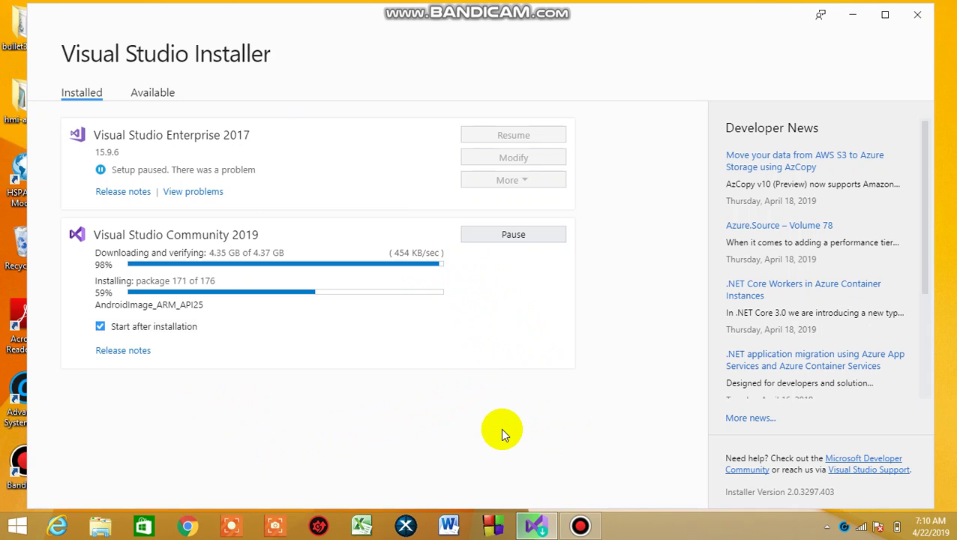
{"action": "mouse_move", "coordinate": [567, 454]}
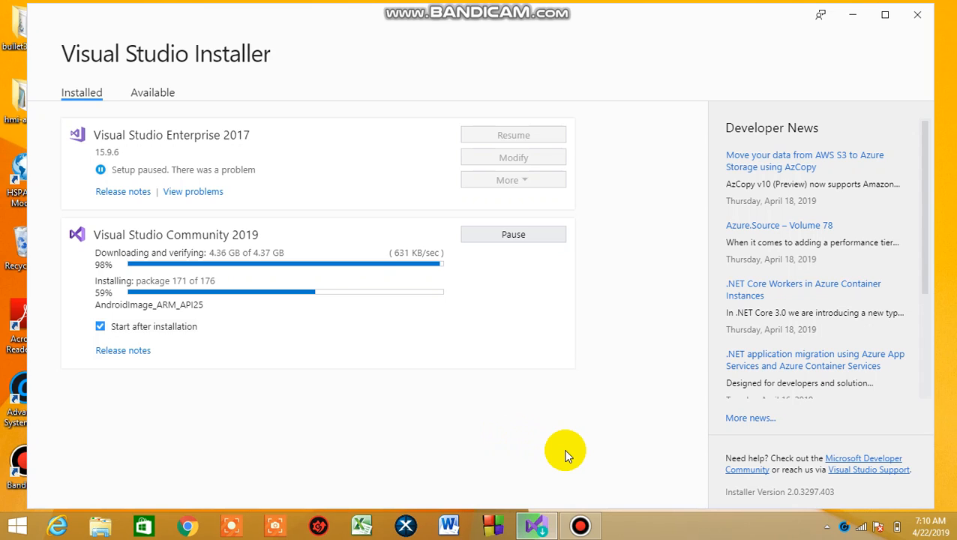
{"action": "mouse_move", "coordinate": [258, 426]}
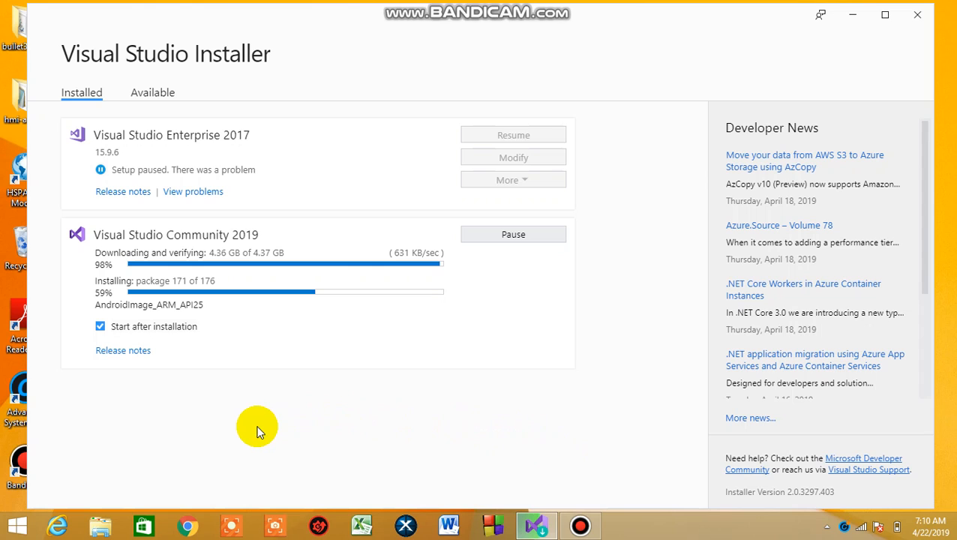
{"action": "mouse_move", "coordinate": [69, 372]}
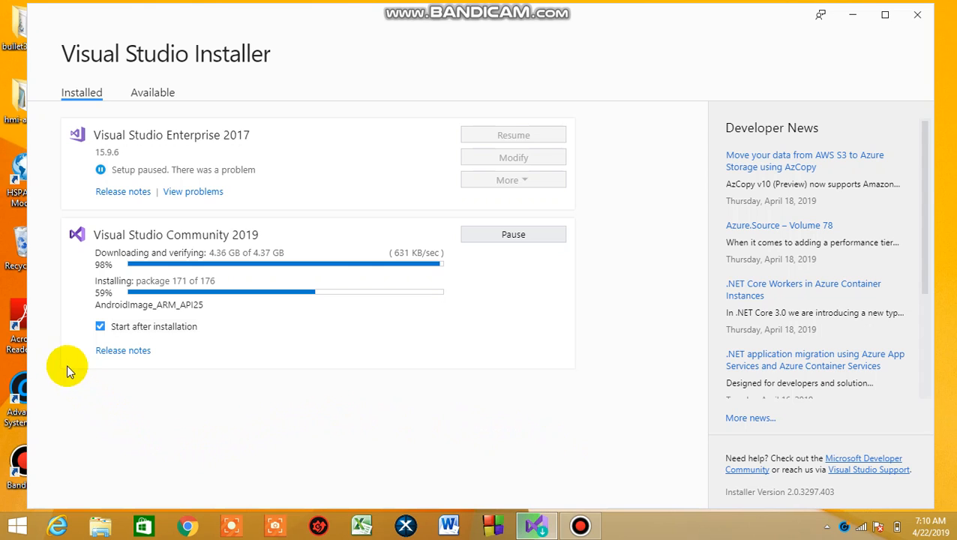
{"action": "mouse_move", "coordinate": [162, 308]}
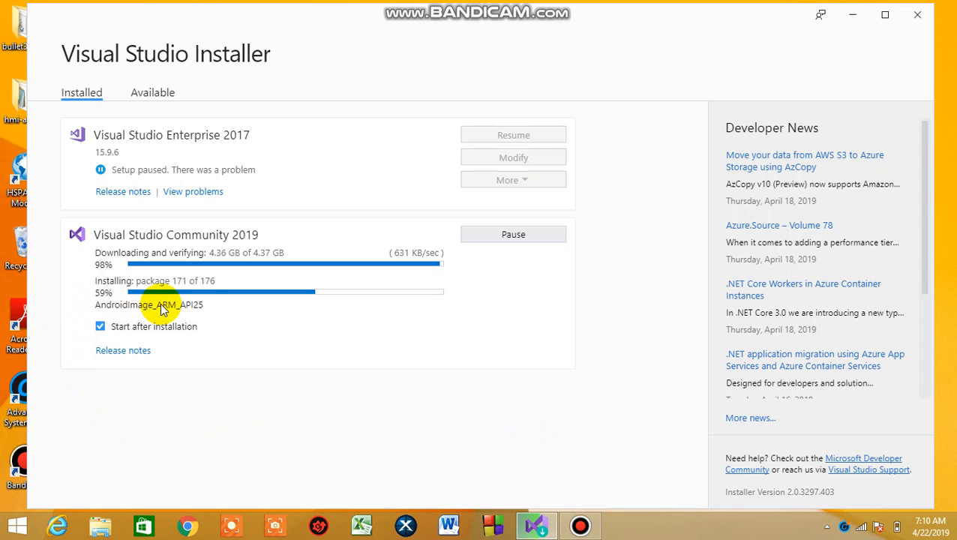
{"action": "mouse_move", "coordinate": [292, 310]}
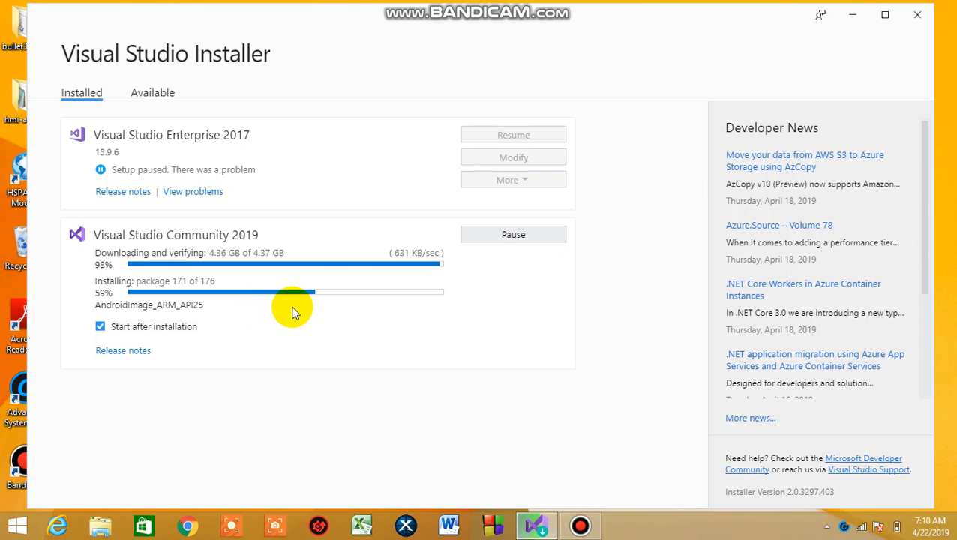
{"action": "mouse_move", "coordinate": [357, 315]}
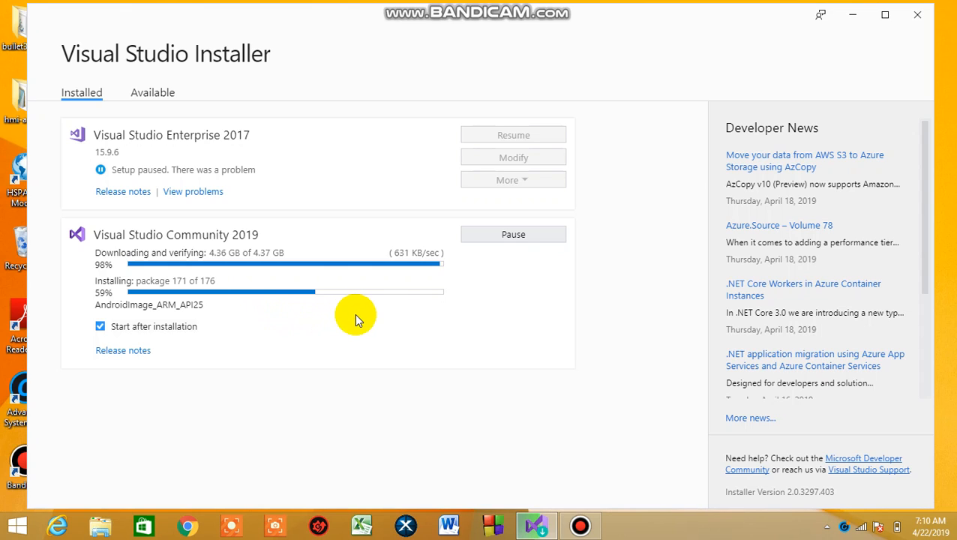
{"action": "mouse_move", "coordinate": [494, 311]}
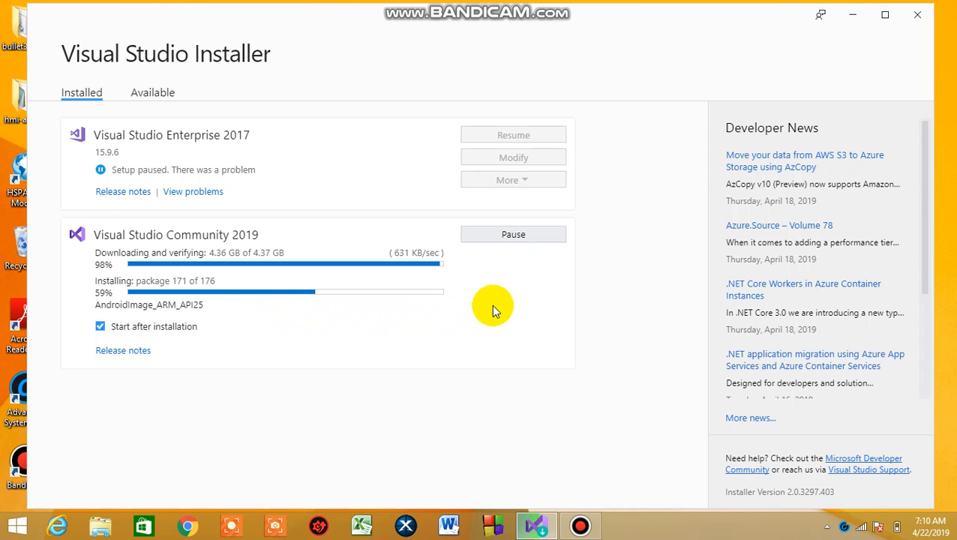
{"action": "mouse_move", "coordinate": [576, 324]}
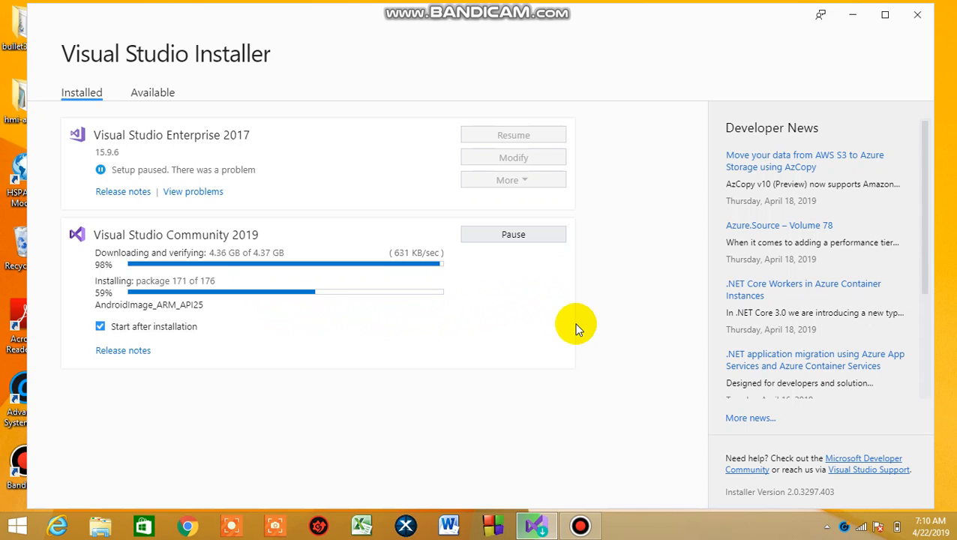
{"action": "mouse_move", "coordinate": [598, 412]}
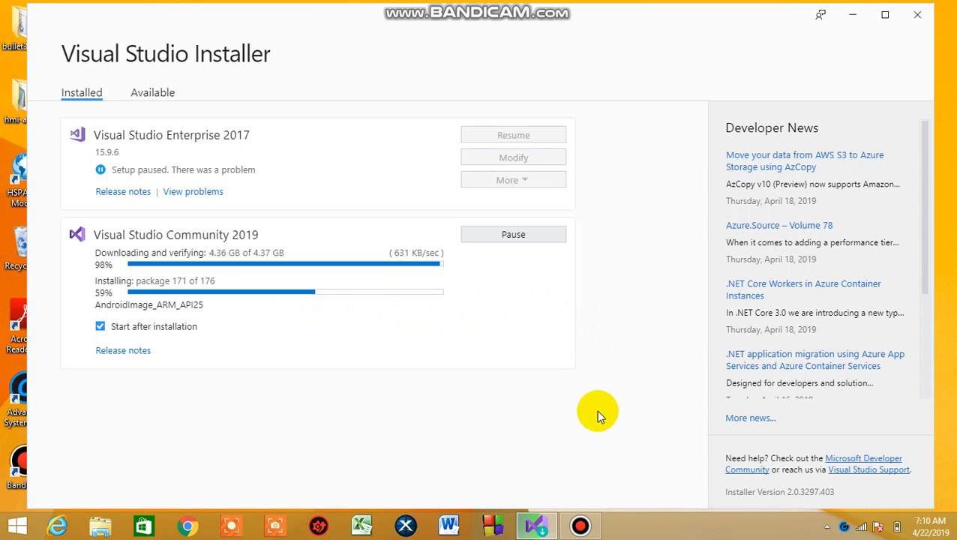
{"action": "mouse_move", "coordinate": [600, 420]}
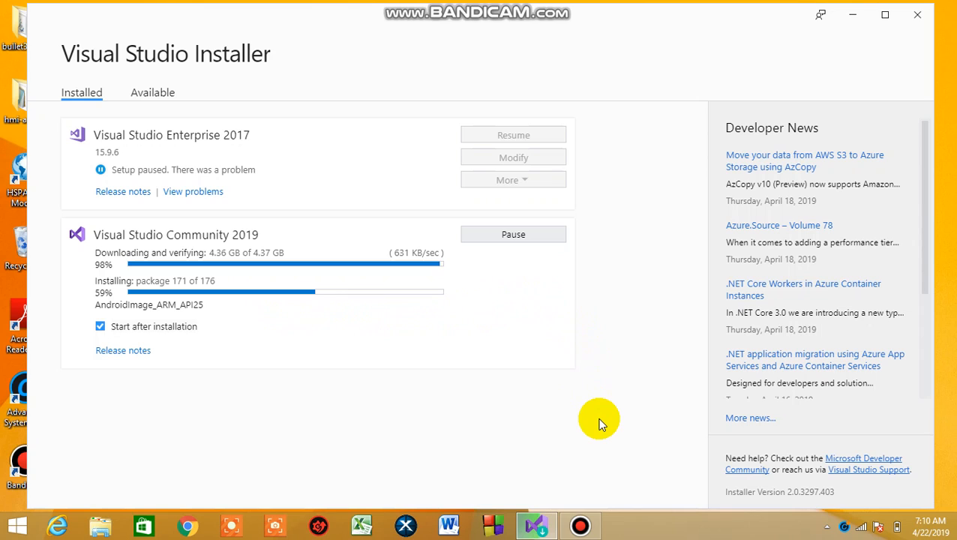
{"action": "mouse_move", "coordinate": [567, 414]}
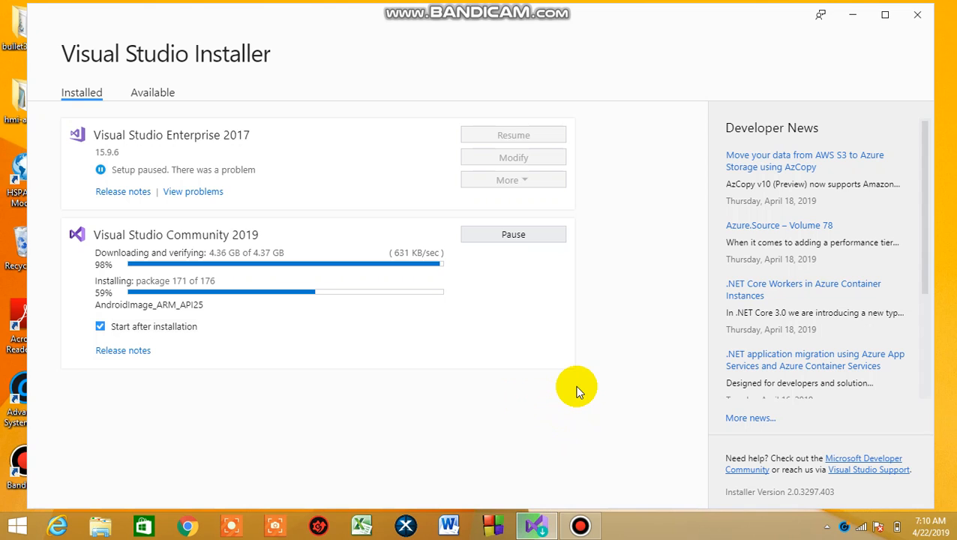
{"action": "mouse_move", "coordinate": [609, 528]}
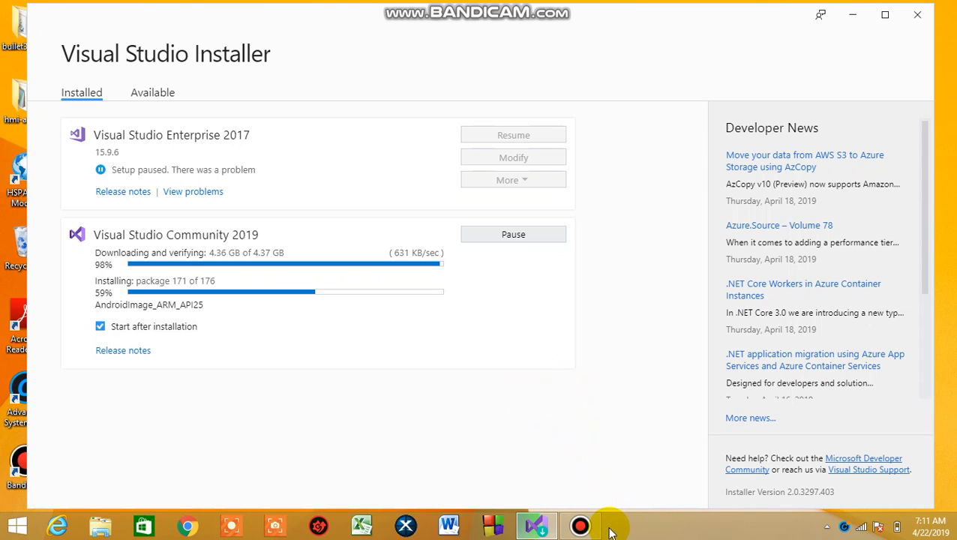
Continue waiting on the installer until Community 2019 progress reaches 99%
{"action": "left_click", "coordinate": [579, 525]}
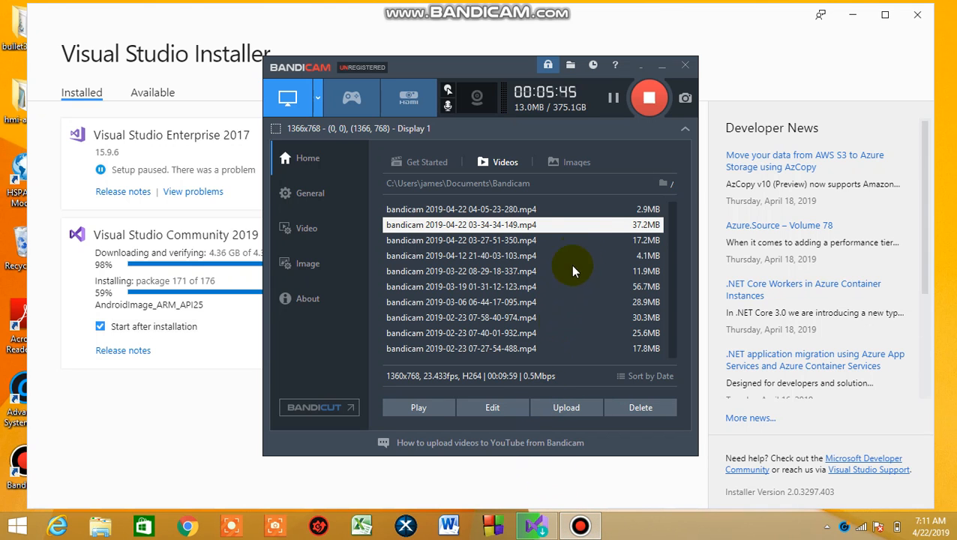
{"action": "mouse_move", "coordinate": [300, 348]}
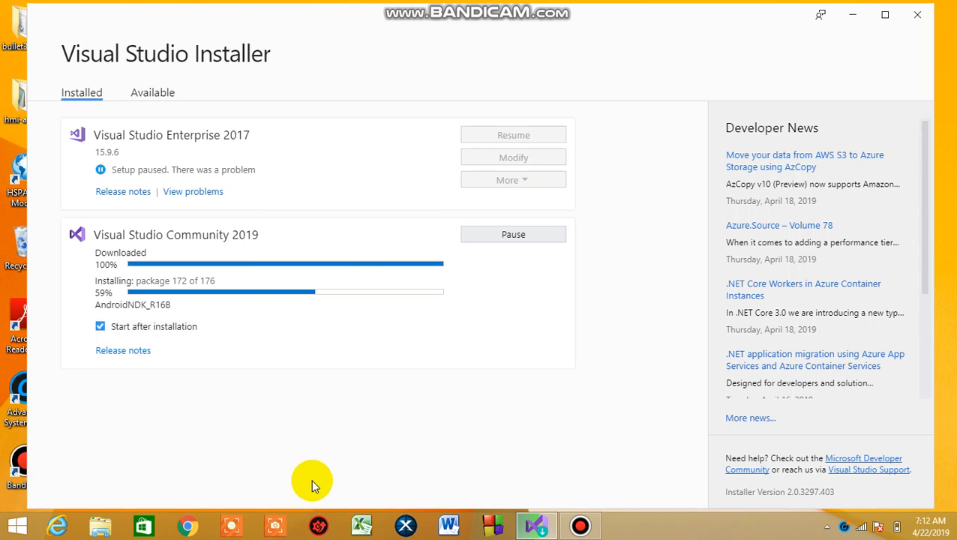
{"action": "mouse_move", "coordinate": [283, 453]}
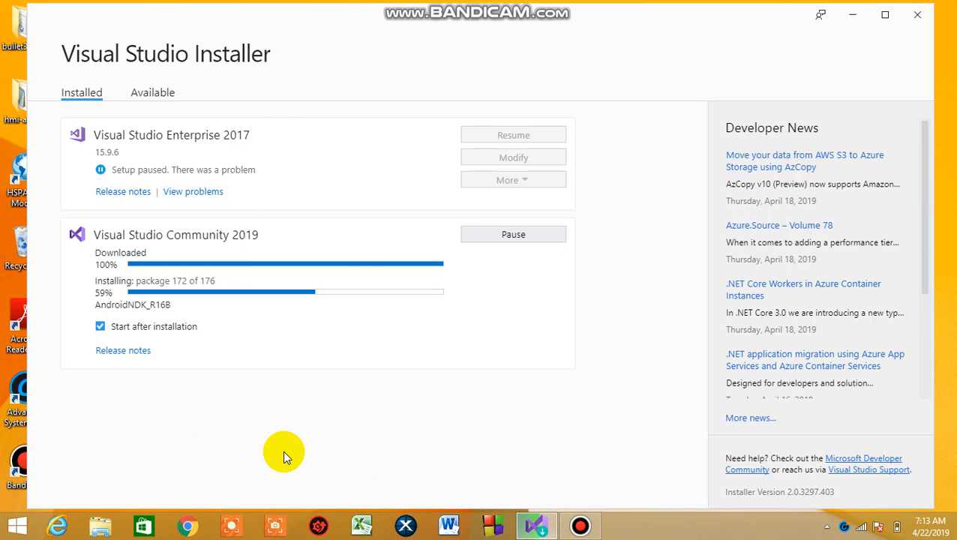
{"action": "mouse_move", "coordinate": [78, 294]}
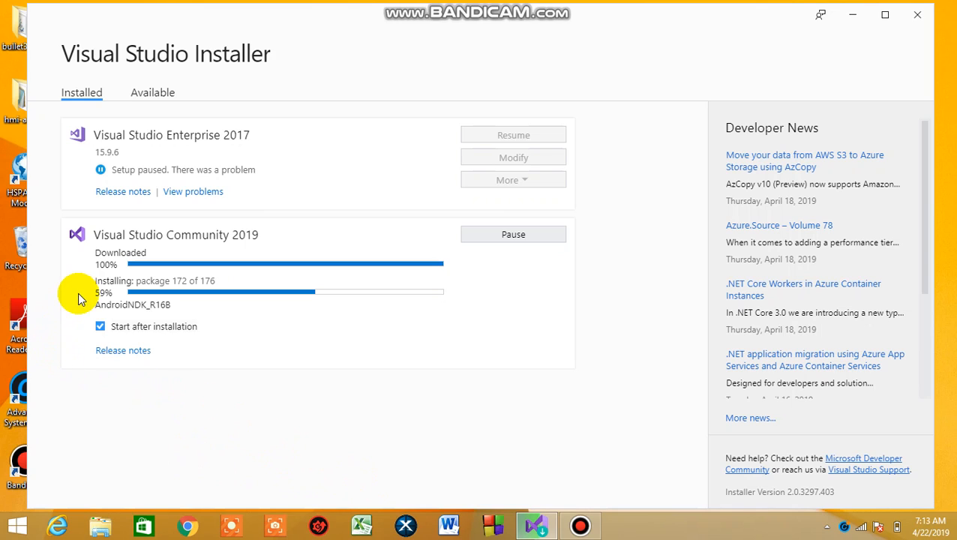
{"action": "mouse_move", "coordinate": [114, 268]}
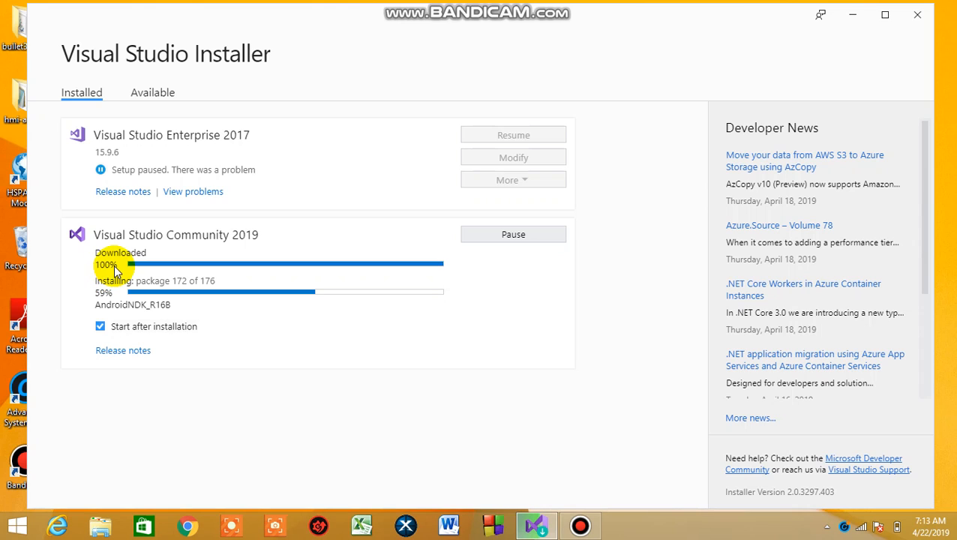
{"action": "mouse_move", "coordinate": [126, 288]}
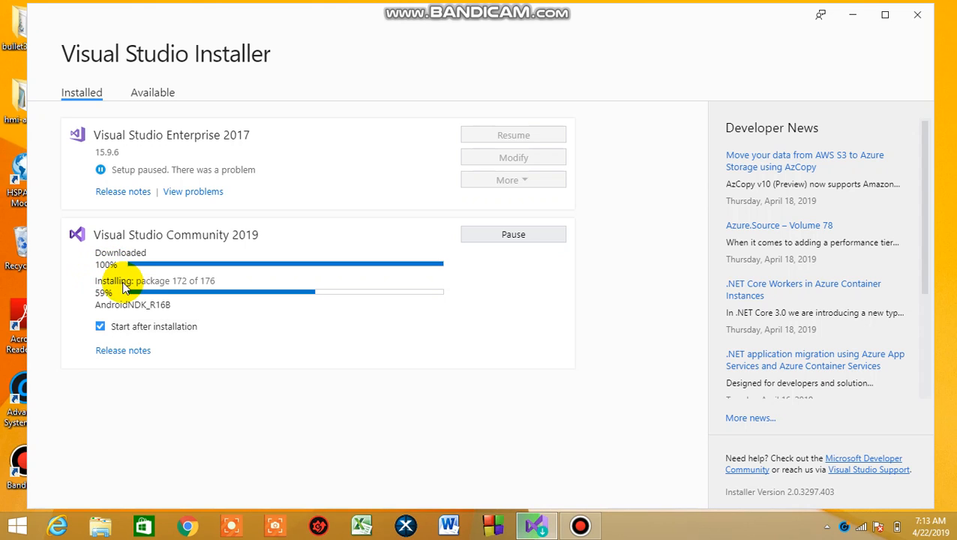
{"action": "mouse_move", "coordinate": [89, 421]}
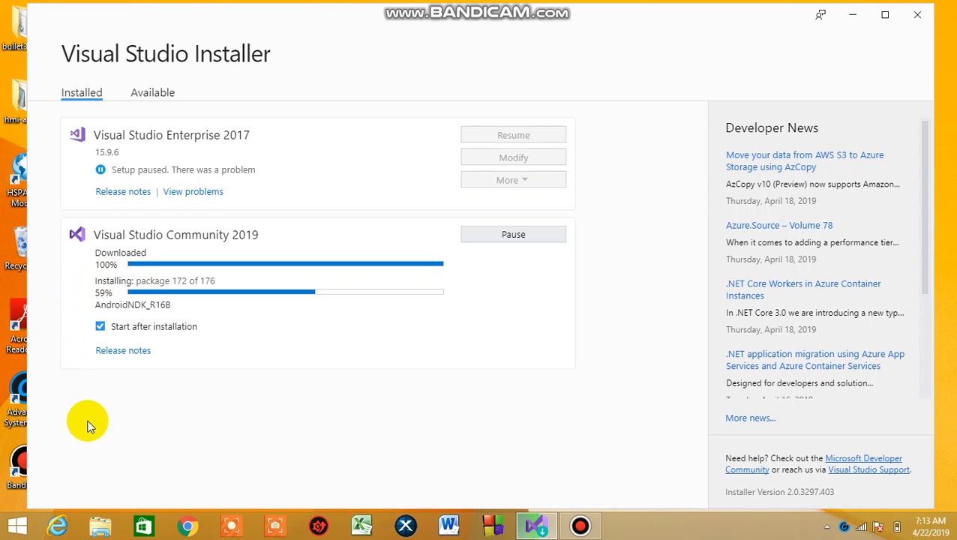
{"action": "mouse_move", "coordinate": [579, 525]}
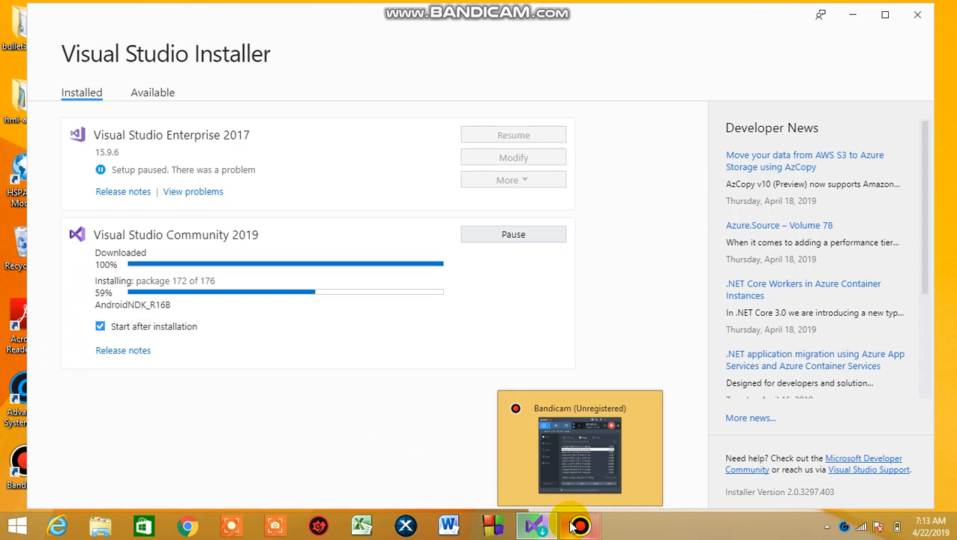
{"action": "mouse_move", "coordinate": [439, 480]}
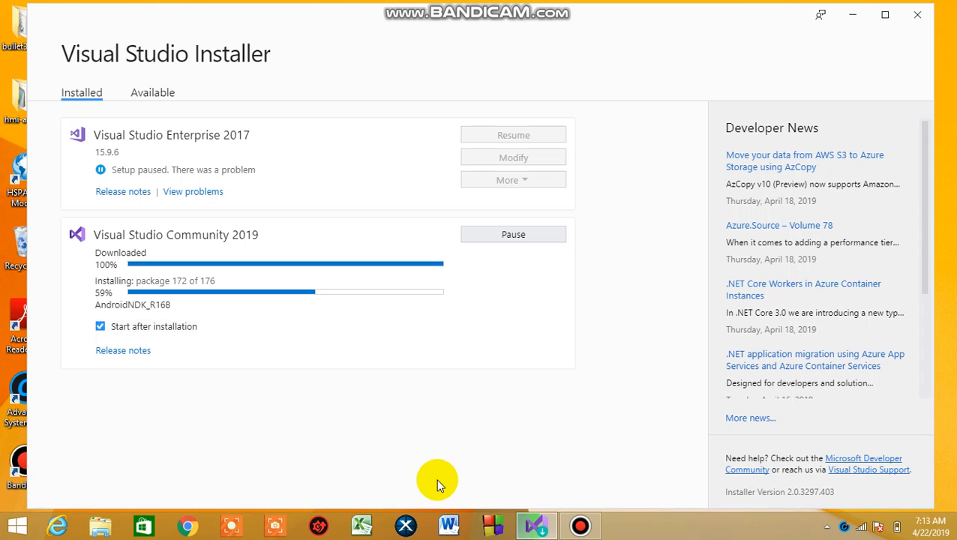
{"action": "left_click", "coordinate": [579, 525]}
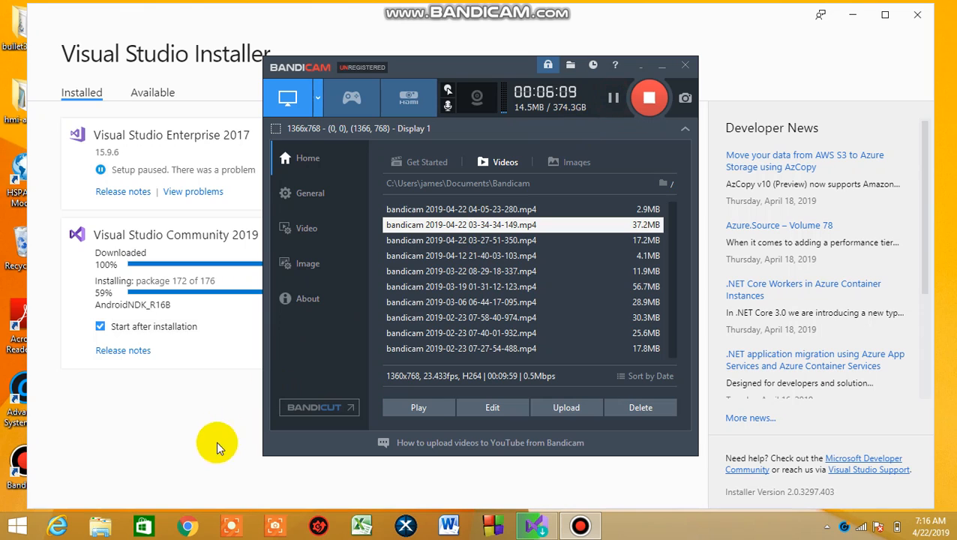
{"action": "left_click", "coordinate": [660, 66]}
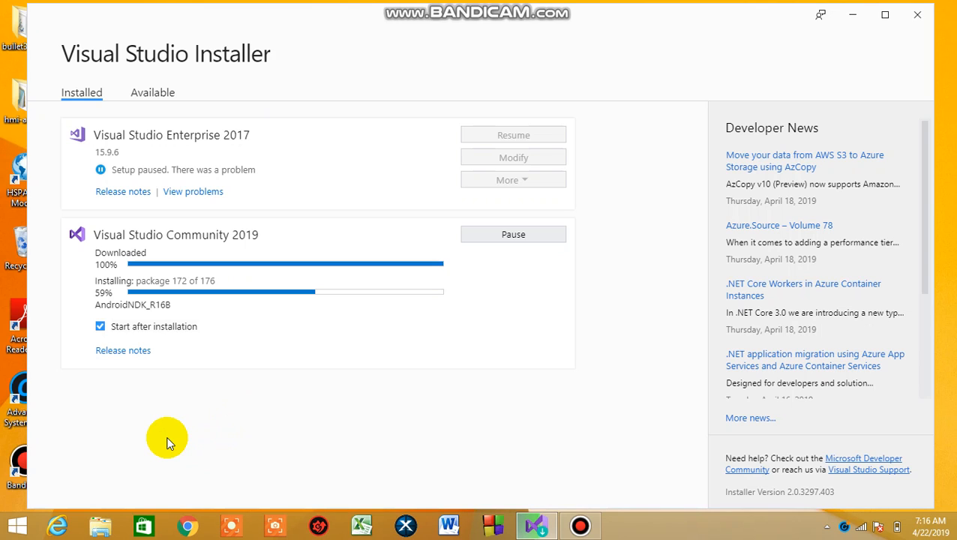
{"action": "mouse_move", "coordinate": [96, 293]}
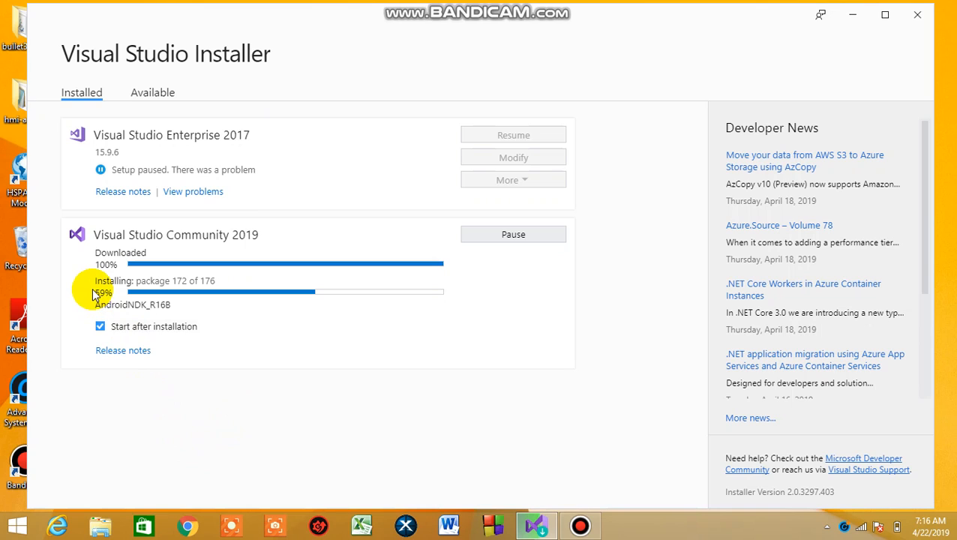
{"action": "mouse_move", "coordinate": [75, 456]}
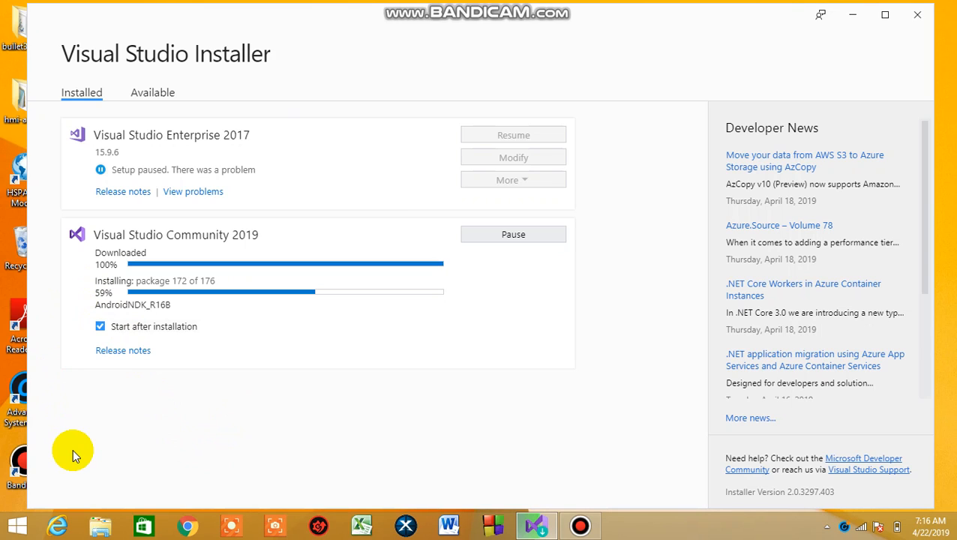
{"action": "mouse_move", "coordinate": [150, 466]}
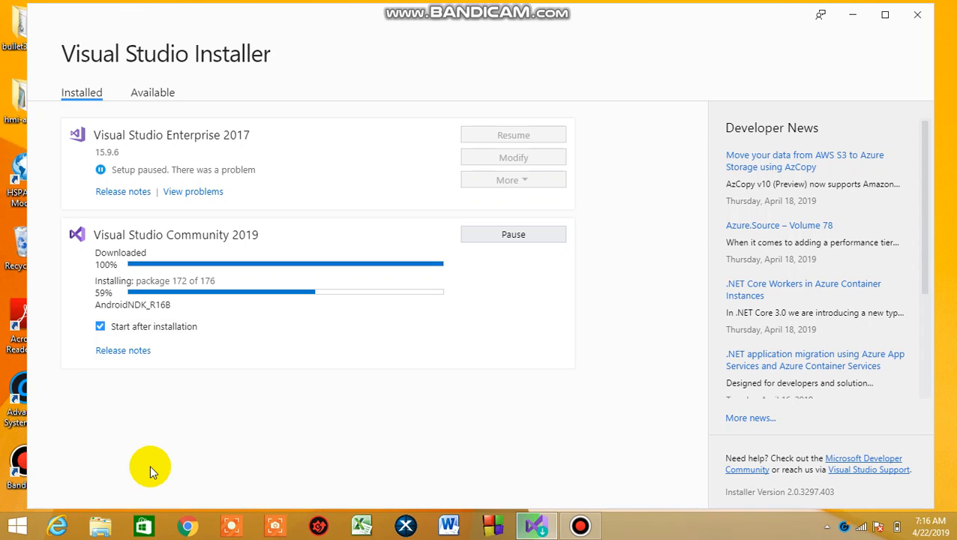
{"action": "mouse_move", "coordinate": [179, 472]}
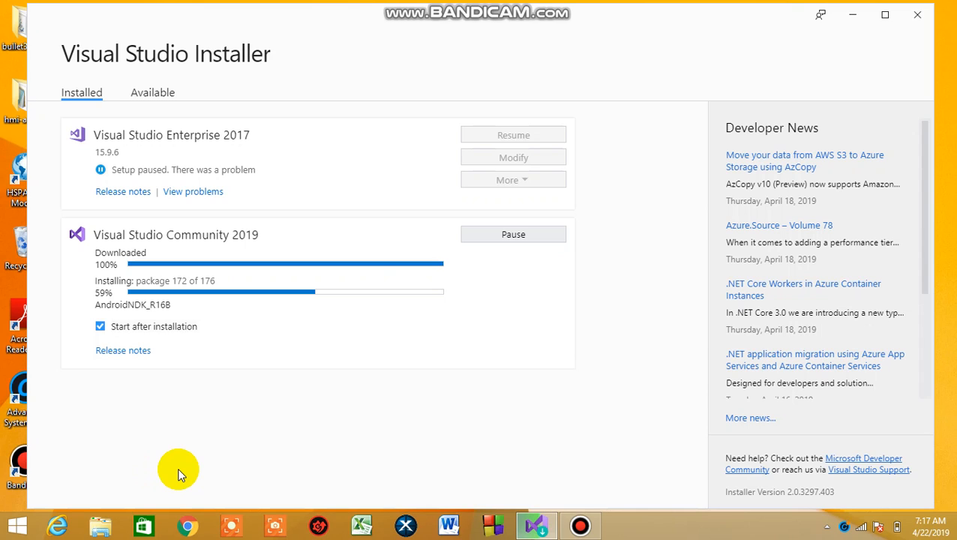
{"action": "mouse_move", "coordinate": [126, 450]}
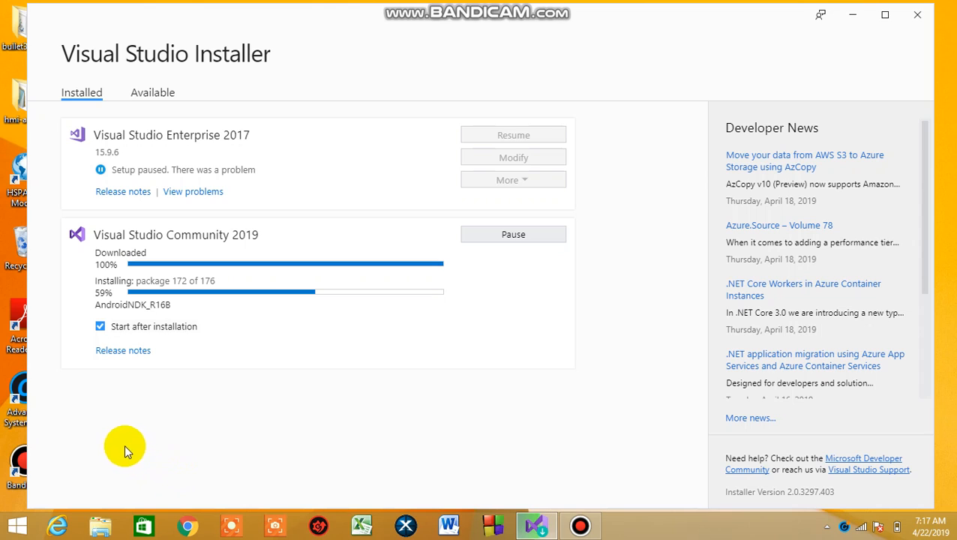
{"action": "mouse_move", "coordinate": [267, 452]}
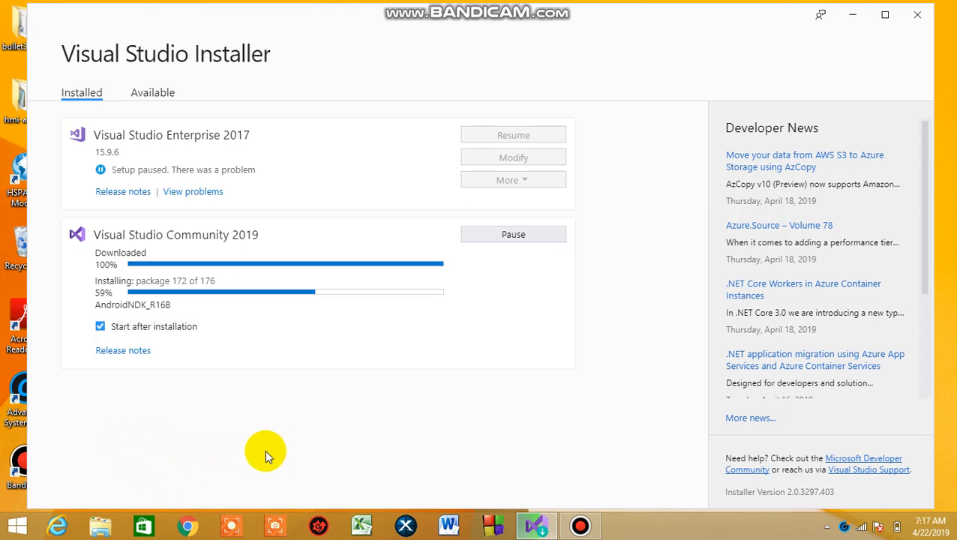
{"action": "mouse_move", "coordinate": [247, 378]}
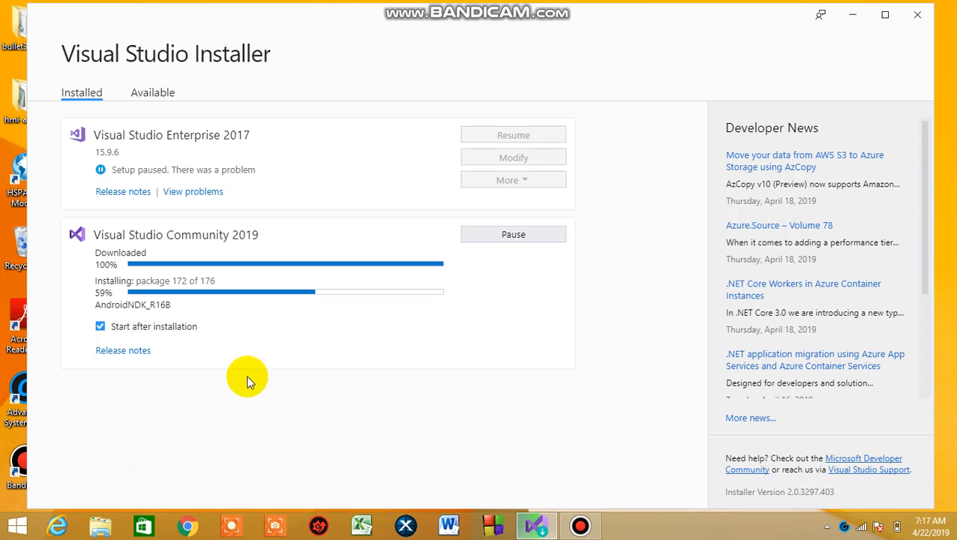
{"action": "mouse_move", "coordinate": [519, 477]}
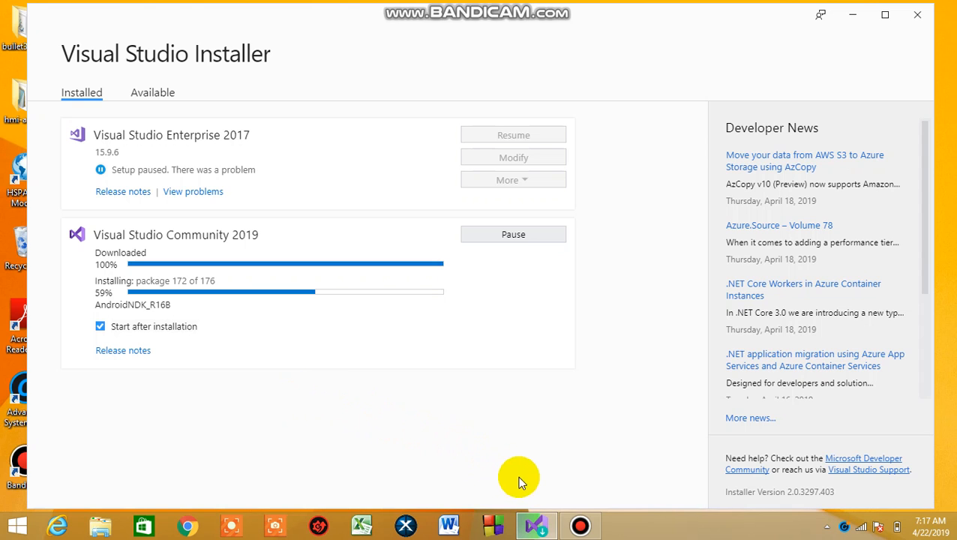
{"action": "mouse_move", "coordinate": [582, 525]}
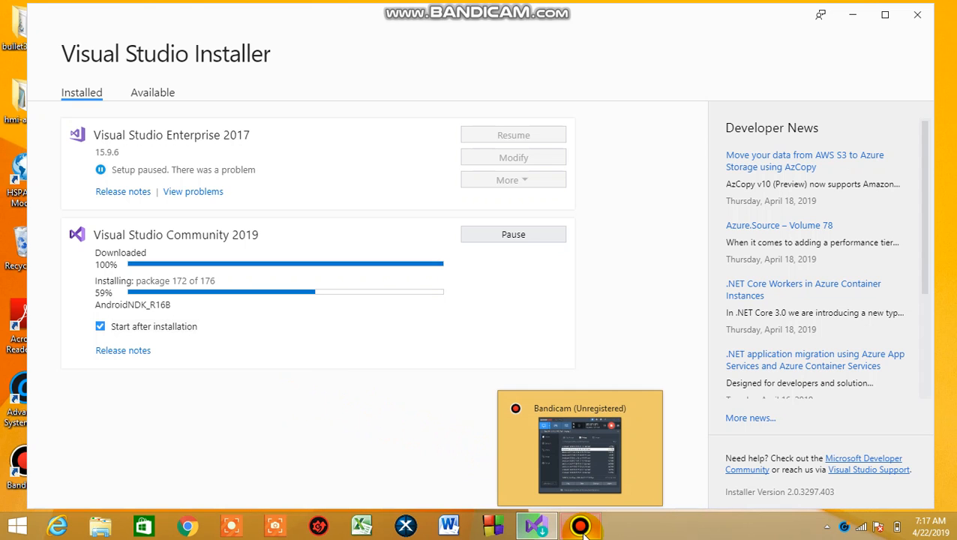
{"action": "left_click", "coordinate": [579, 448]}
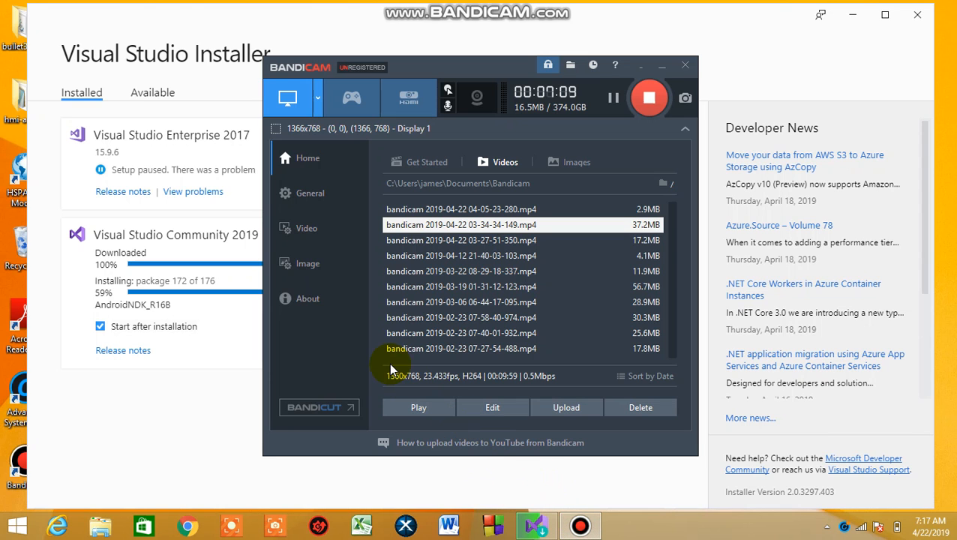
{"action": "mouse_move", "coordinate": [420, 282]}
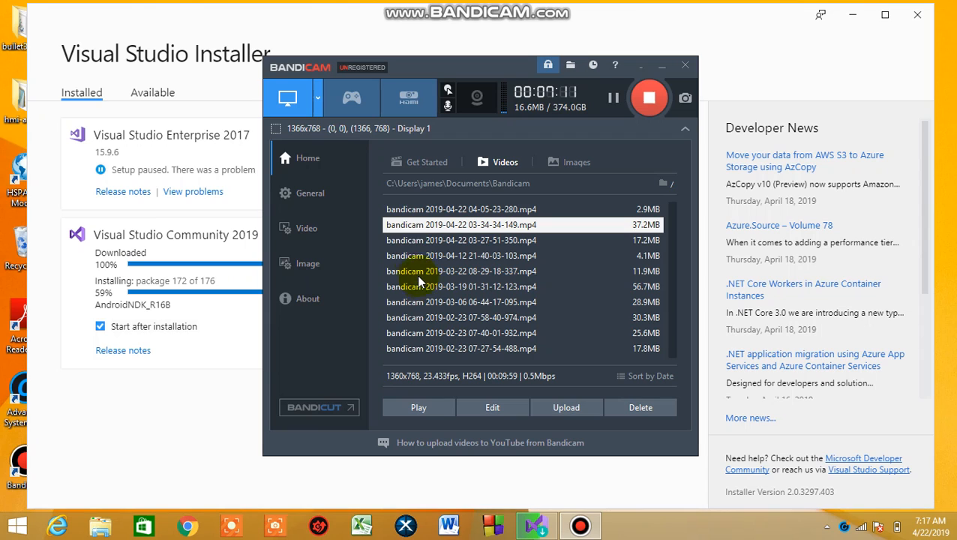
{"action": "mouse_move", "coordinate": [607, 122]}
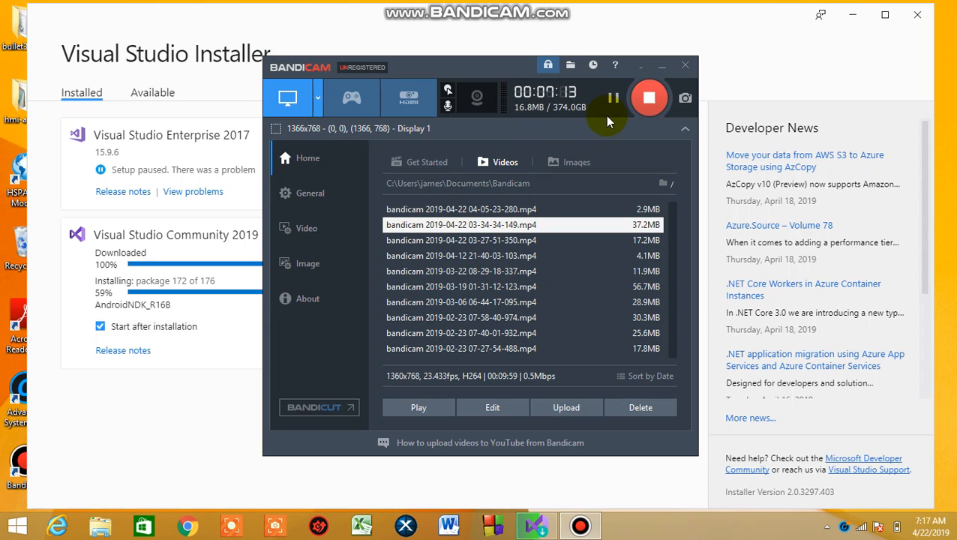
{"action": "mouse_move", "coordinate": [612, 98]}
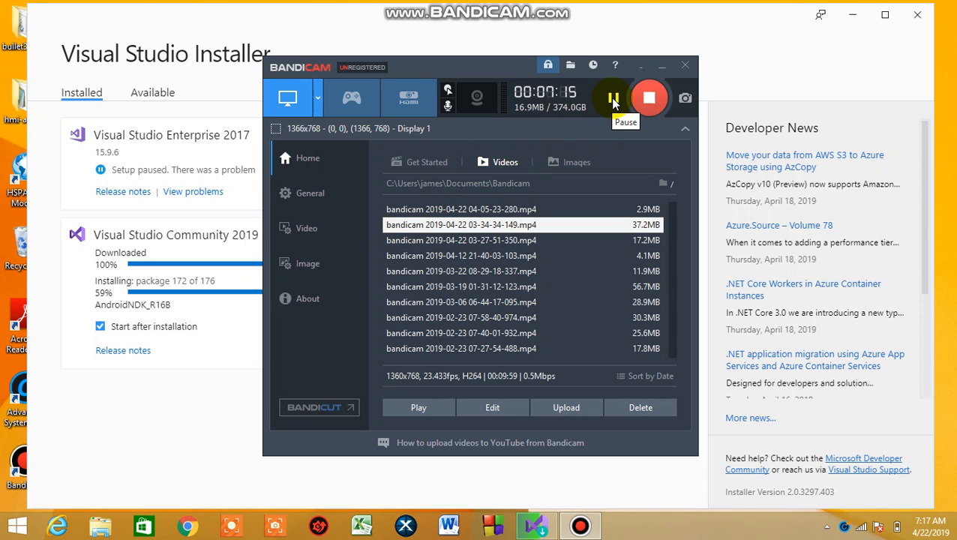
{"action": "mouse_move", "coordinate": [189, 477]}
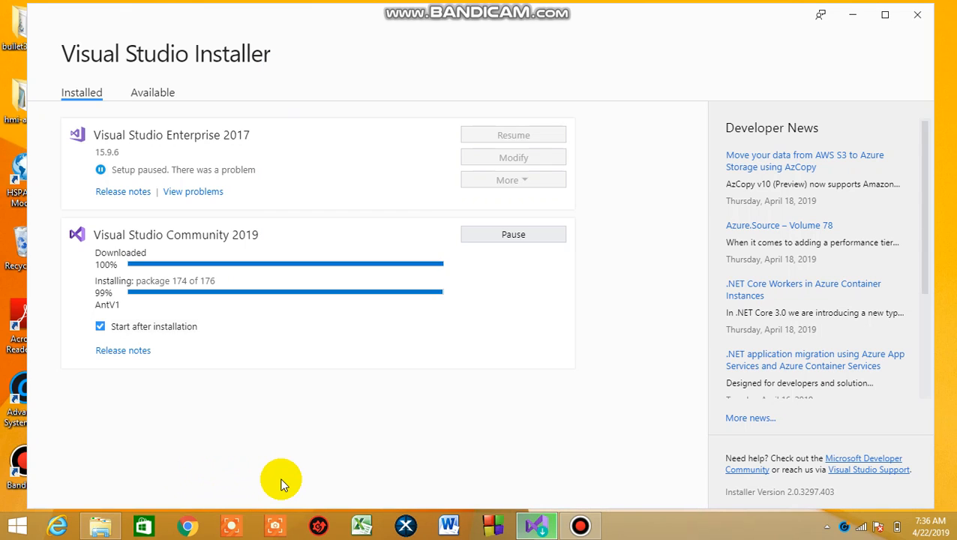
{"action": "mouse_move", "coordinate": [113, 297]}
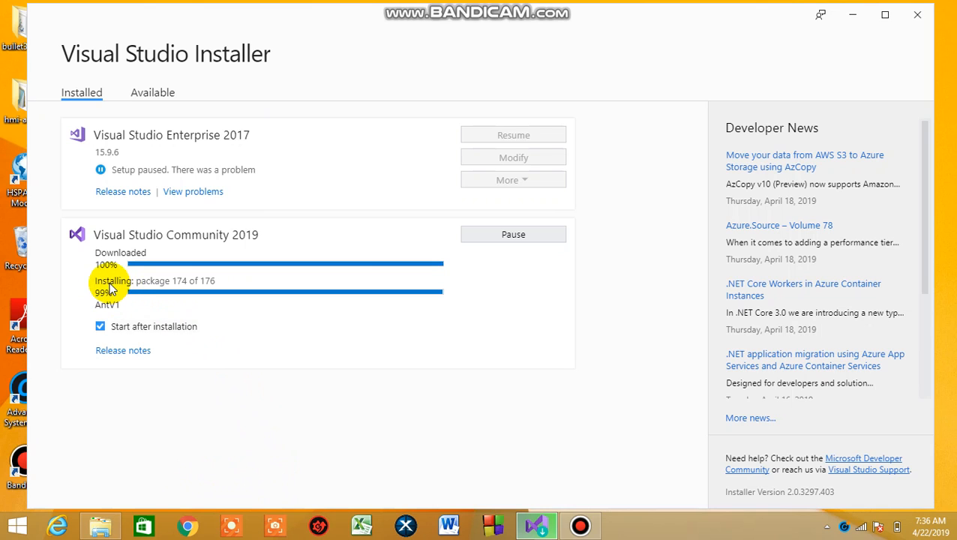
{"action": "mouse_move", "coordinate": [163, 288]}
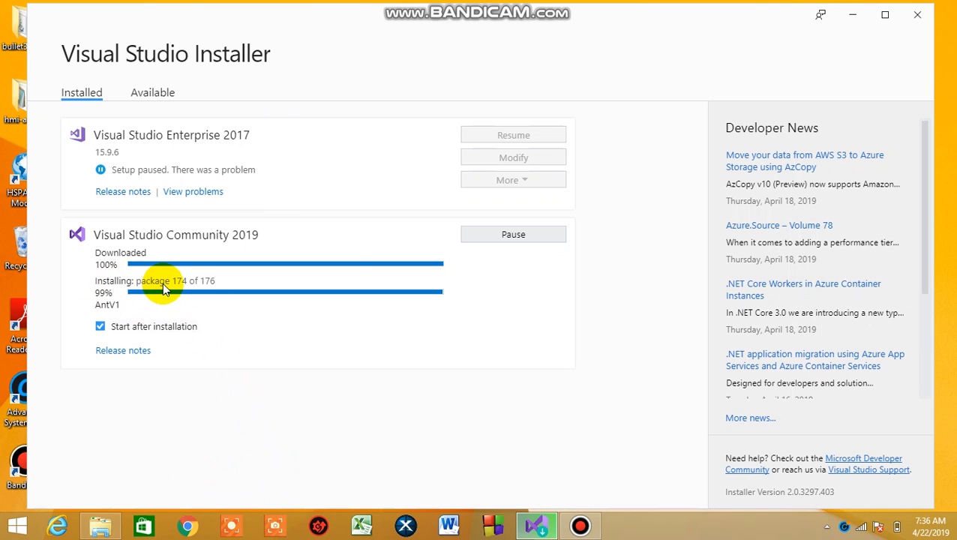
{"action": "mouse_move", "coordinate": [282, 433]}
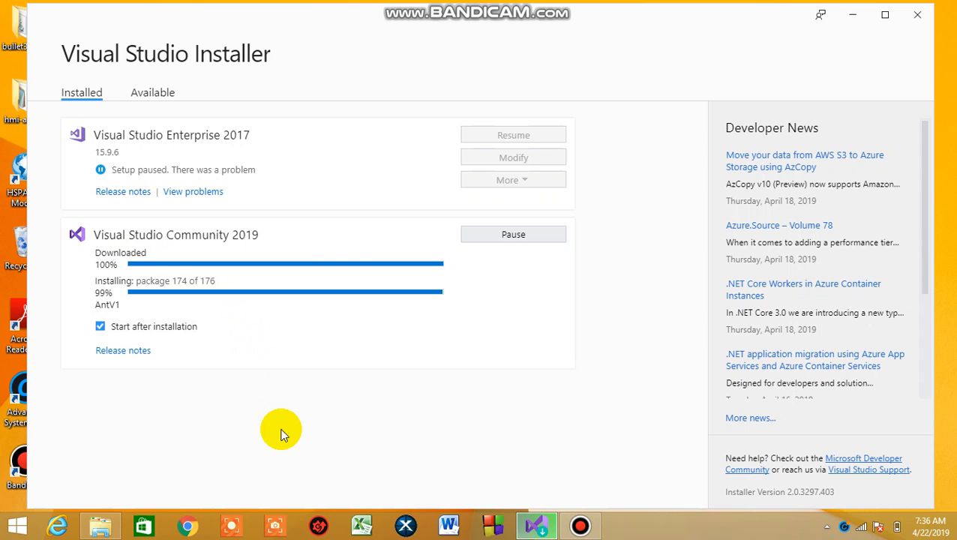
{"action": "mouse_move", "coordinate": [252, 453]}
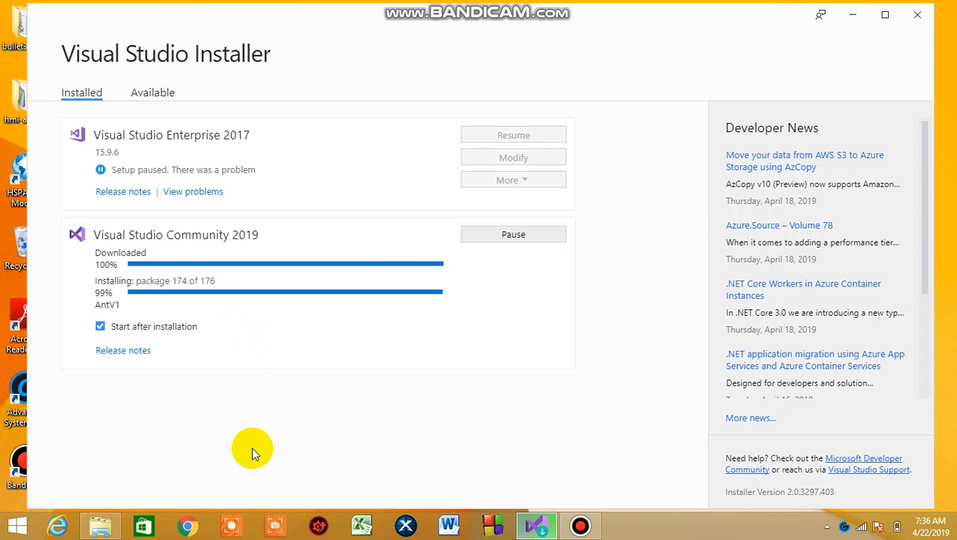
{"action": "mouse_move", "coordinate": [258, 411]}
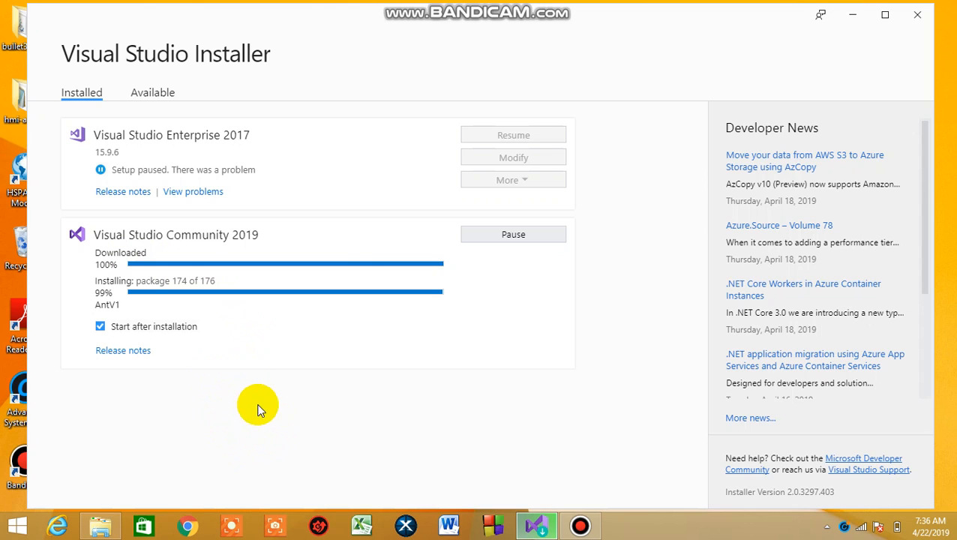
{"action": "mouse_move", "coordinate": [263, 388]}
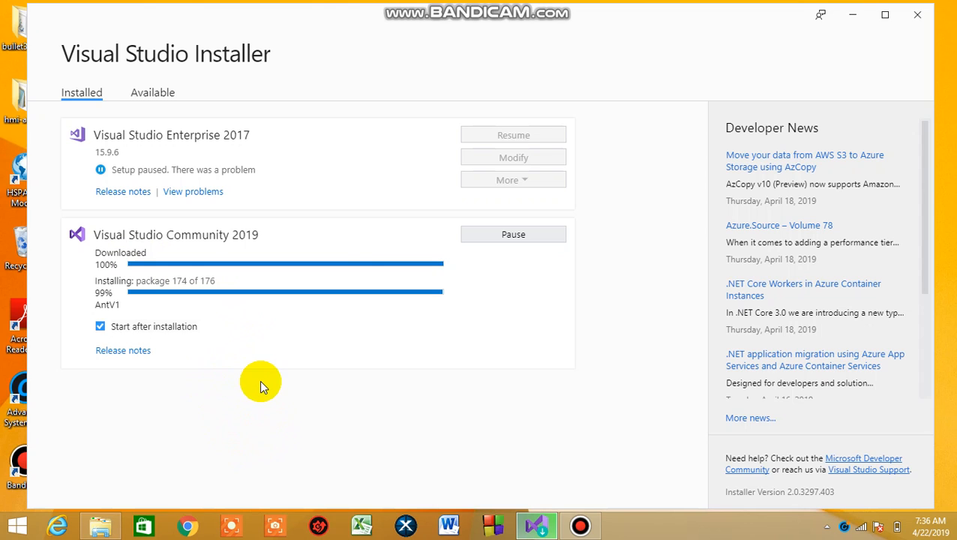
{"action": "mouse_move", "coordinate": [241, 348]}
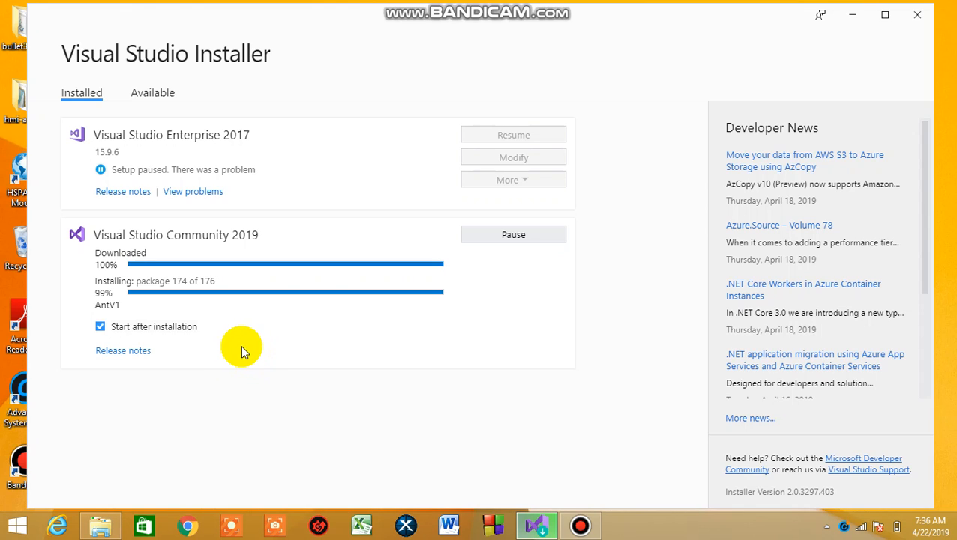
{"action": "mouse_move", "coordinate": [244, 345]}
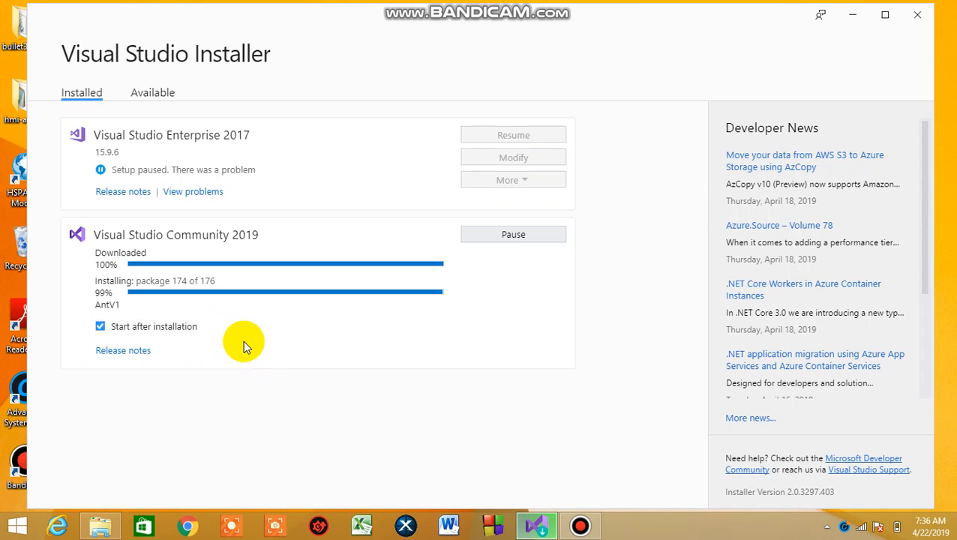
{"action": "mouse_move", "coordinate": [135, 323]}
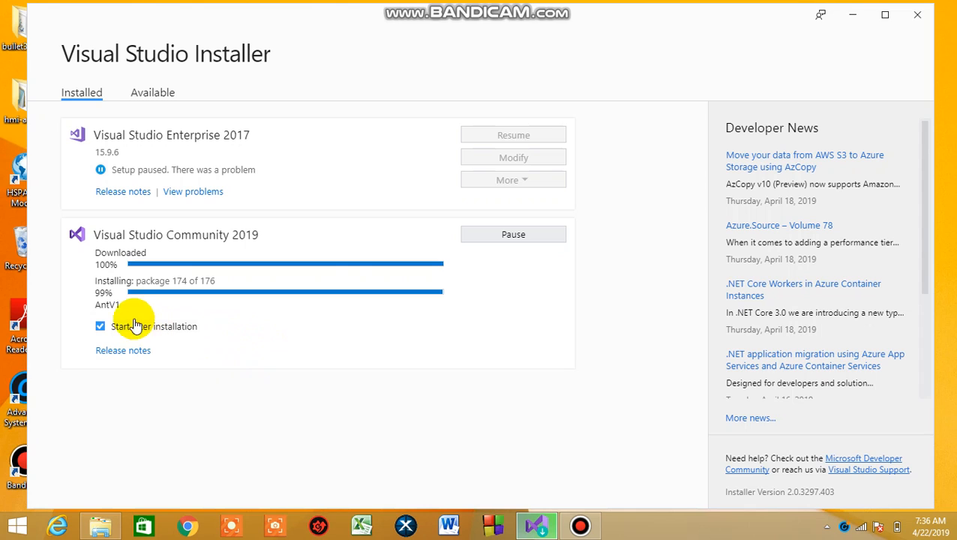
{"action": "mouse_move", "coordinate": [129, 311]}
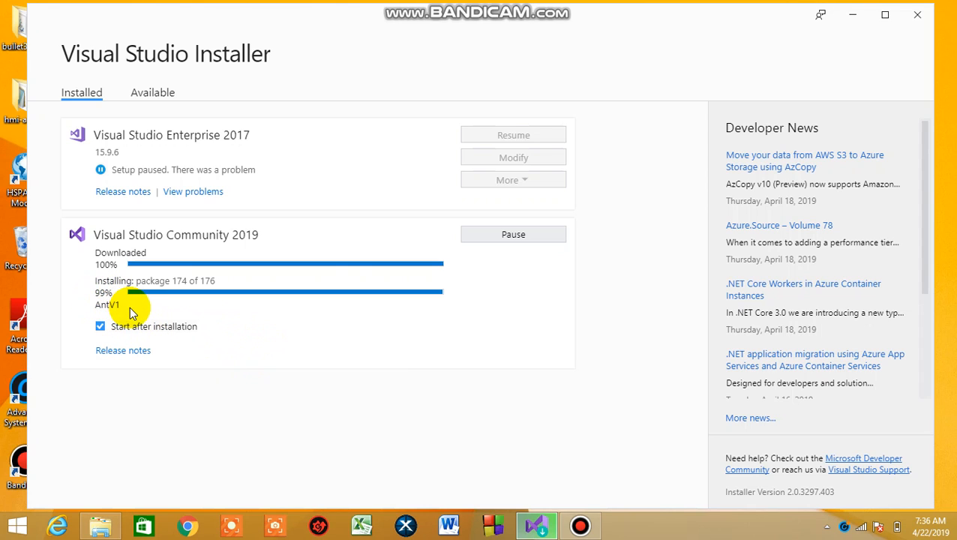
{"action": "mouse_move", "coordinate": [261, 374]}
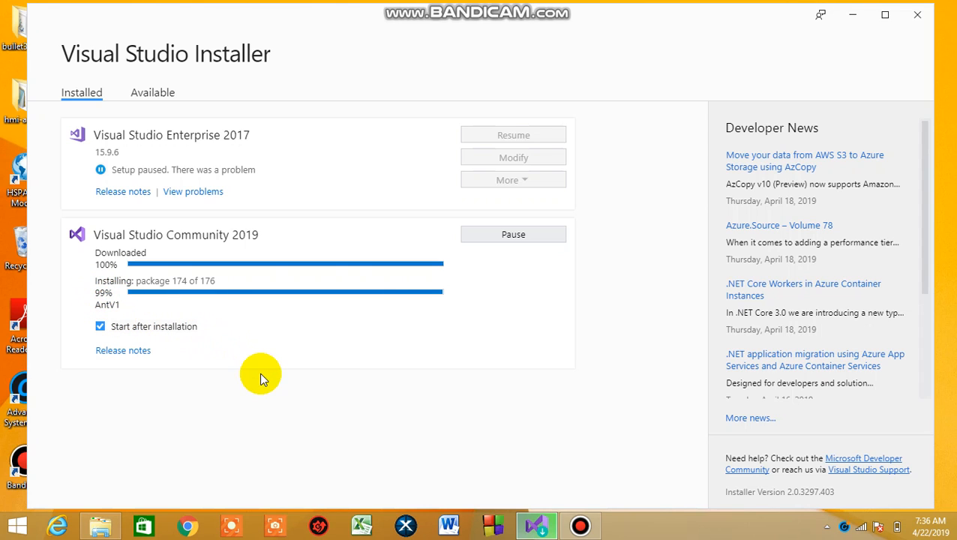
{"action": "mouse_move", "coordinate": [309, 420]}
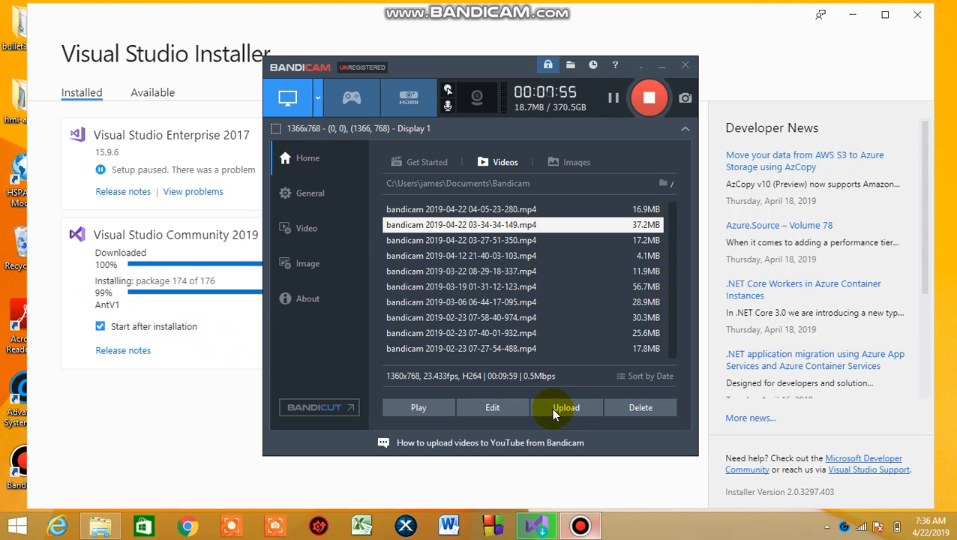
{"action": "mouse_move", "coordinate": [612, 97]}
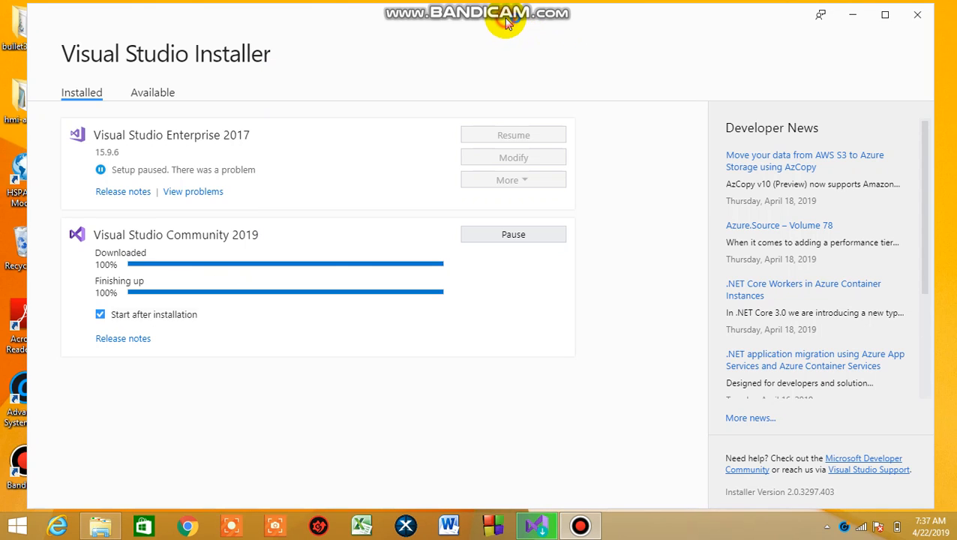
{"action": "mouse_move", "coordinate": [276, 295]}
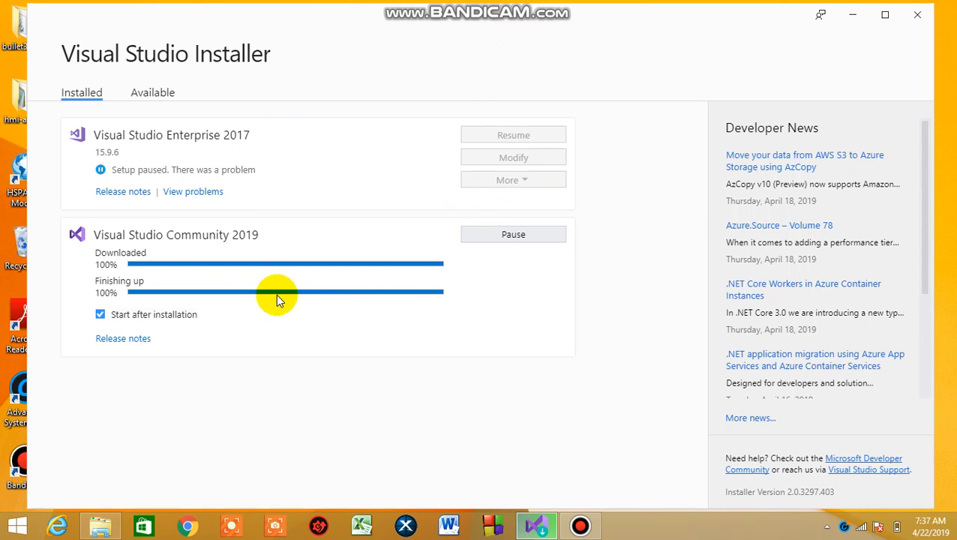
{"action": "mouse_move", "coordinate": [157, 301]}
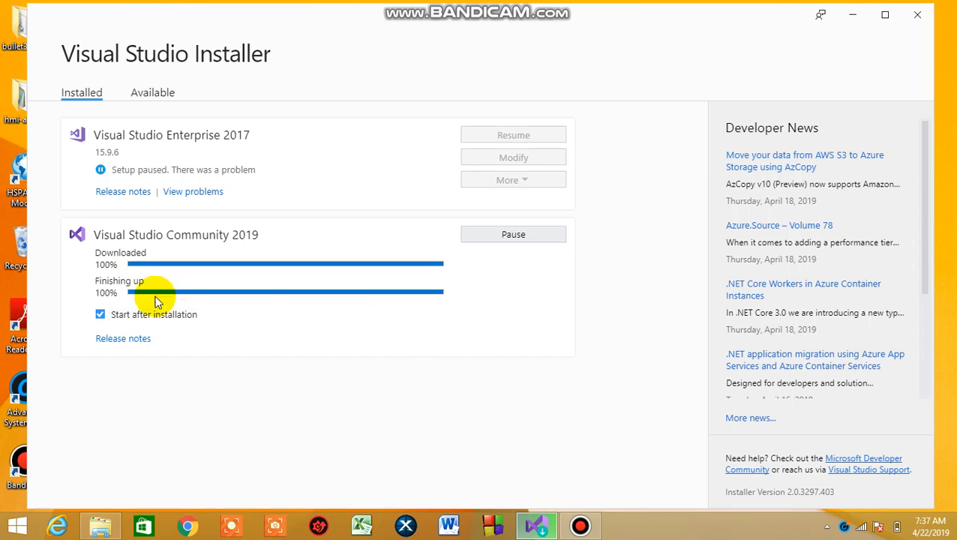
{"action": "mouse_move", "coordinate": [429, 480]}
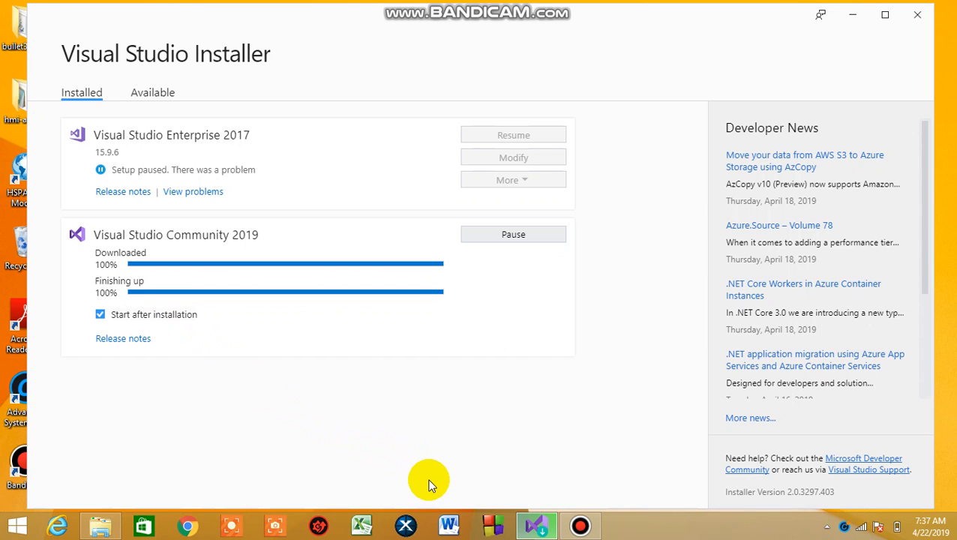
{"action": "mouse_move", "coordinate": [501, 493]}
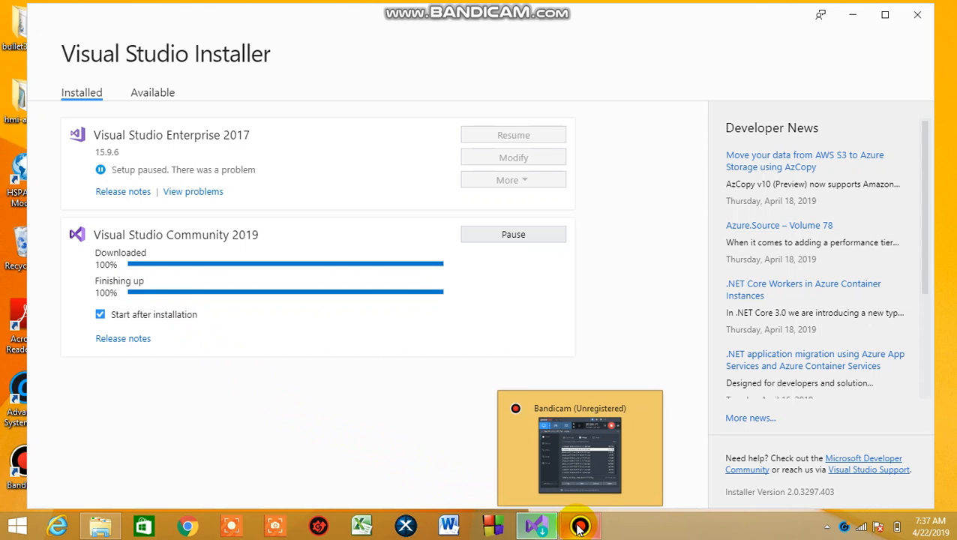
{"action": "mouse_move", "coordinate": [198, 284]}
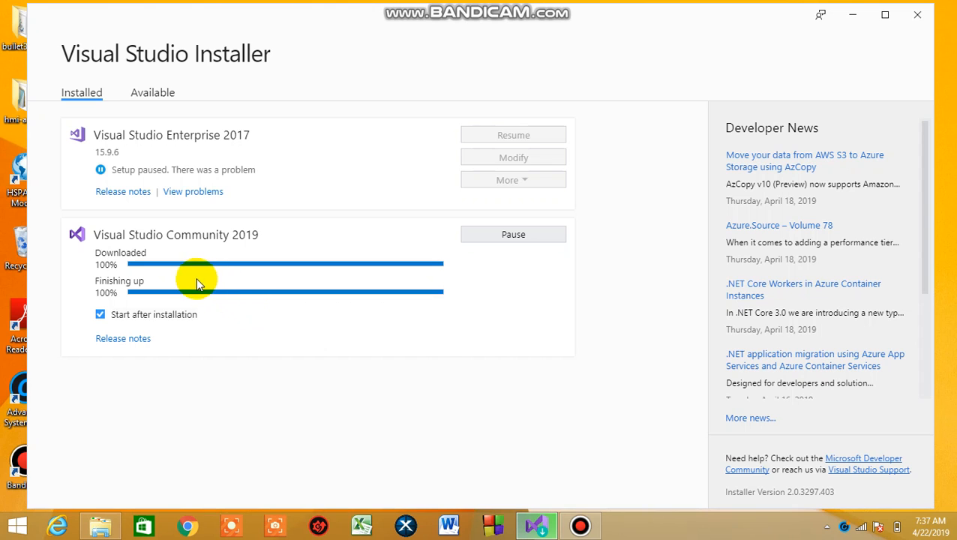
{"action": "mouse_move", "coordinate": [387, 413]}
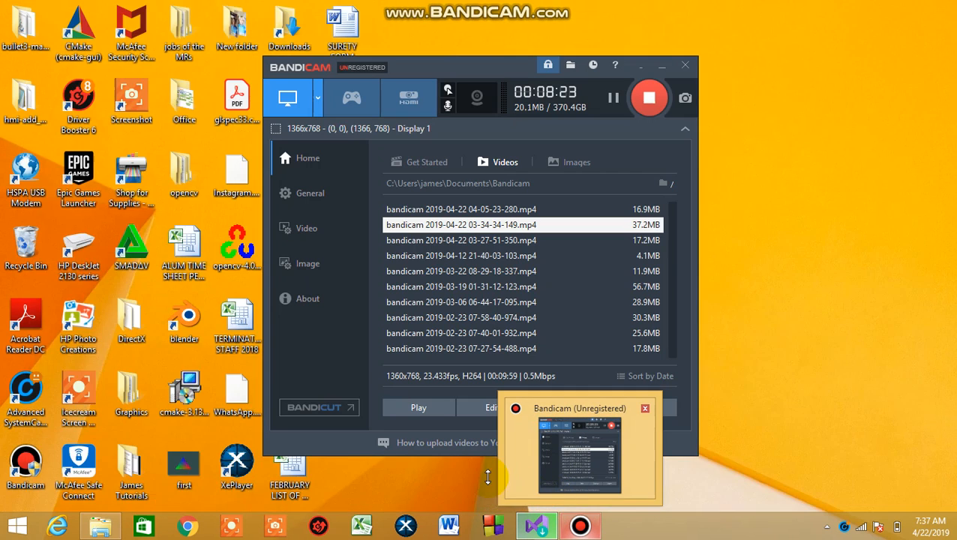
{"action": "left_click", "coordinate": [536, 526]}
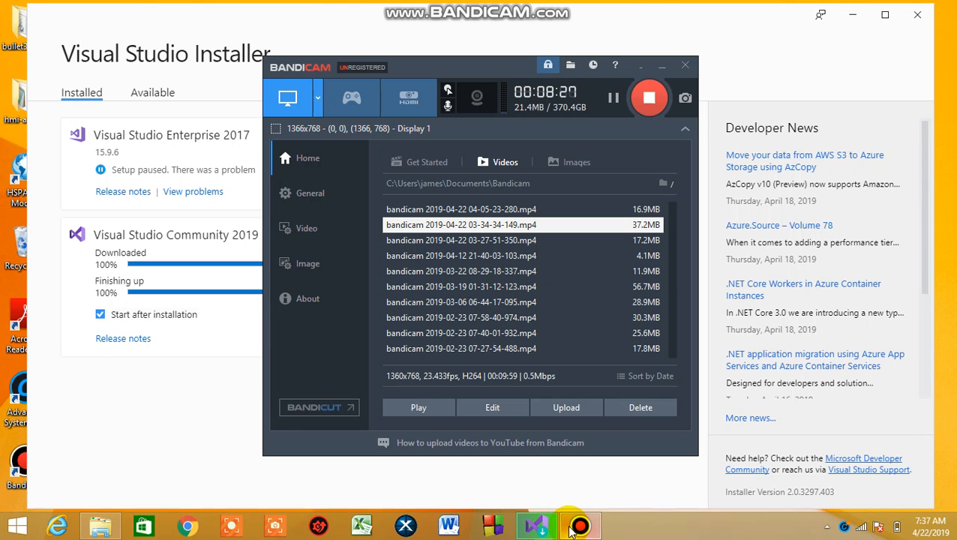
{"action": "mouse_move", "coordinate": [588, 138]}
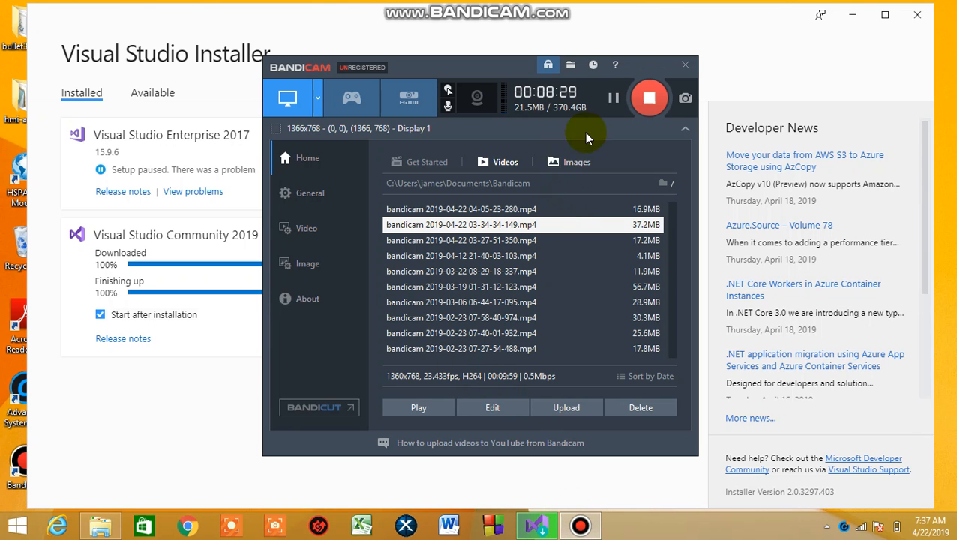
{"action": "mouse_move", "coordinate": [207, 408]}
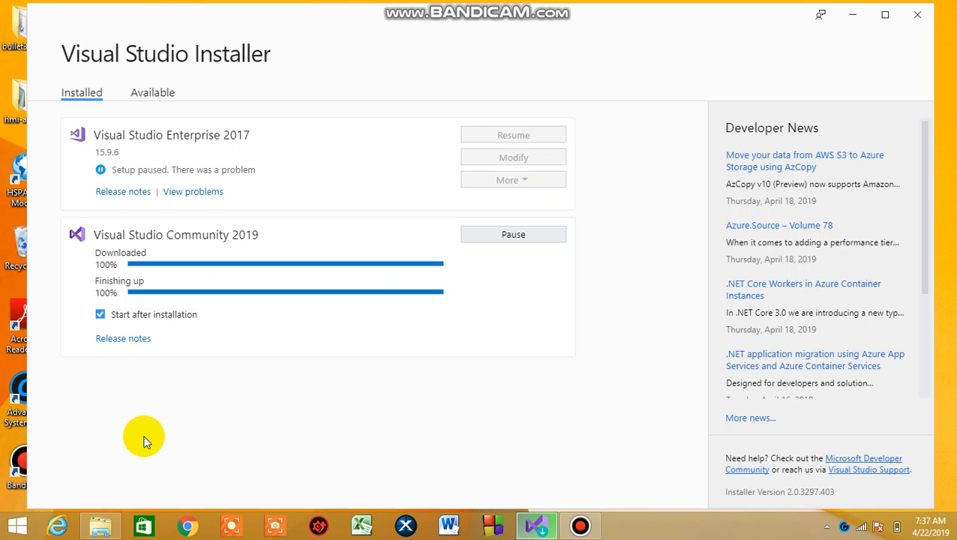
{"action": "mouse_move", "coordinate": [487, 459]}
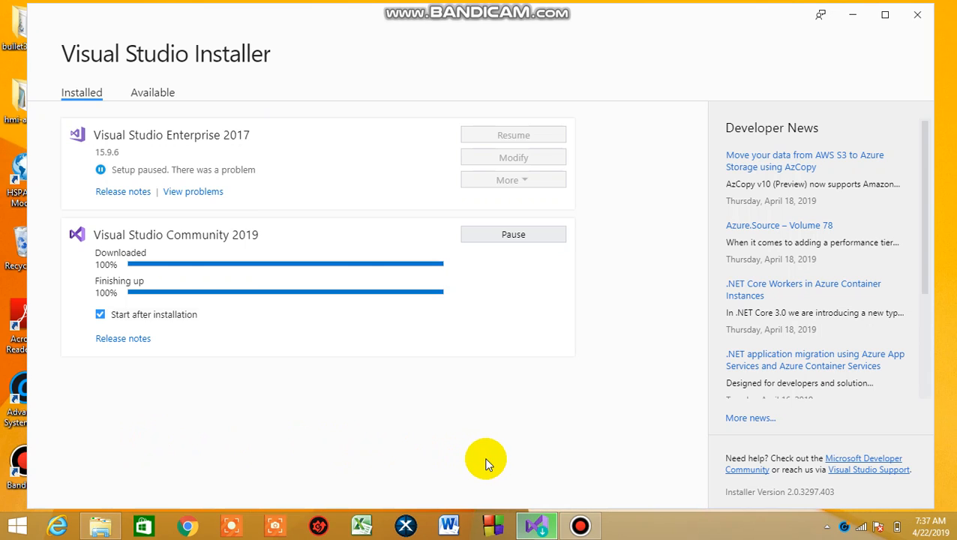
{"action": "mouse_move", "coordinate": [549, 465]}
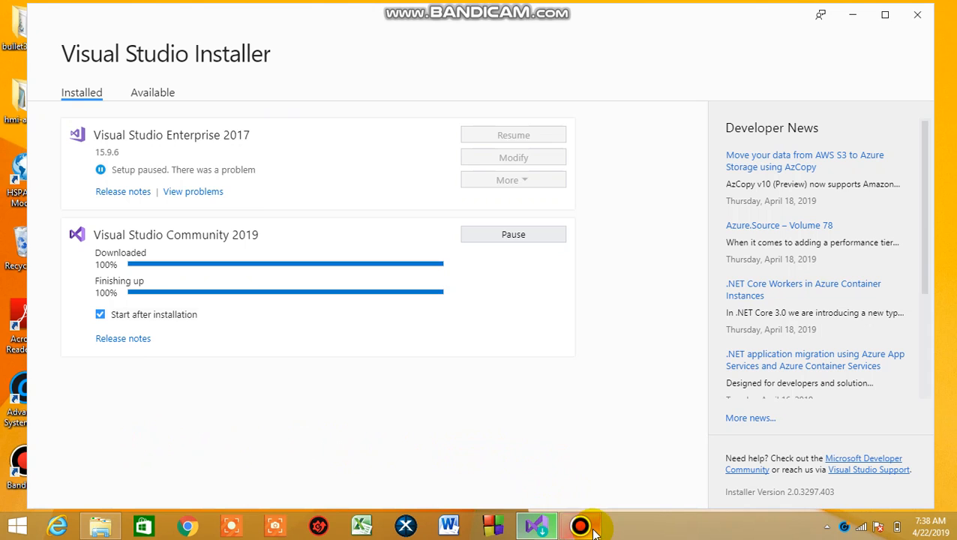
Let Community 2019 version 16.0.2 finish installing so Modify and Launch become available
{"action": "left_click", "coordinate": [579, 525]}
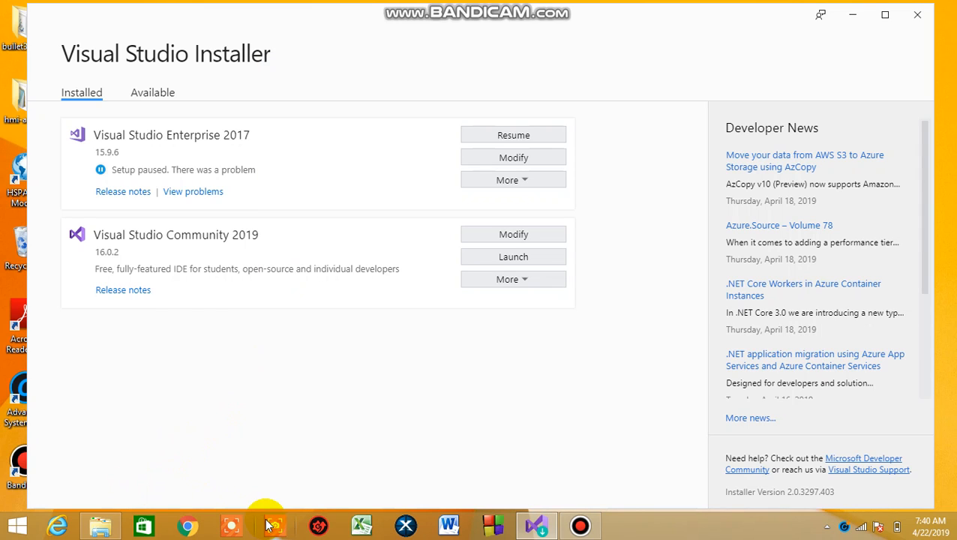
{"action": "mouse_move", "coordinate": [272, 525]}
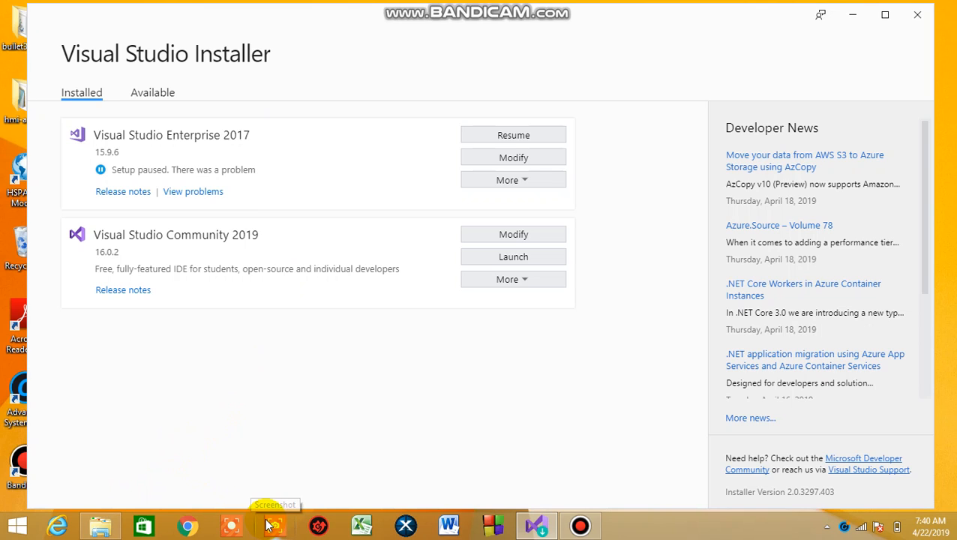
{"action": "mouse_move", "coordinate": [432, 420]}
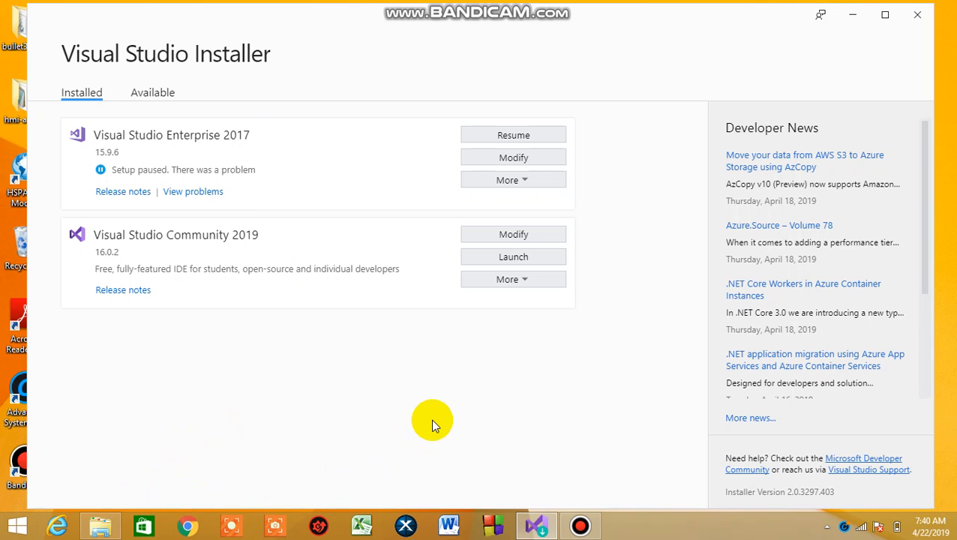
{"action": "mouse_move", "coordinate": [482, 358]}
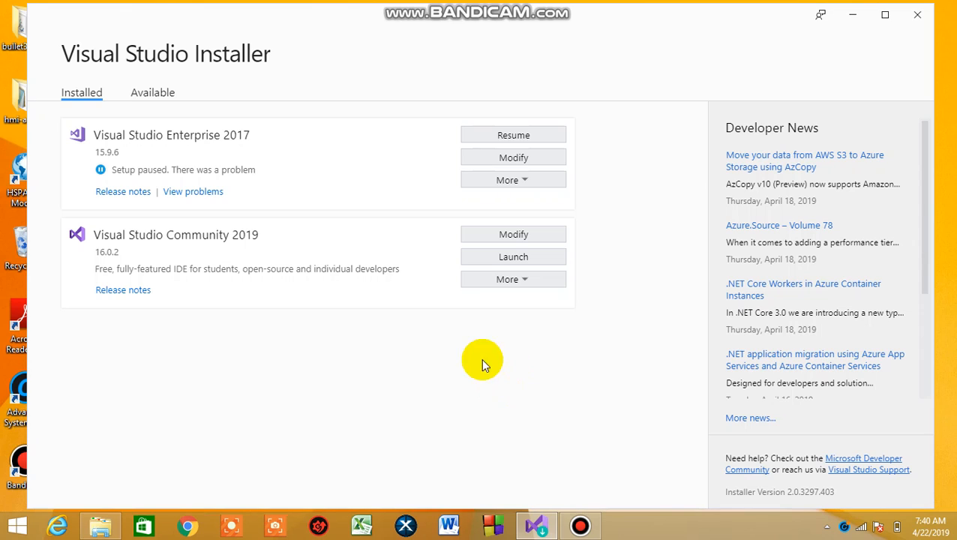
{"action": "mouse_move", "coordinate": [629, 276]}
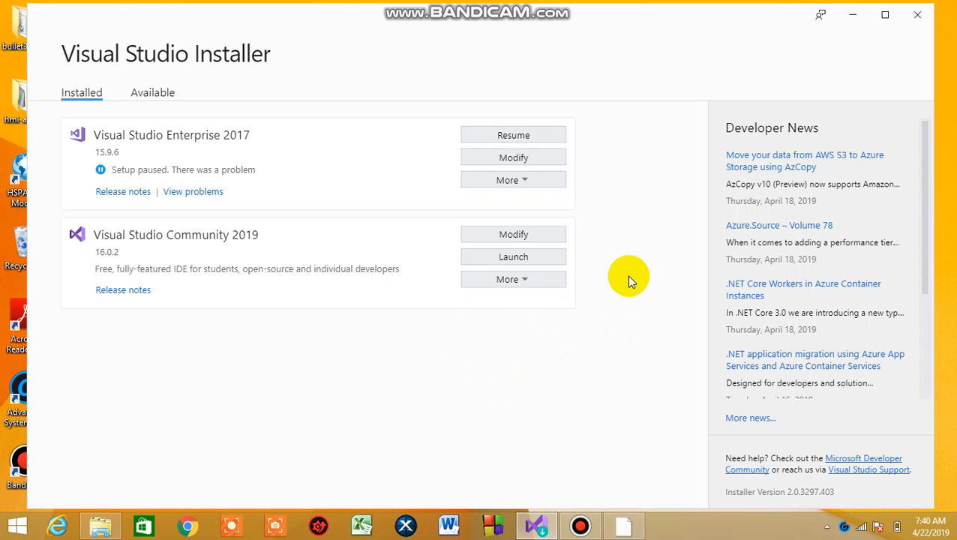
{"action": "mouse_move", "coordinate": [642, 533]}
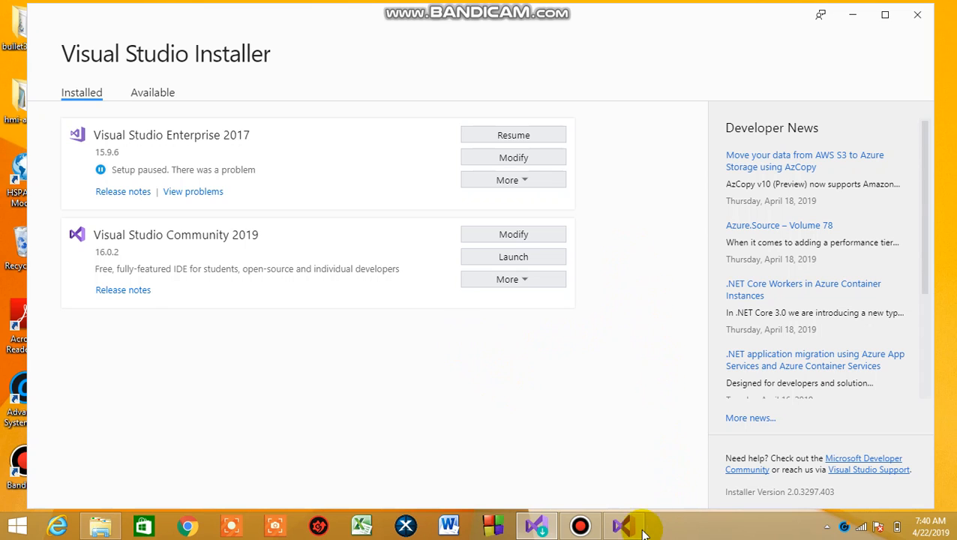
{"action": "mouse_move", "coordinate": [625, 525]}
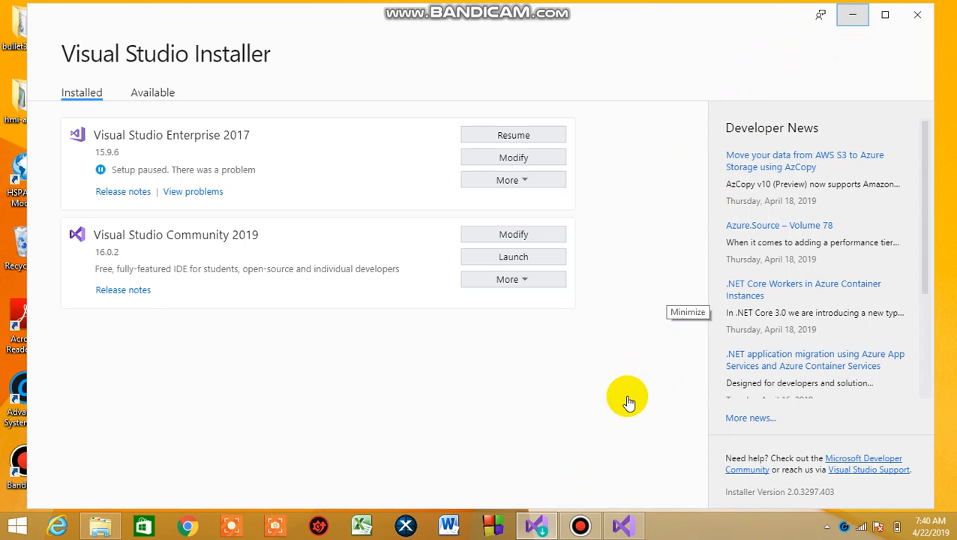
{"action": "mouse_move", "coordinate": [624, 525]}
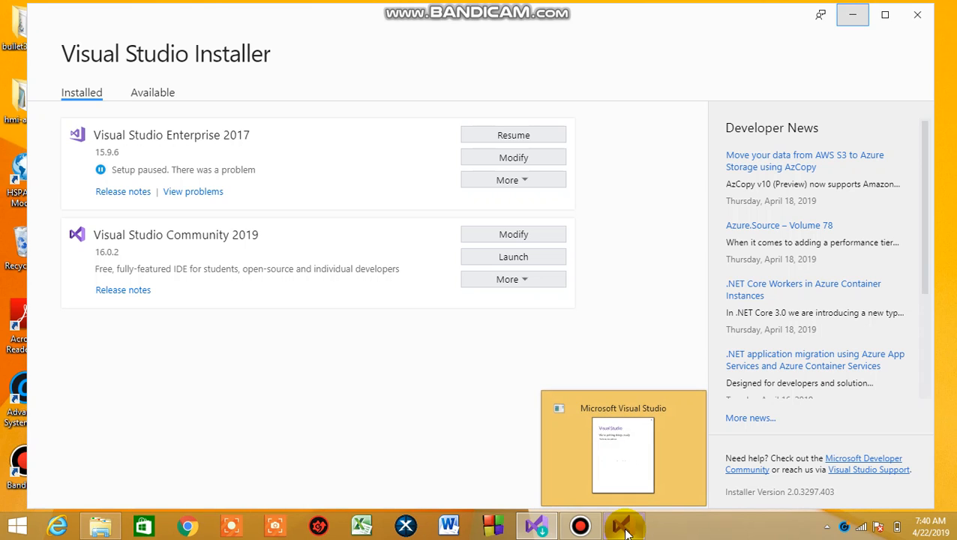
Bring the Visual Studio 2019 'We're getting things ready' startup window into view
{"action": "left_click", "coordinate": [622, 450]}
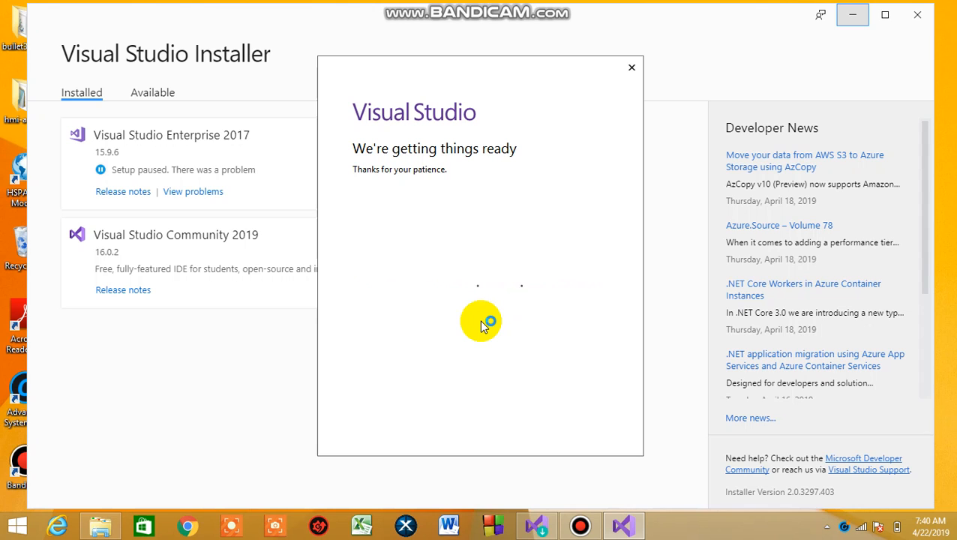
{"action": "mouse_move", "coordinate": [510, 375]}
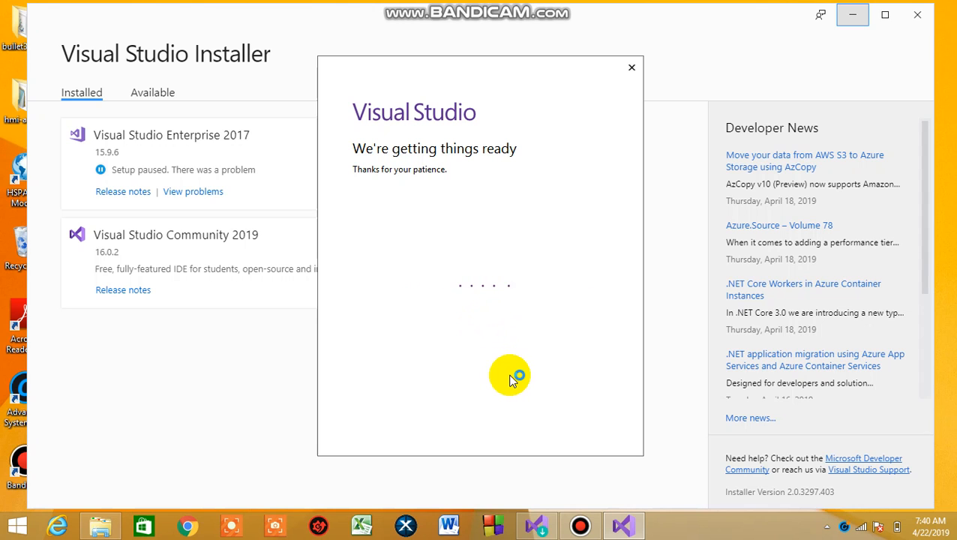
{"action": "mouse_move", "coordinate": [579, 525]}
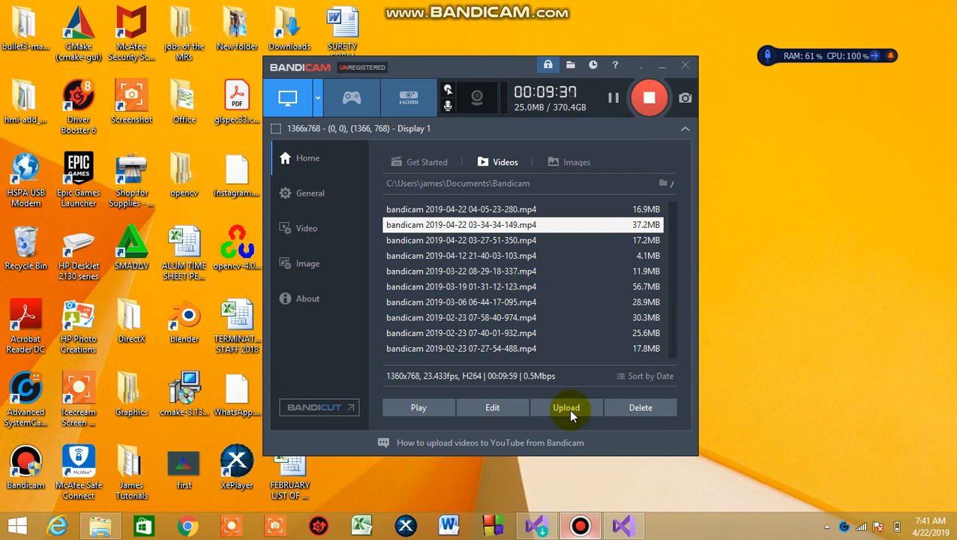
{"action": "mouse_move", "coordinate": [612, 97]}
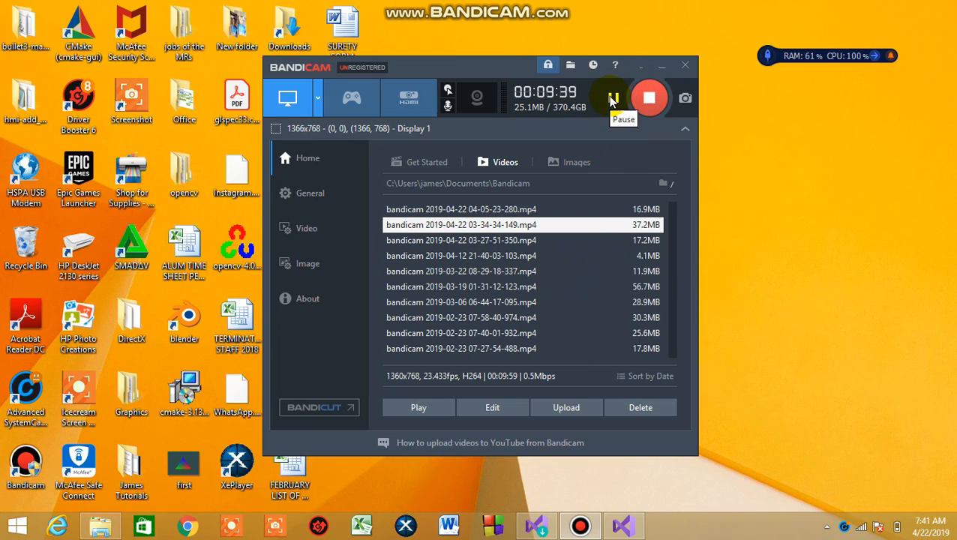
Wait on the Visual Studio splash until the signed-in 'preparing for first use' screen appears
{"action": "left_click", "coordinate": [626, 525]}
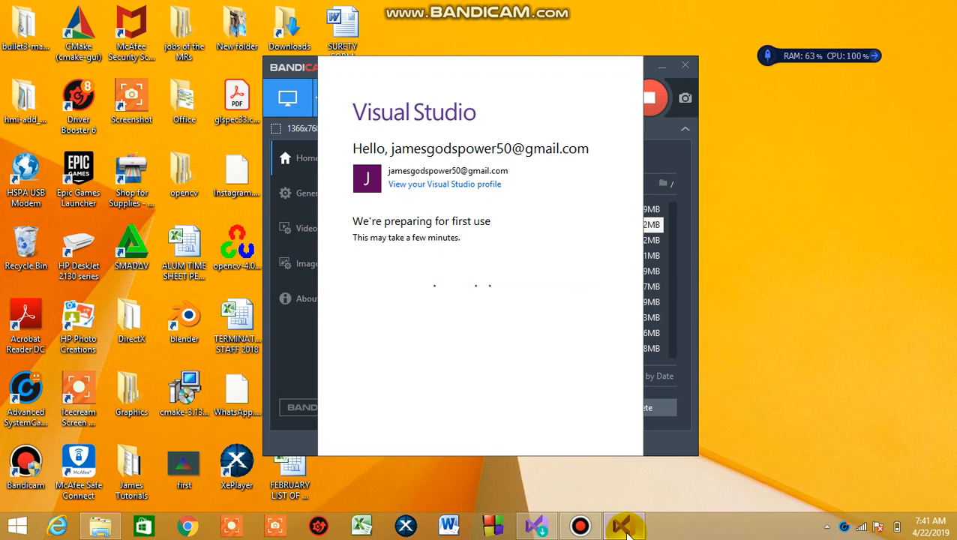
{"action": "mouse_move", "coordinate": [489, 405]}
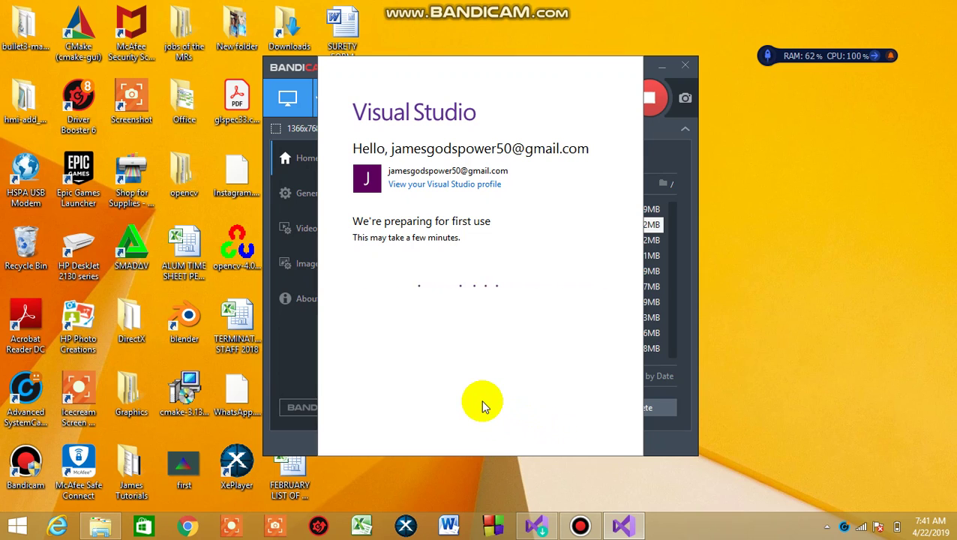
{"action": "mouse_move", "coordinate": [582, 518]}
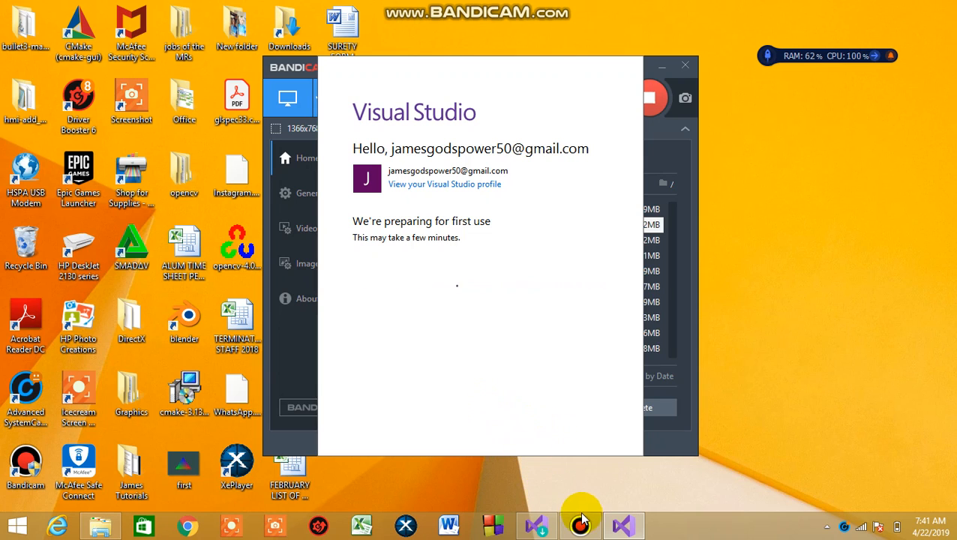
{"action": "mouse_move", "coordinate": [555, 498]}
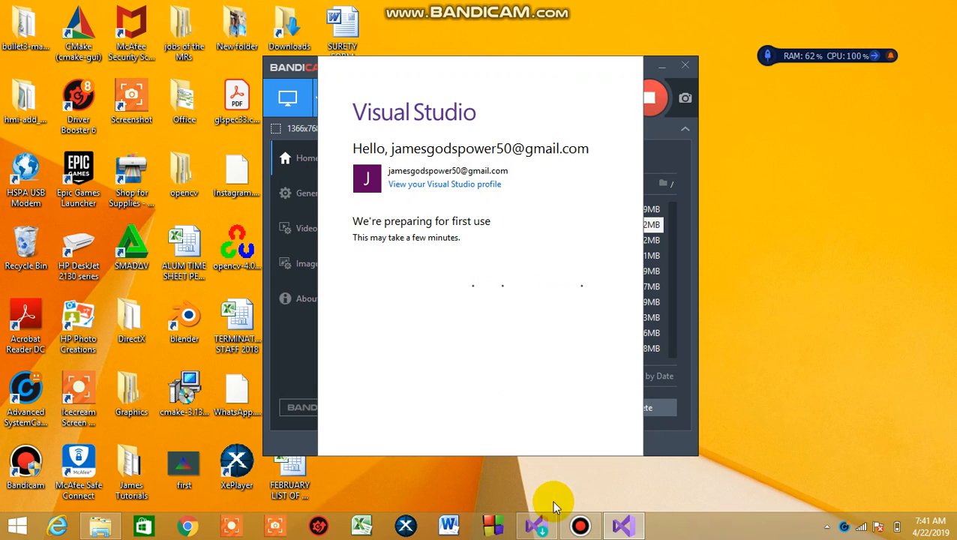